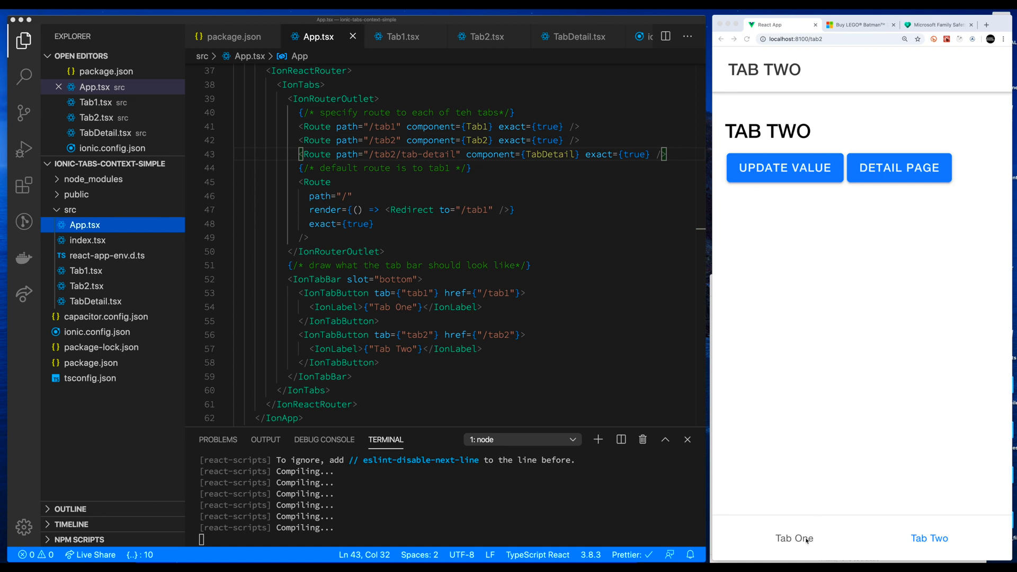
Step: Switch the running app between Tab One and Tab Two, ending on Tab One
{"action": "left_click", "coordinate": [793, 538]}
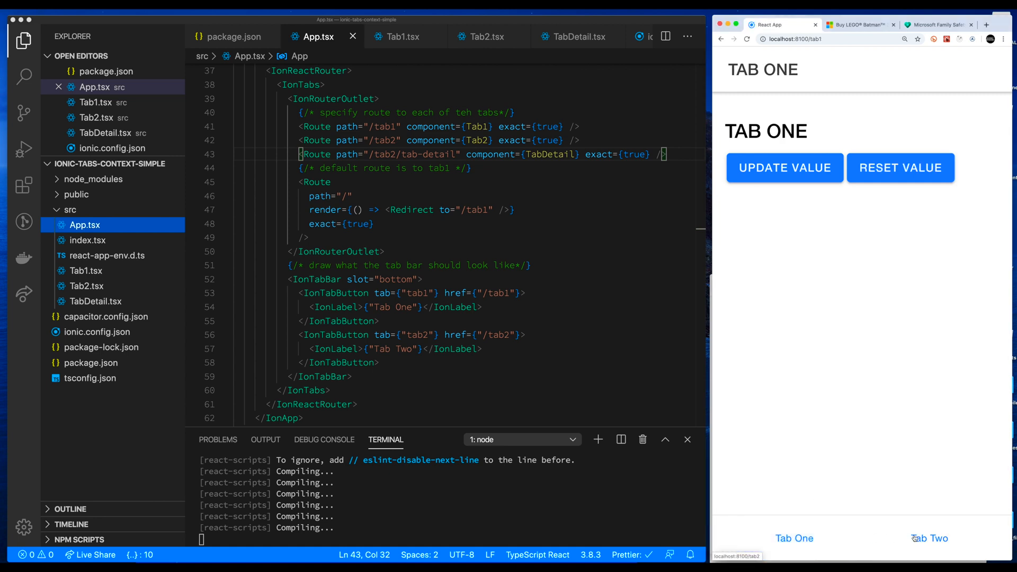
{"action": "left_click", "coordinate": [793, 538]}
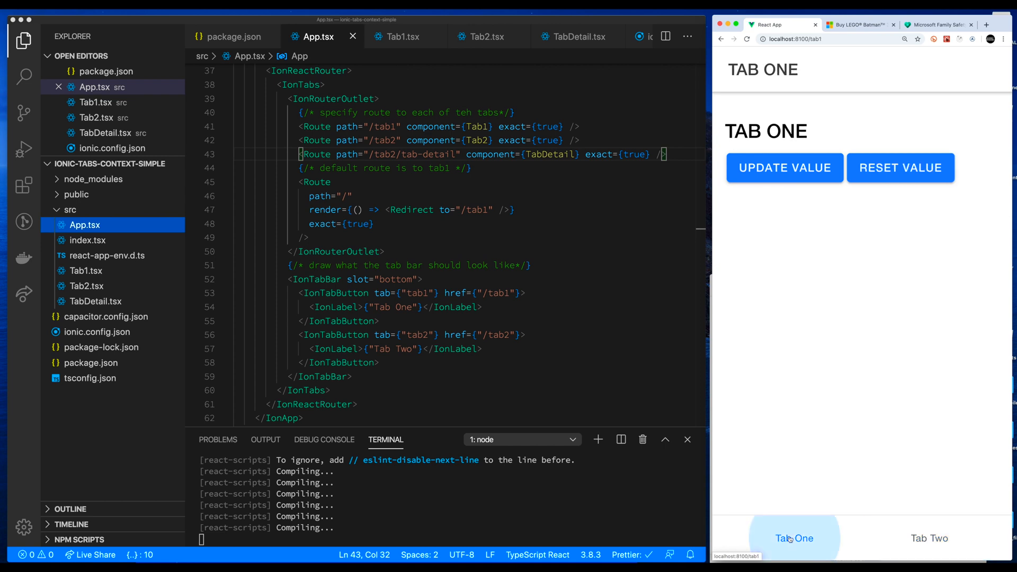
{"action": "mouse_move", "coordinate": [828, 392]}
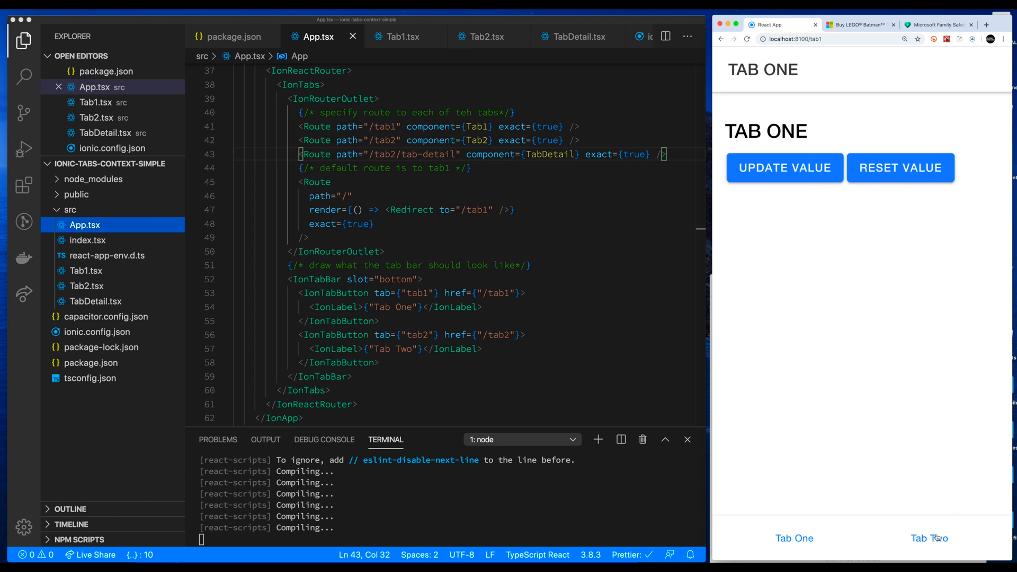
{"action": "left_click", "coordinate": [928, 538]}
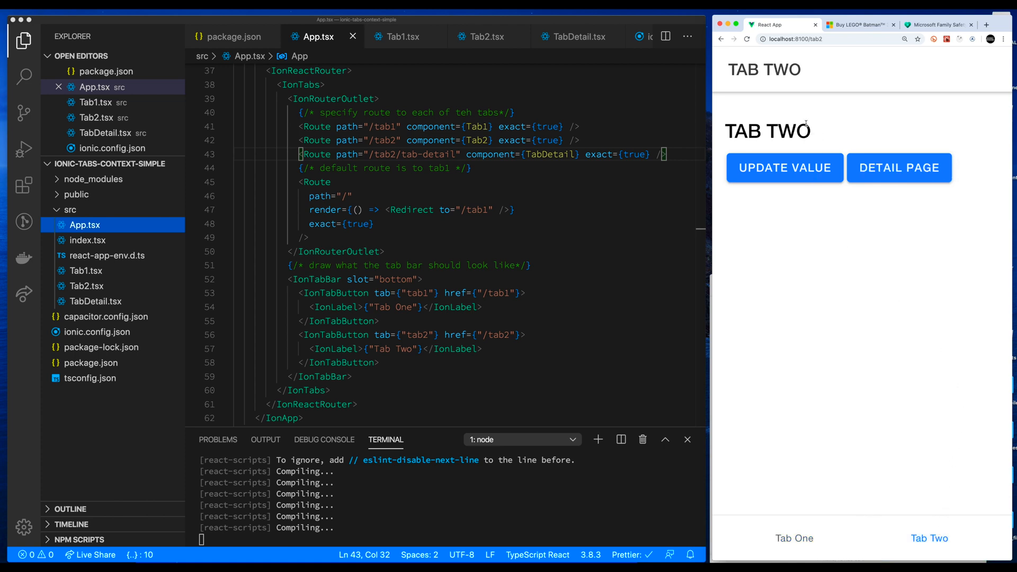
{"action": "mouse_move", "coordinate": [880, 131]}
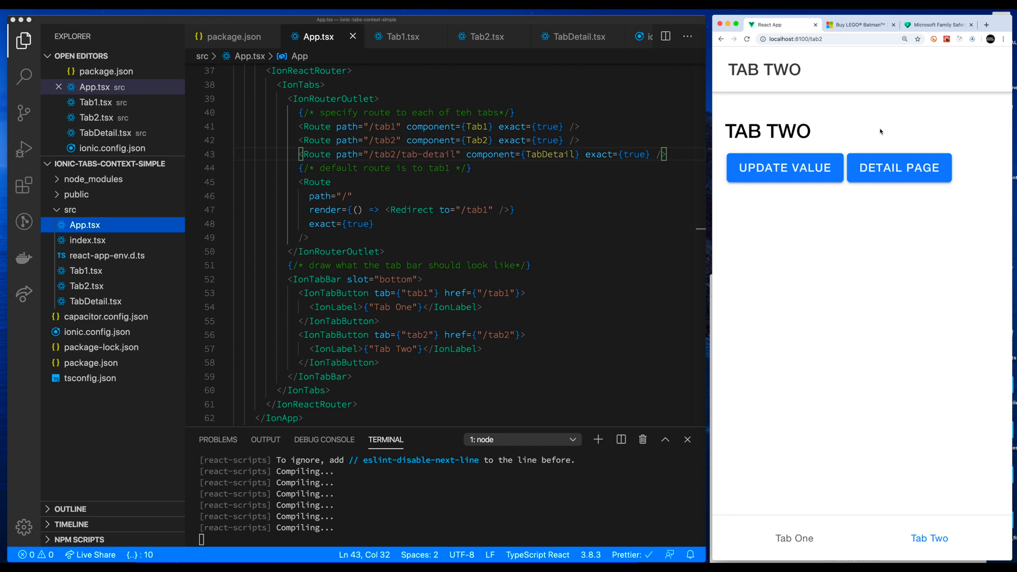
{"action": "left_click", "coordinate": [793, 538]}
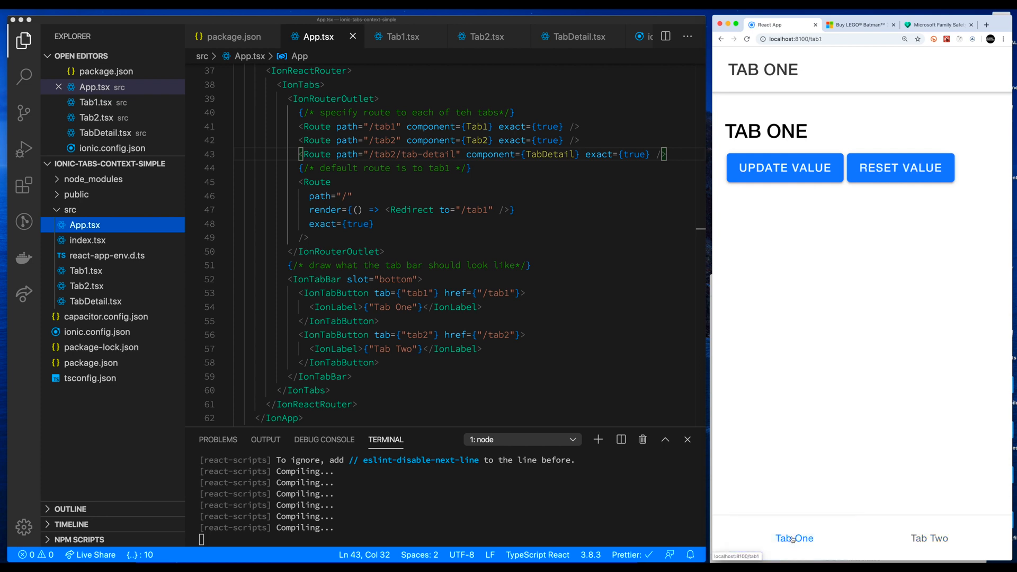
{"action": "mouse_move", "coordinate": [805, 408]}
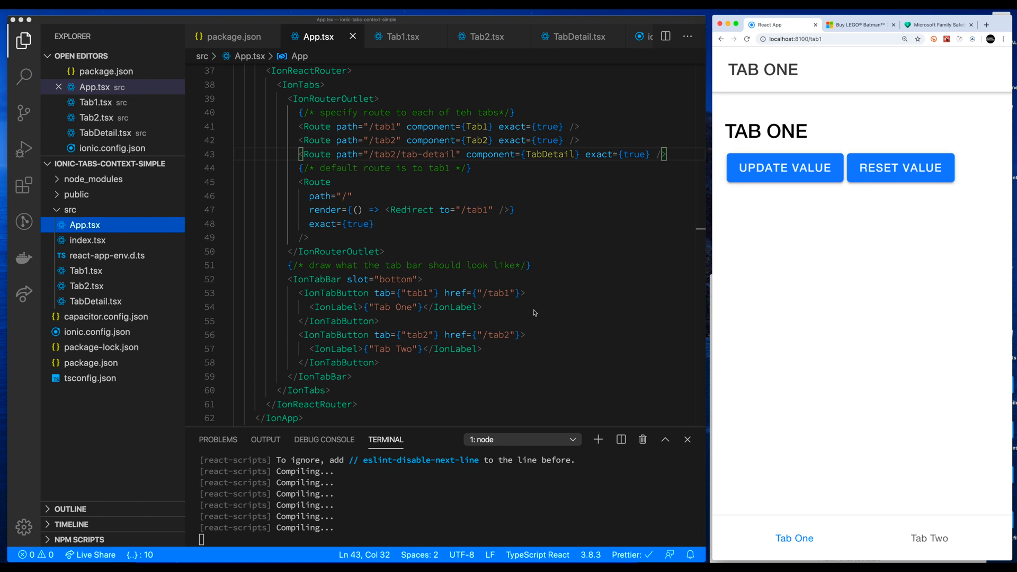
{"action": "mouse_move", "coordinate": [606, 354]}
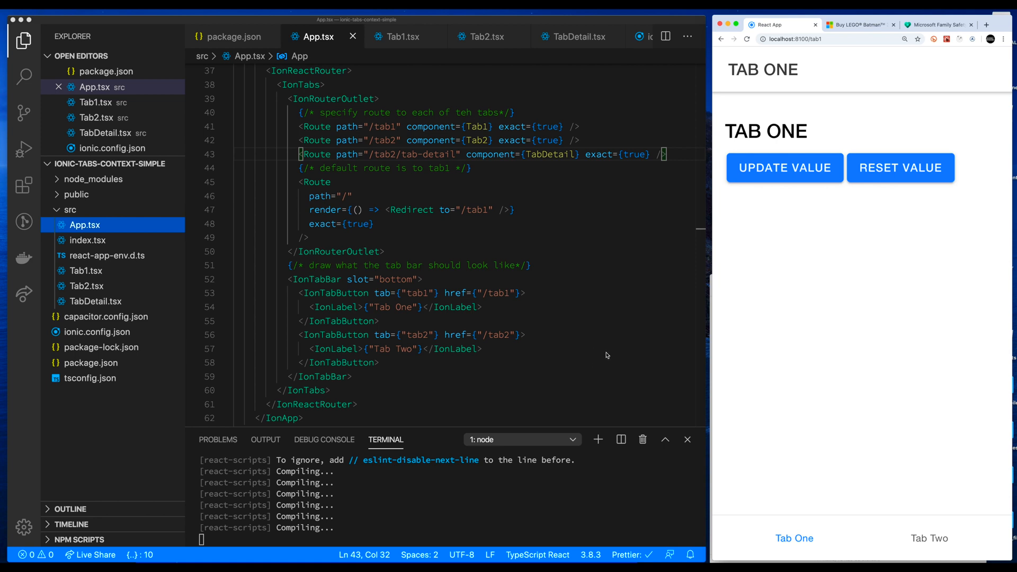
{"action": "mouse_move", "coordinate": [775, 280]}
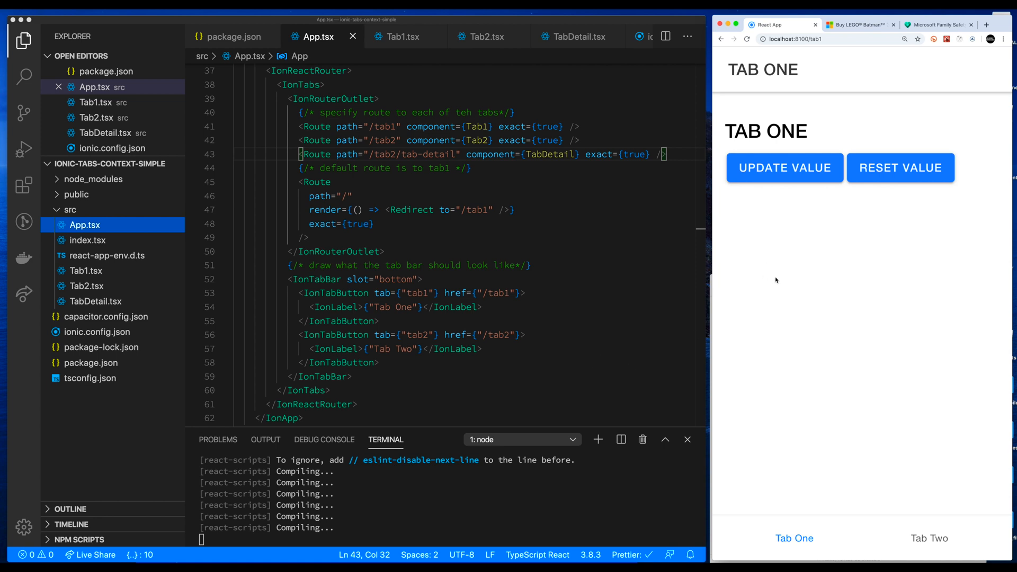
{"action": "mouse_move", "coordinate": [592, 370]}
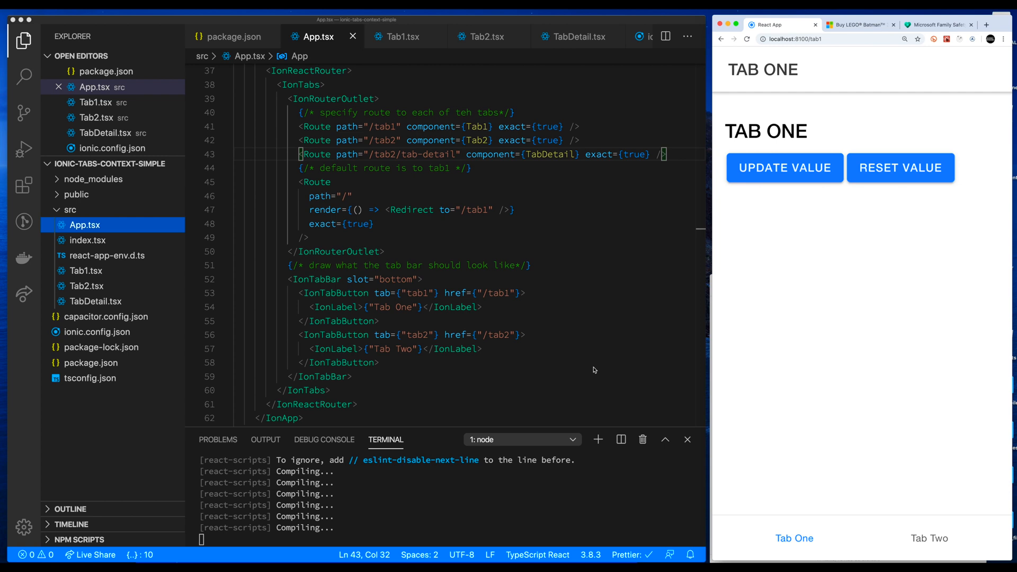
{"action": "mouse_move", "coordinate": [805, 547]}
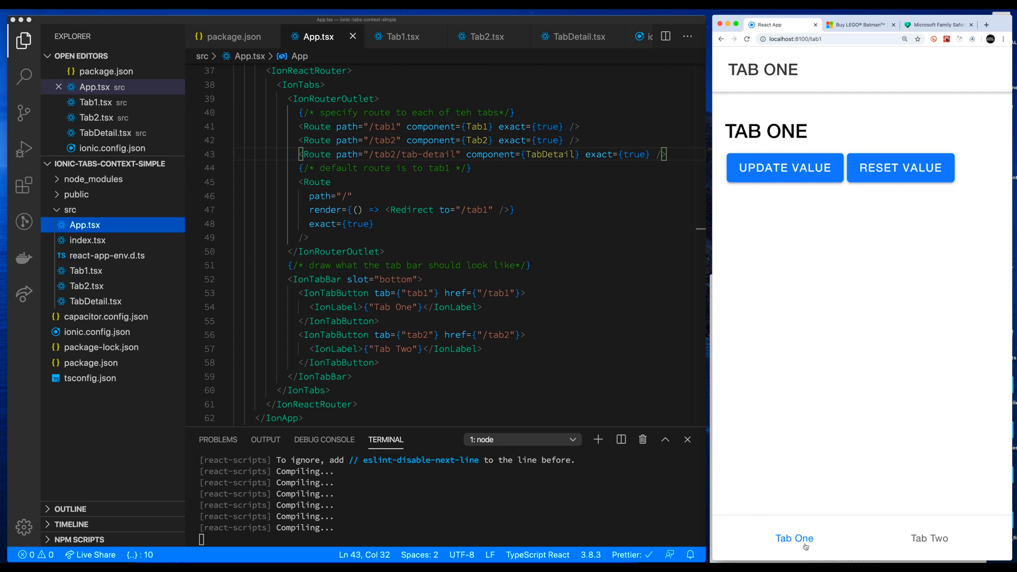
{"action": "left_click", "coordinate": [929, 538]}
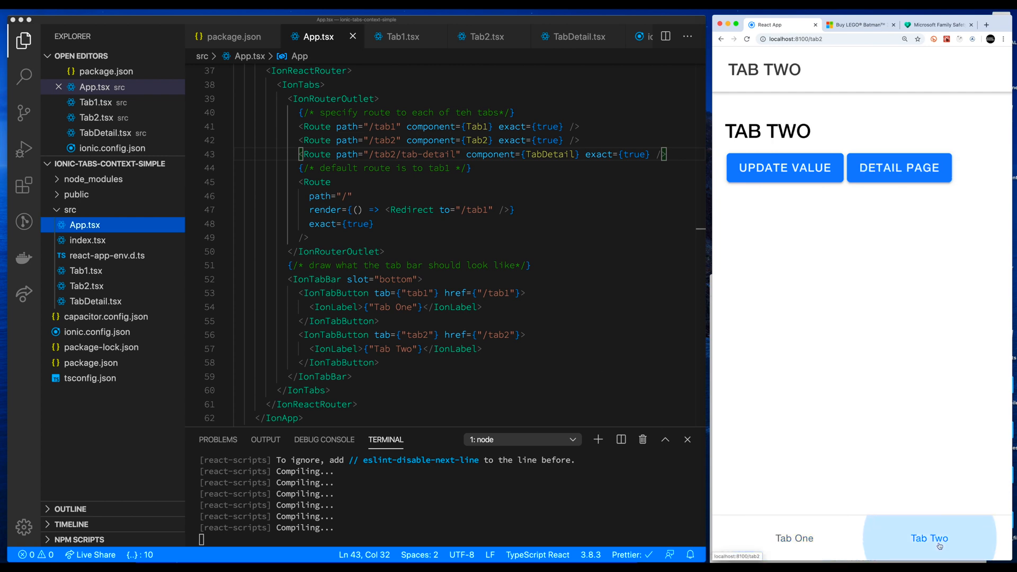
{"action": "left_click", "coordinate": [792, 538]}
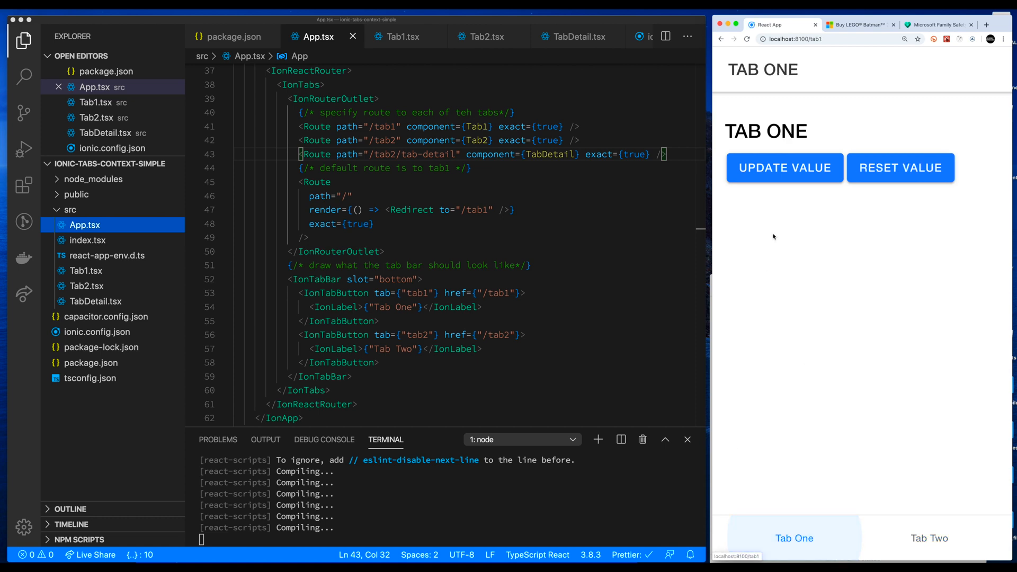
{"action": "mouse_move", "coordinate": [778, 173]}
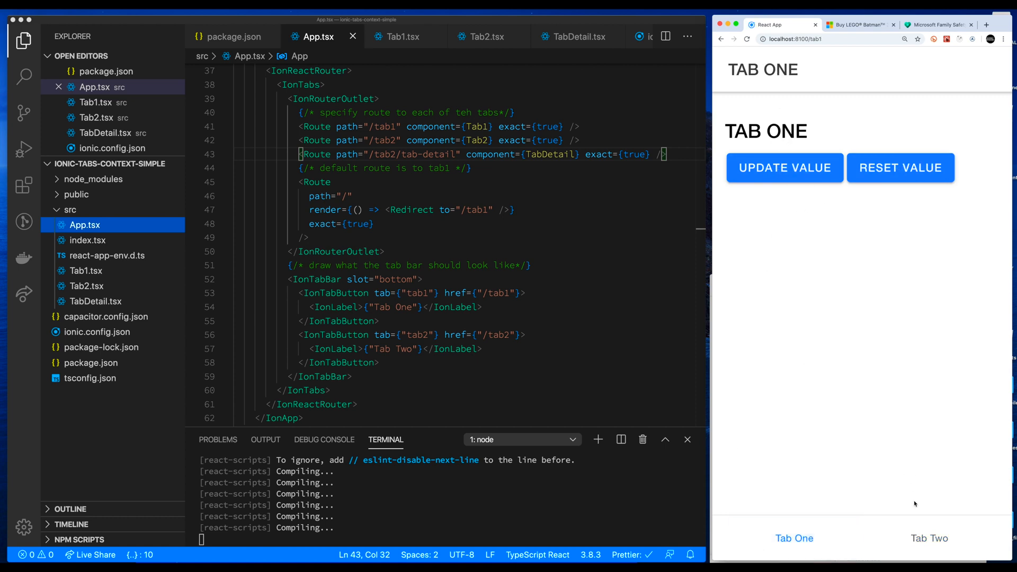
{"action": "left_click", "coordinate": [928, 538]}
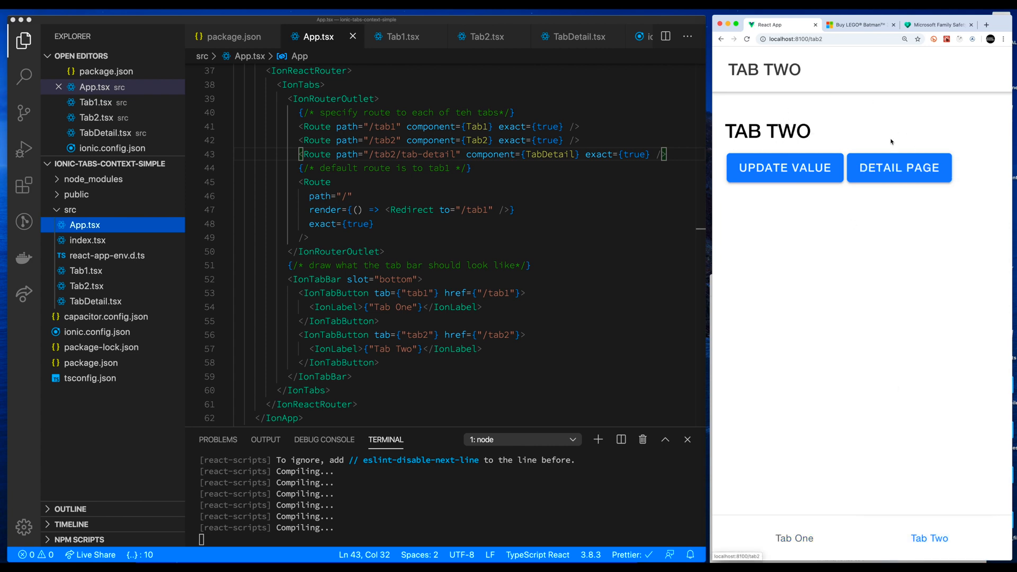
{"action": "mouse_move", "coordinate": [848, 510]}
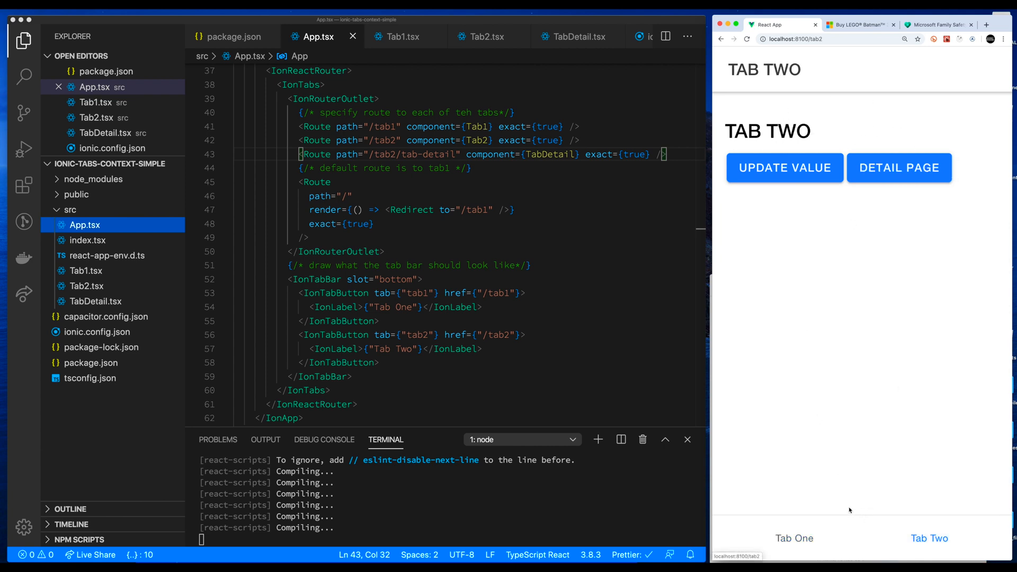
{"action": "left_click", "coordinate": [794, 538]}
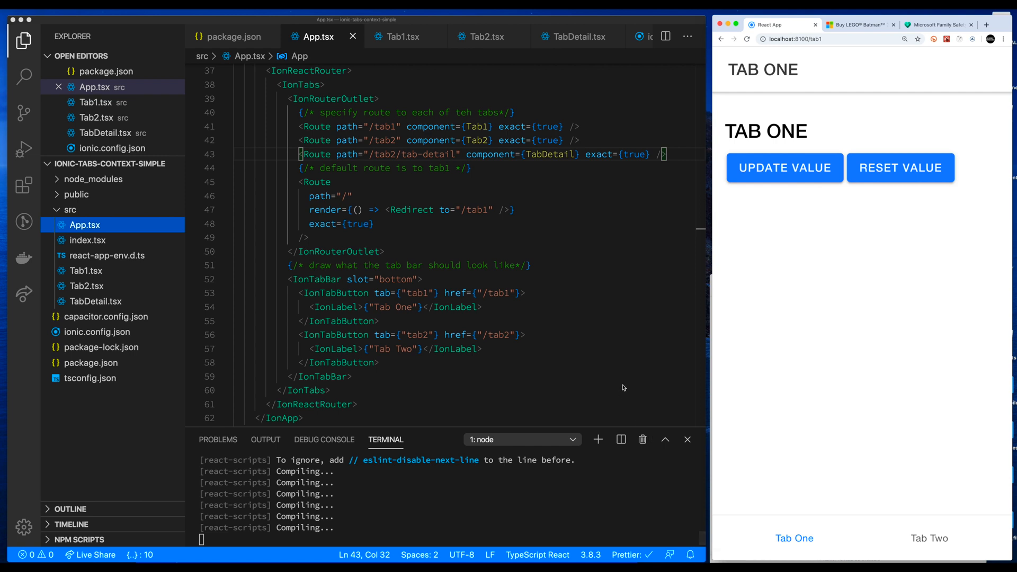
{"action": "mouse_move", "coordinate": [280, 311]}
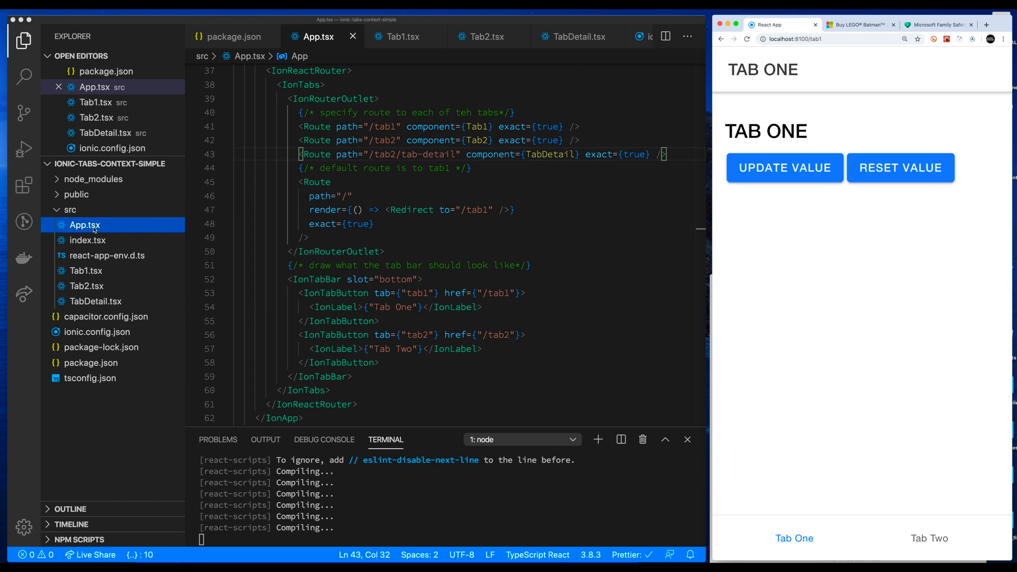
{"action": "mouse_move", "coordinate": [442, 349]}
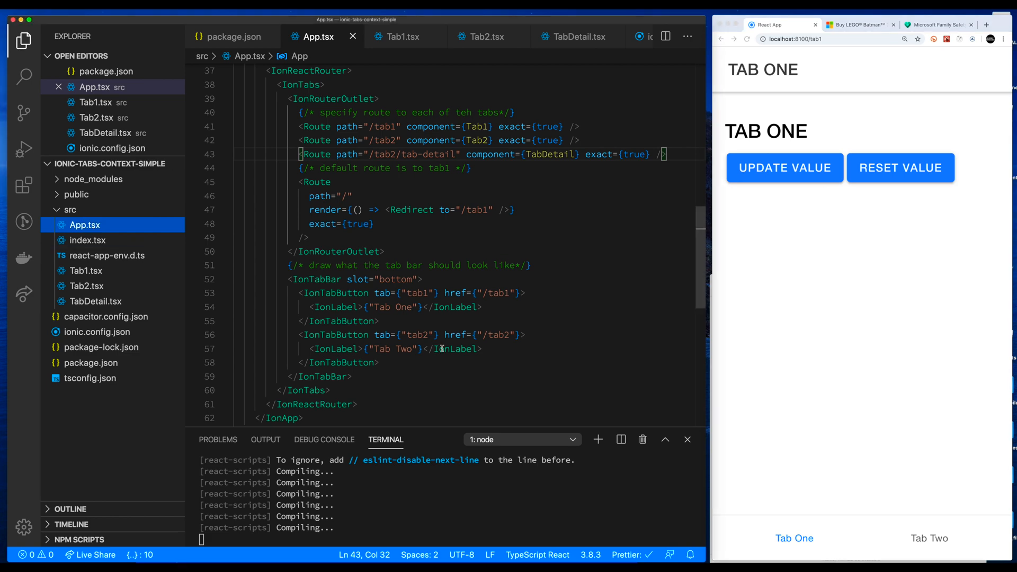
{"action": "scroll", "scroll_direction": "up", "scroll_amount": 3}
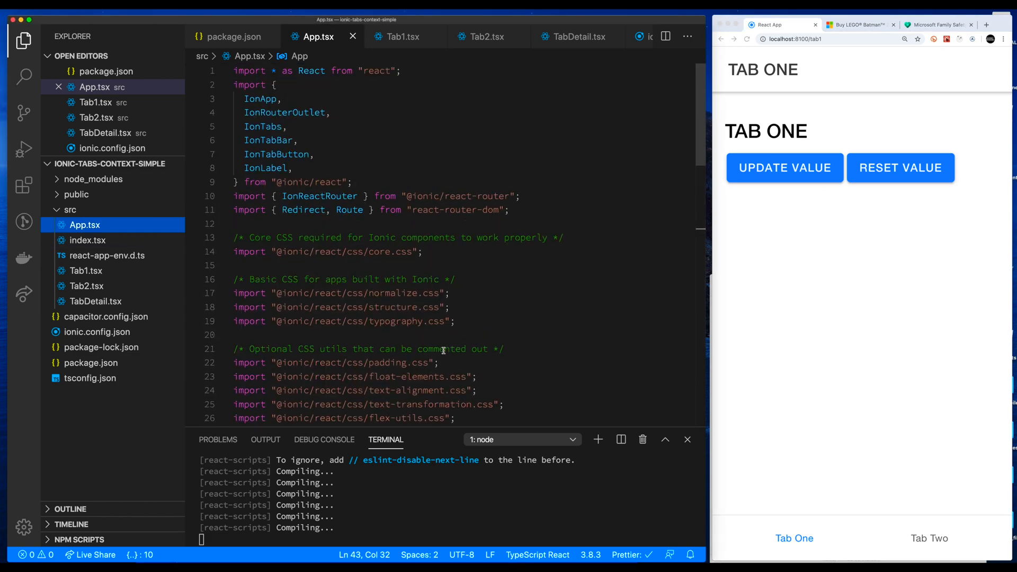
{"action": "scroll", "scroll_direction": "down", "scroll_amount": 3}
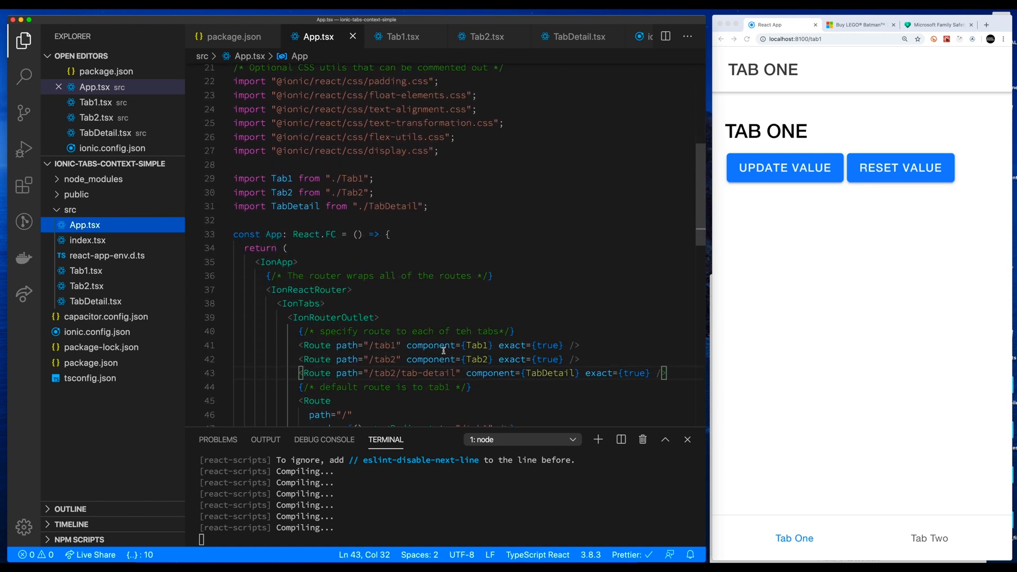
{"action": "scroll", "scroll_direction": "down", "scroll_amount": 3}
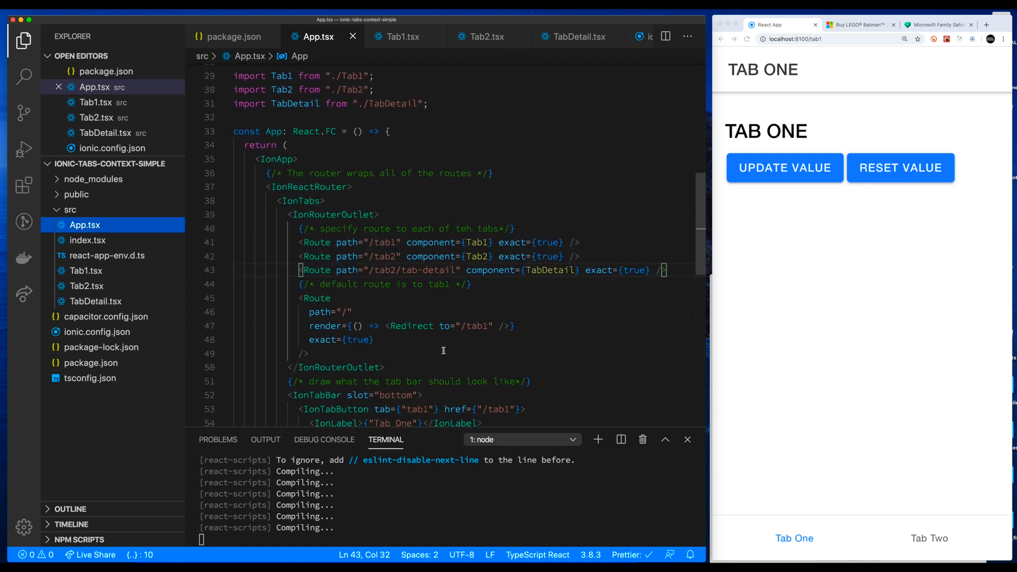
{"action": "scroll", "scroll_direction": "down", "scroll_amount": 3}
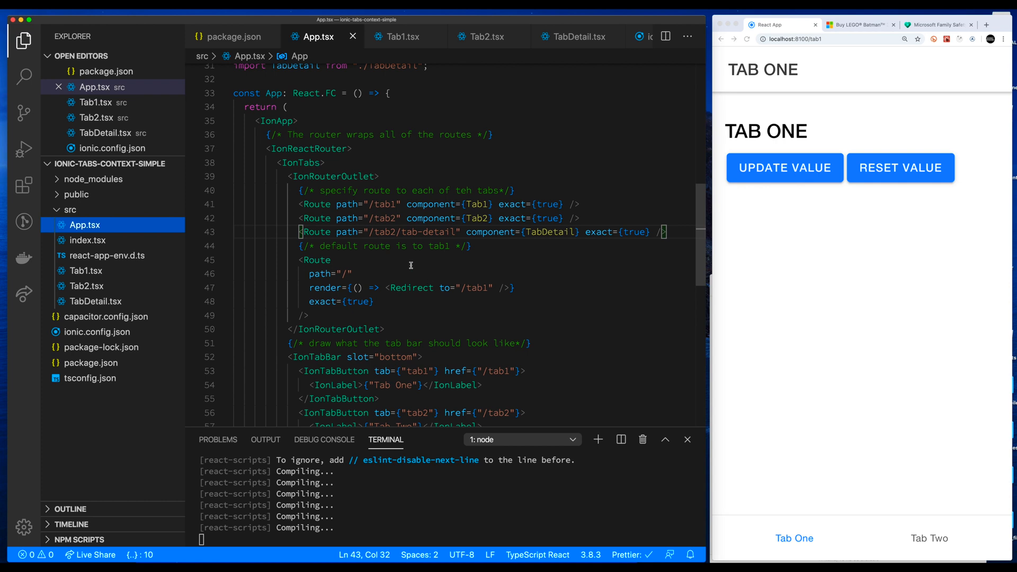
{"action": "mouse_move", "coordinate": [273, 135]}
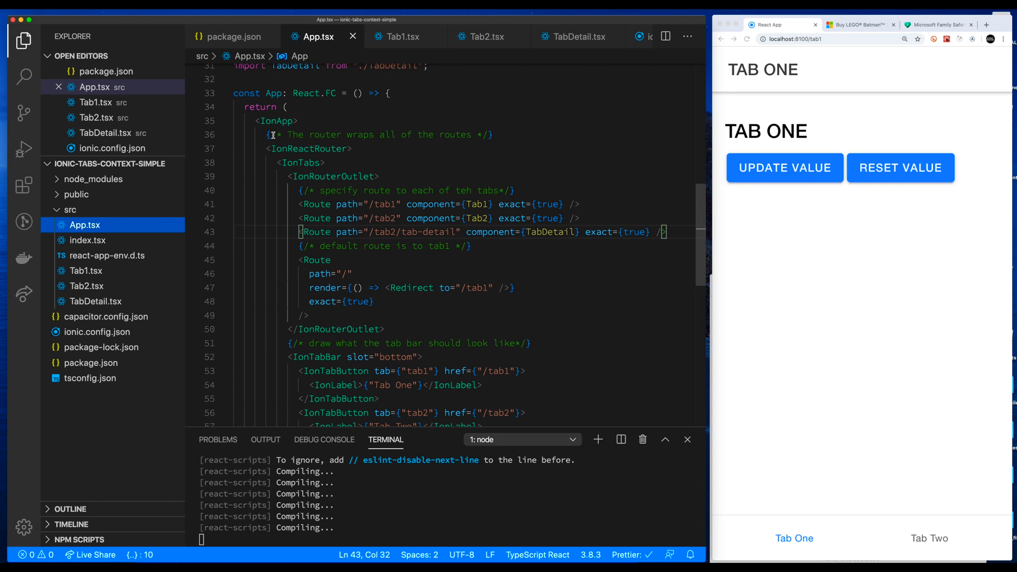
{"action": "mouse_move", "coordinate": [284, 148]}
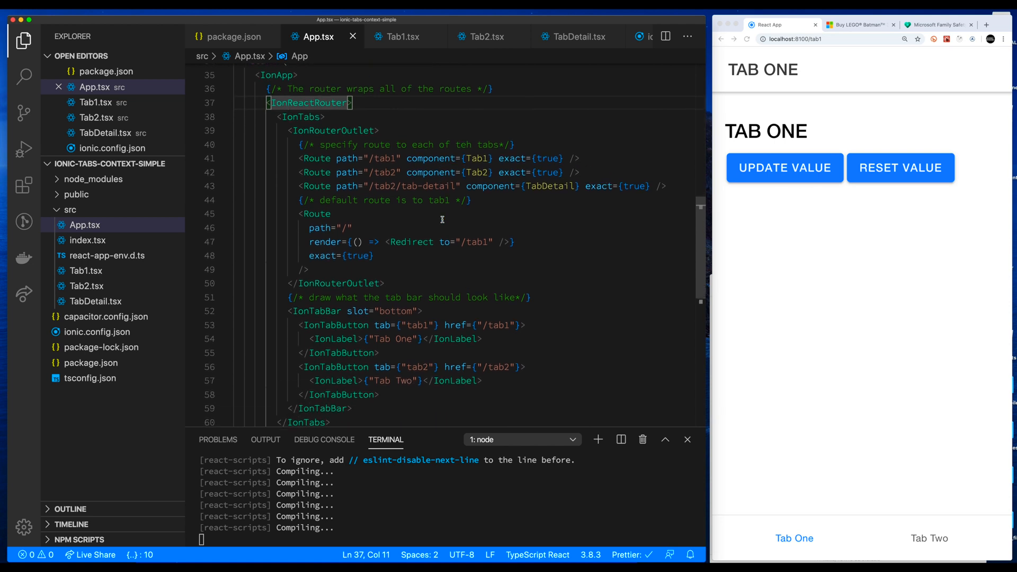
{"action": "scroll", "scroll_direction": "down", "scroll_amount": 3}
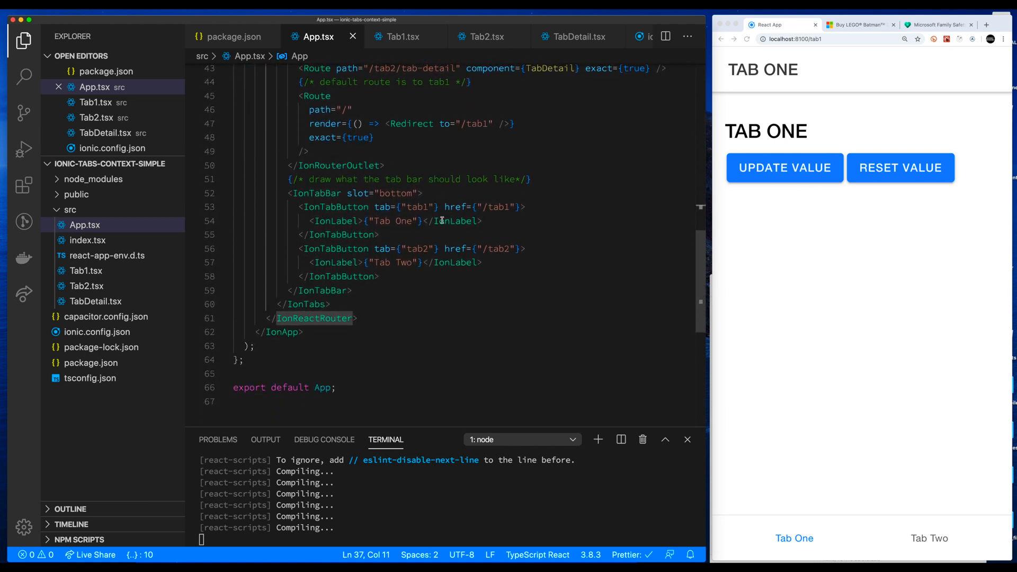
{"action": "scroll", "scroll_direction": "up", "scroll_amount": 3}
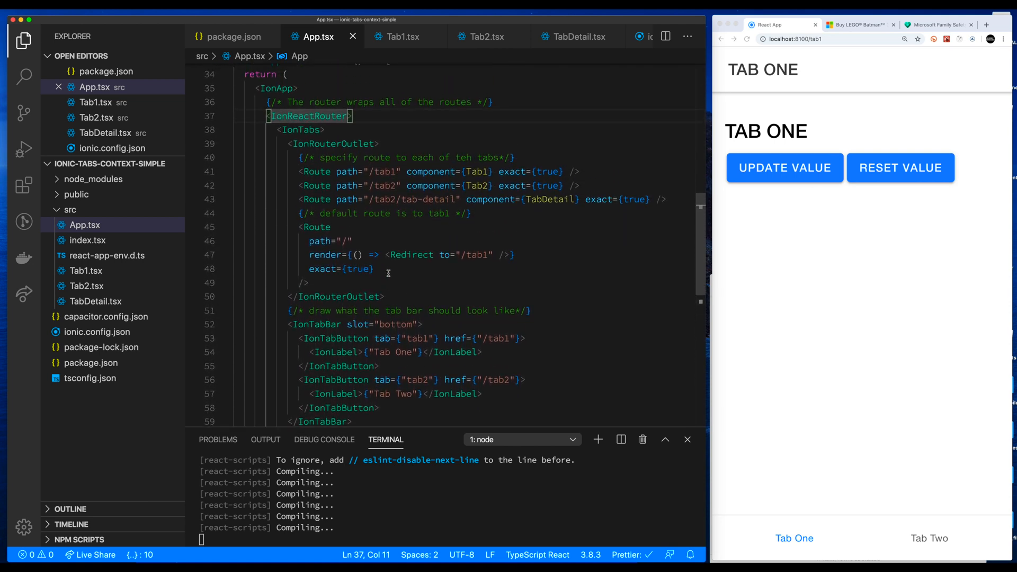
{"action": "double_click", "coordinate": [300, 130]}
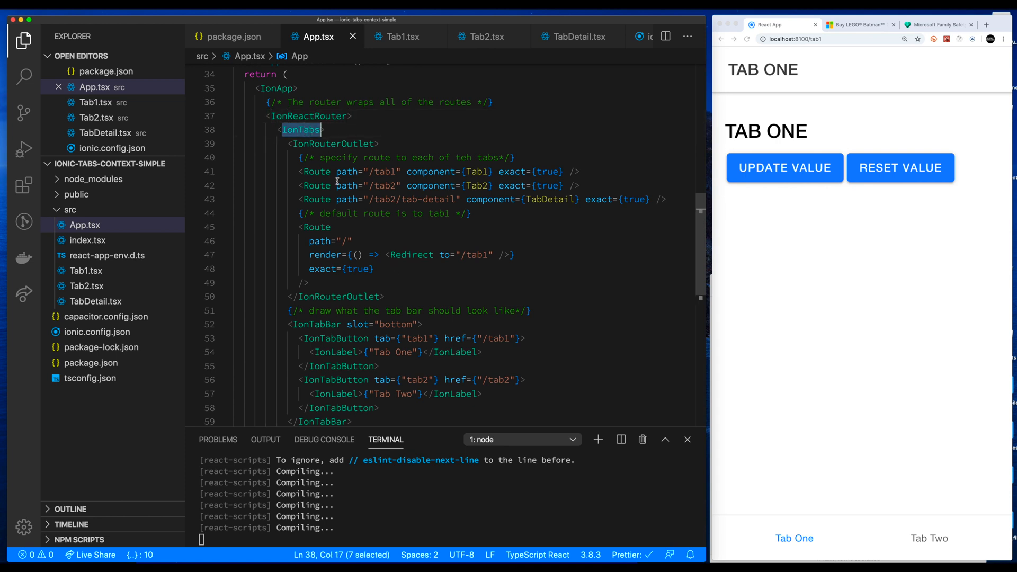
{"action": "scroll", "scroll_direction": "down", "scroll_amount": 3}
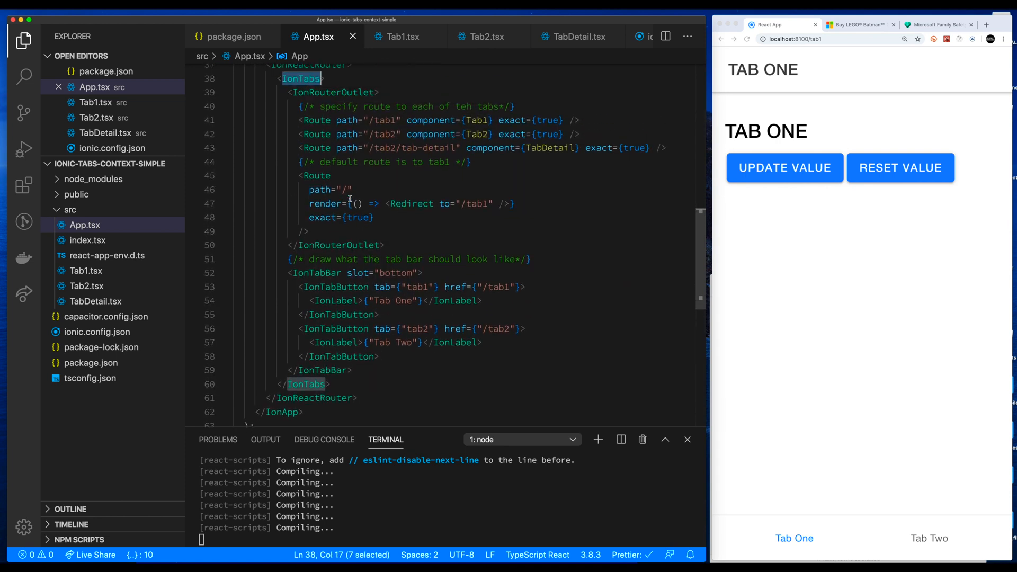
{"action": "scroll", "scroll_direction": "up", "scroll_amount": 3}
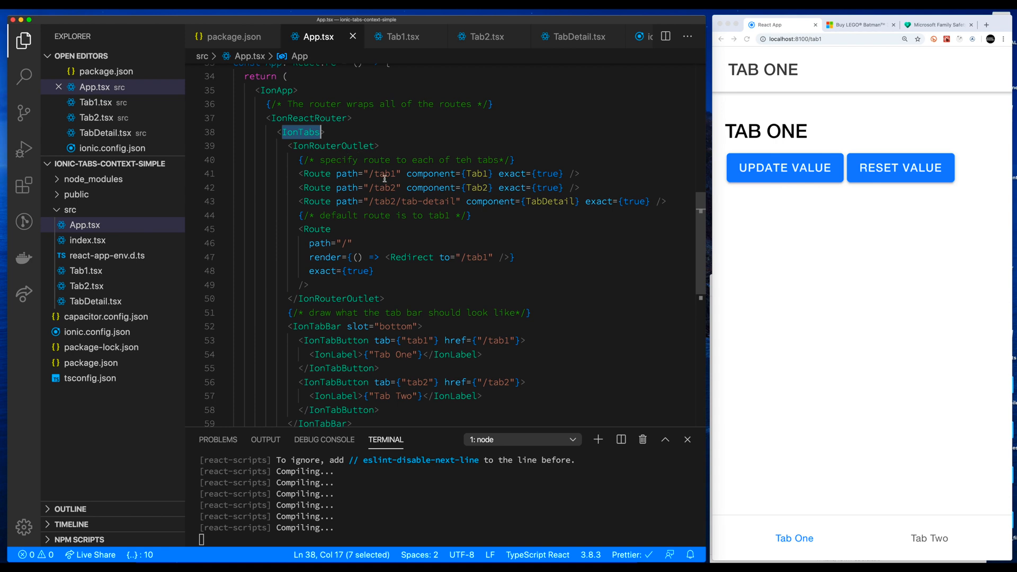
{"action": "double_click", "coordinate": [333, 145]}
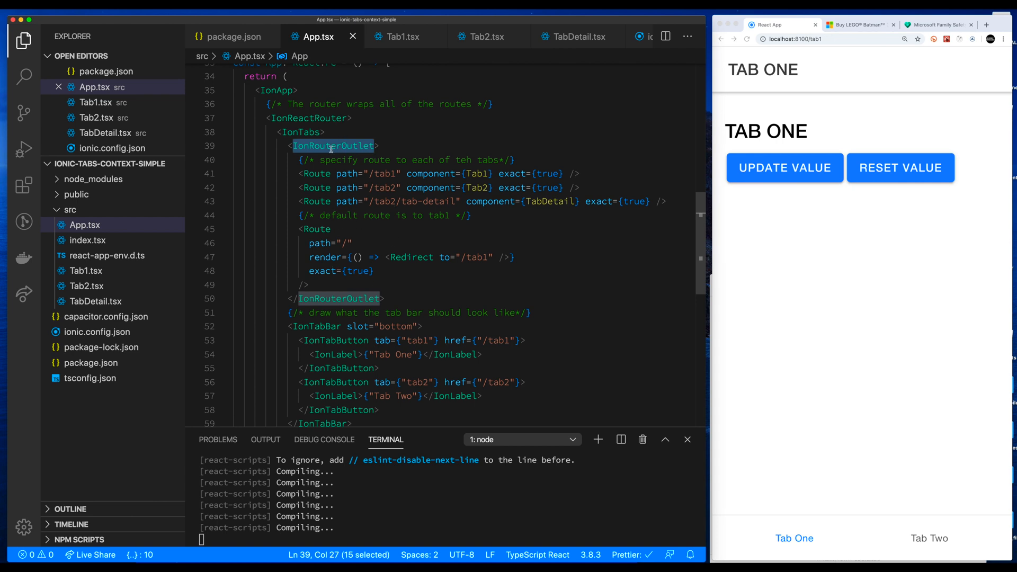
{"action": "mouse_move", "coordinate": [336, 210]}
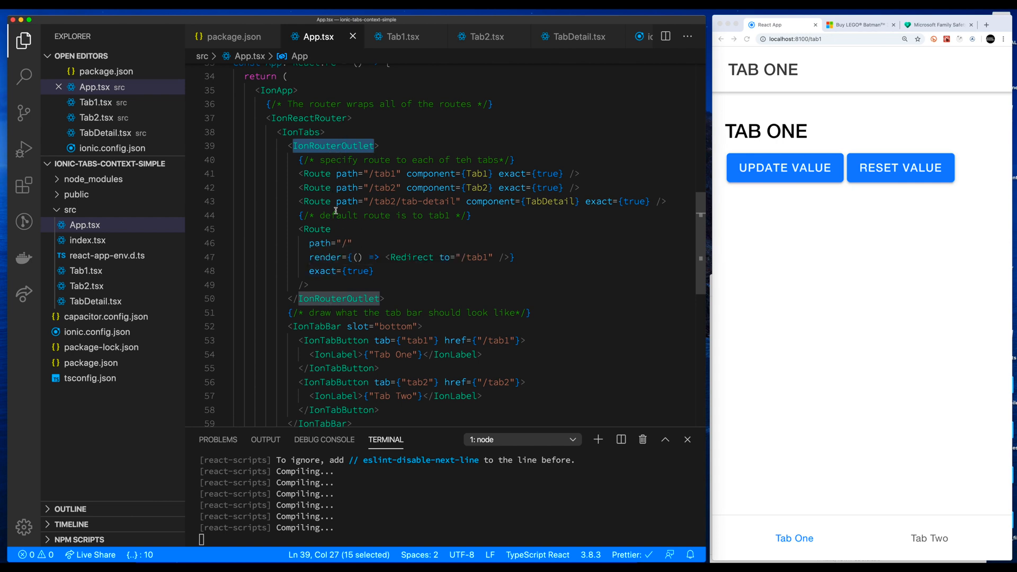
{"action": "scroll", "scroll_direction": "down", "scroll_amount": 3}
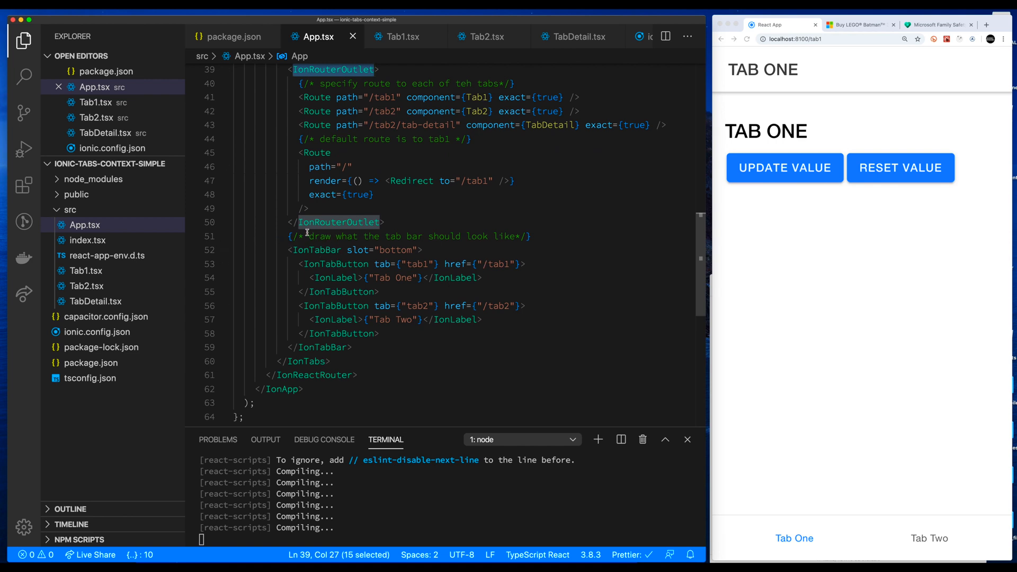
{"action": "mouse_move", "coordinate": [356, 351]}
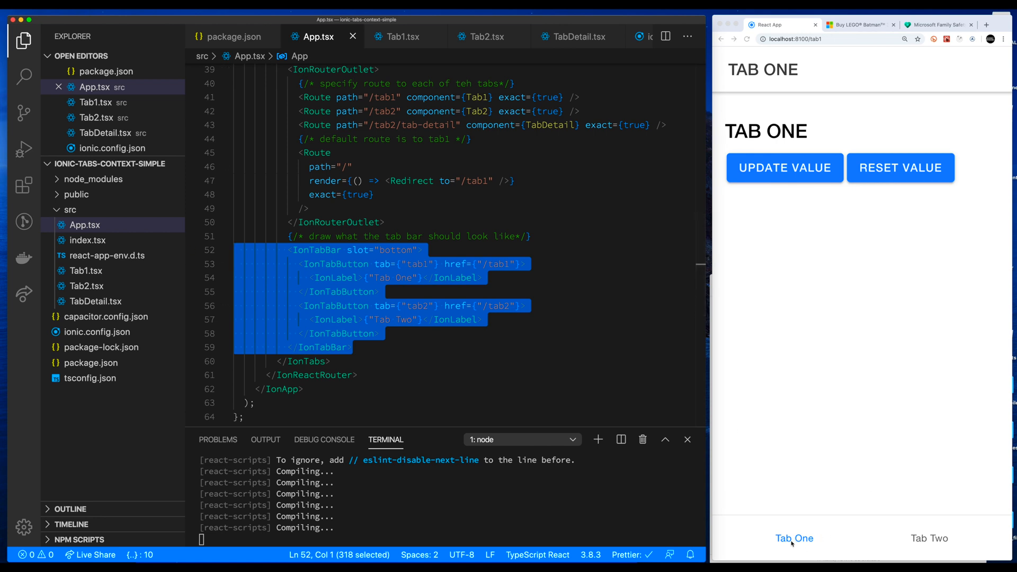
{"action": "left_click", "coordinate": [425, 319]}
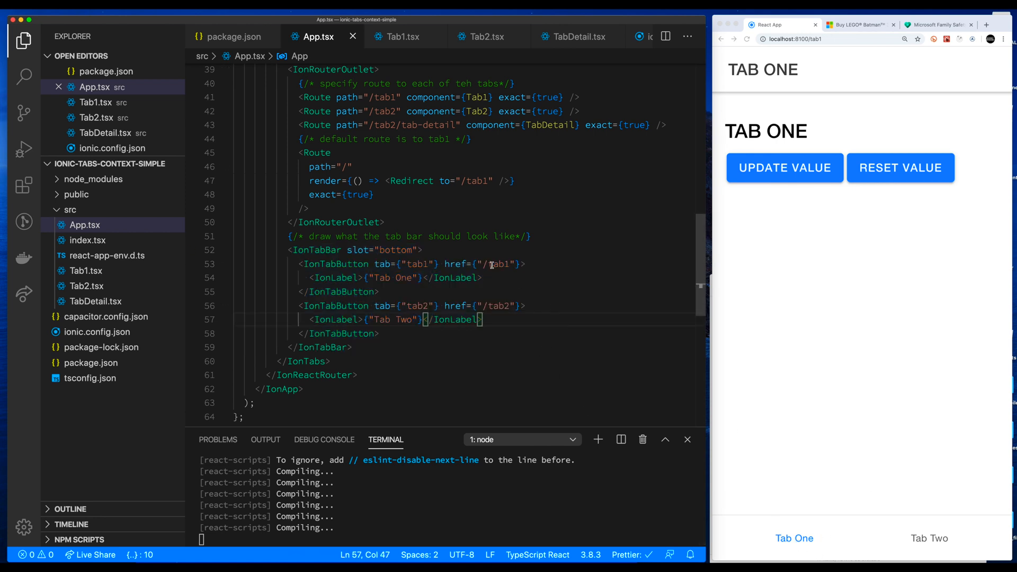
{"action": "mouse_move", "coordinate": [509, 273]}
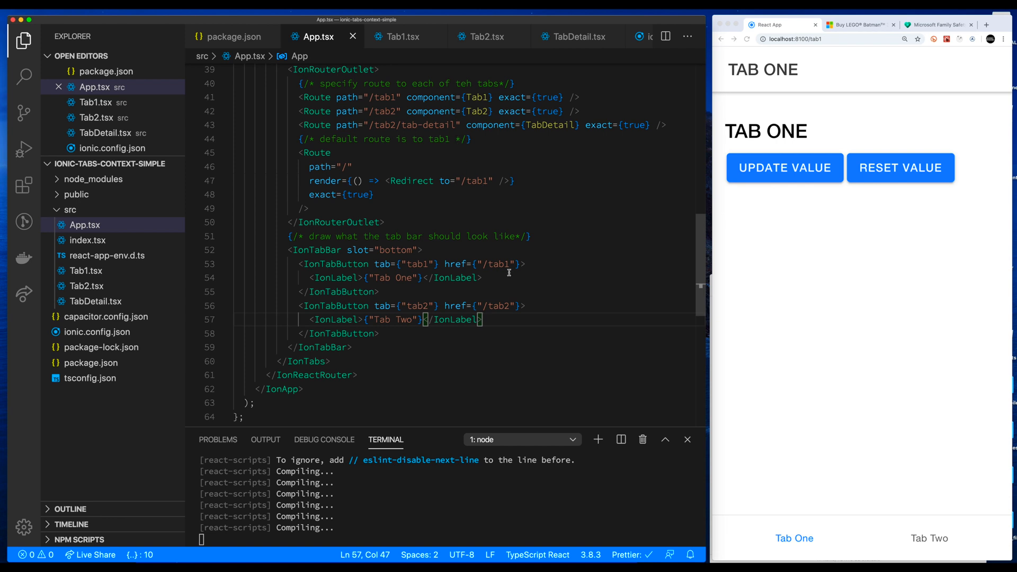
{"action": "scroll", "scroll_direction": "up", "scroll_amount": 3}
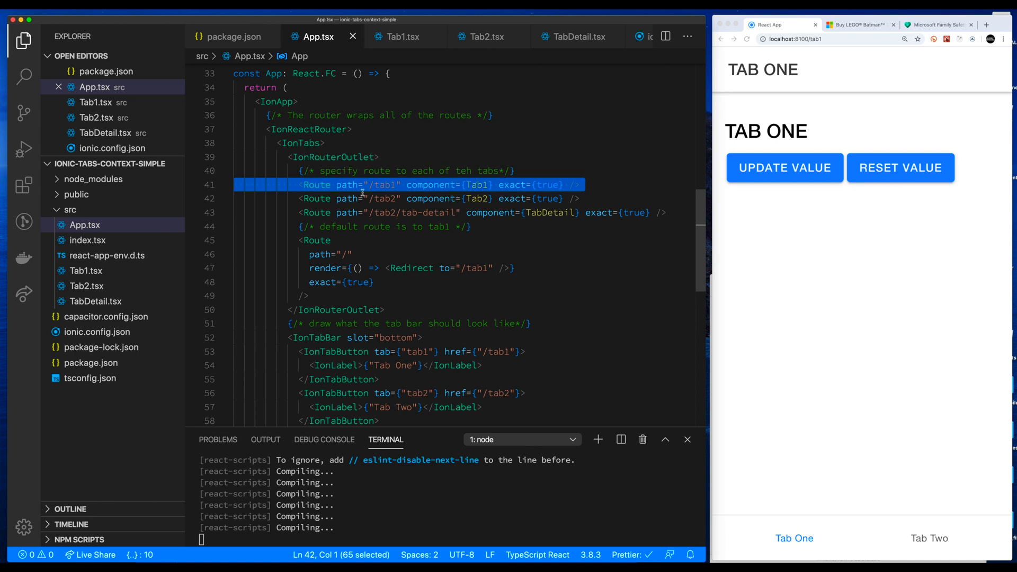
{"action": "left_click", "coordinate": [389, 185]}
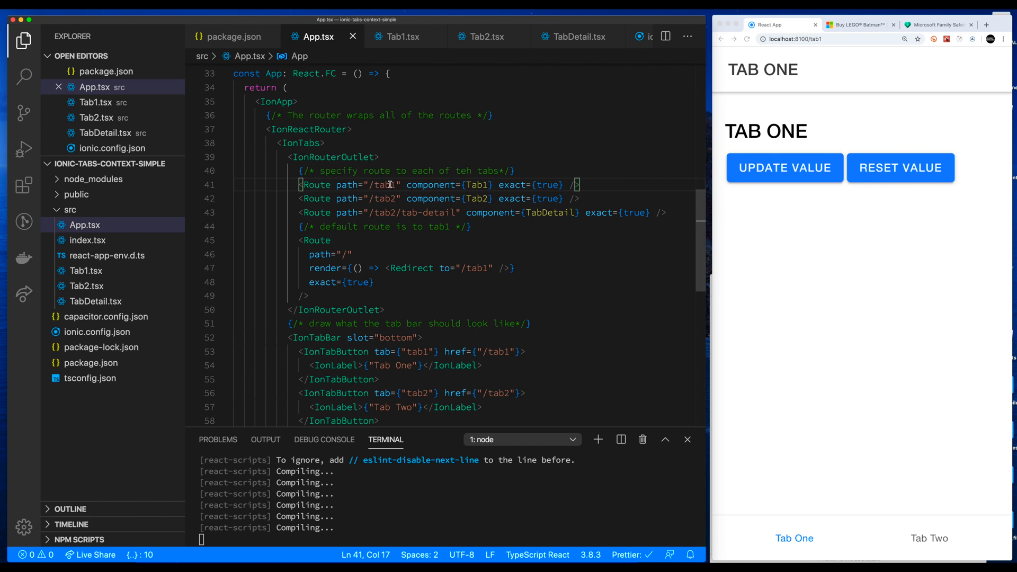
{"action": "double_click", "coordinate": [380, 185]}
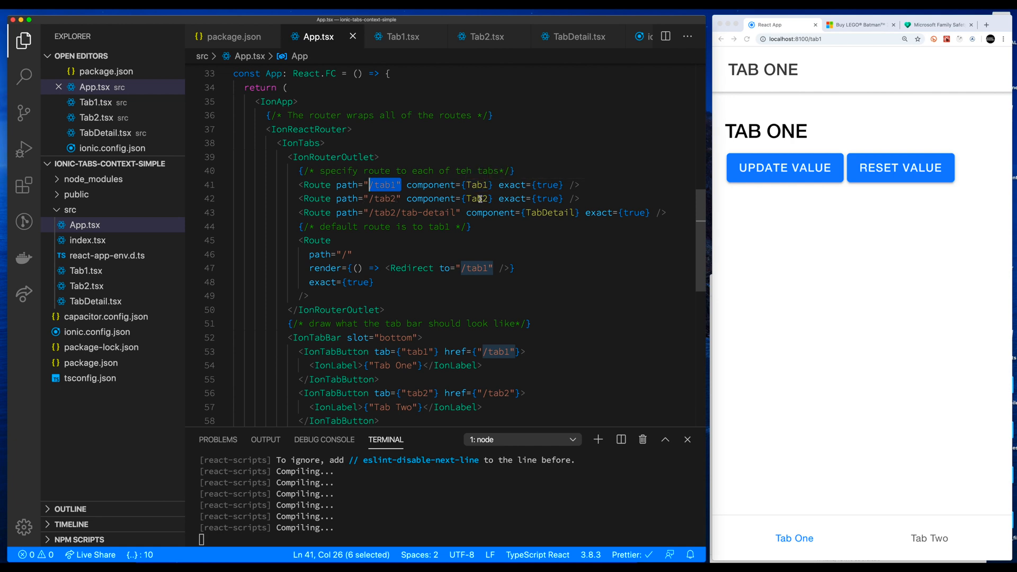
{"action": "mouse_move", "coordinate": [480, 198]}
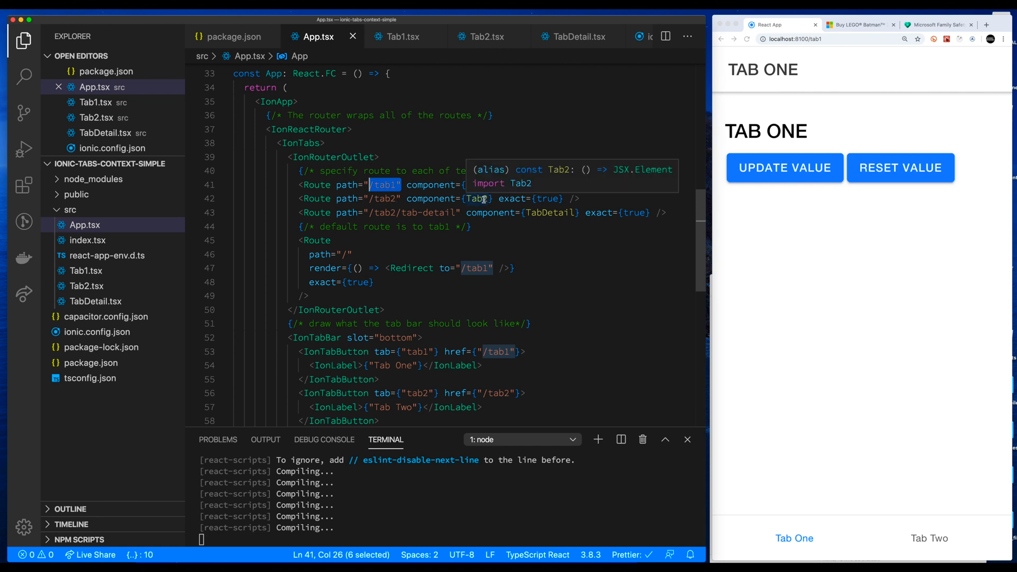
{"action": "mouse_move", "coordinate": [375, 212]}
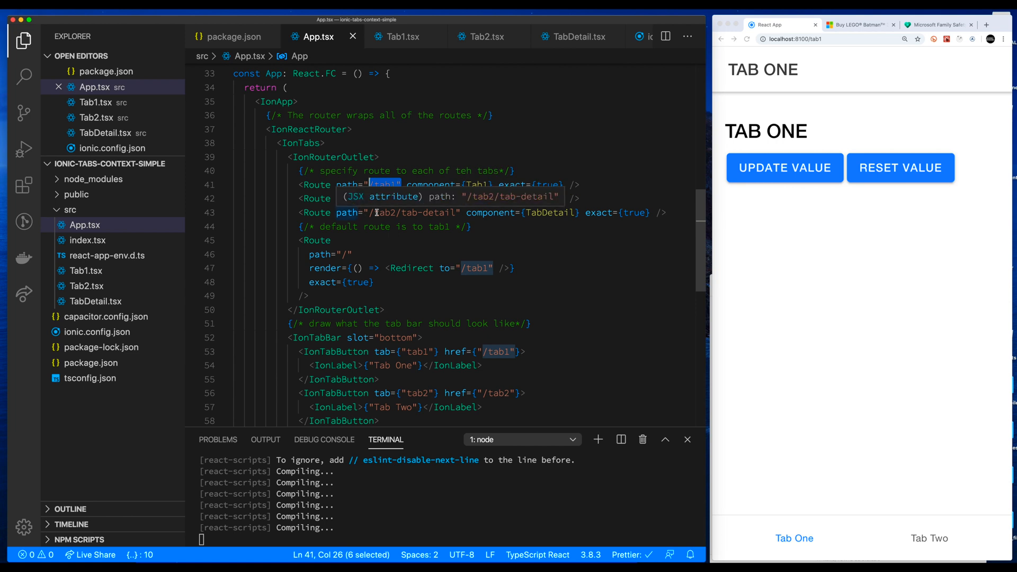
{"action": "mouse_move", "coordinate": [422, 216]}
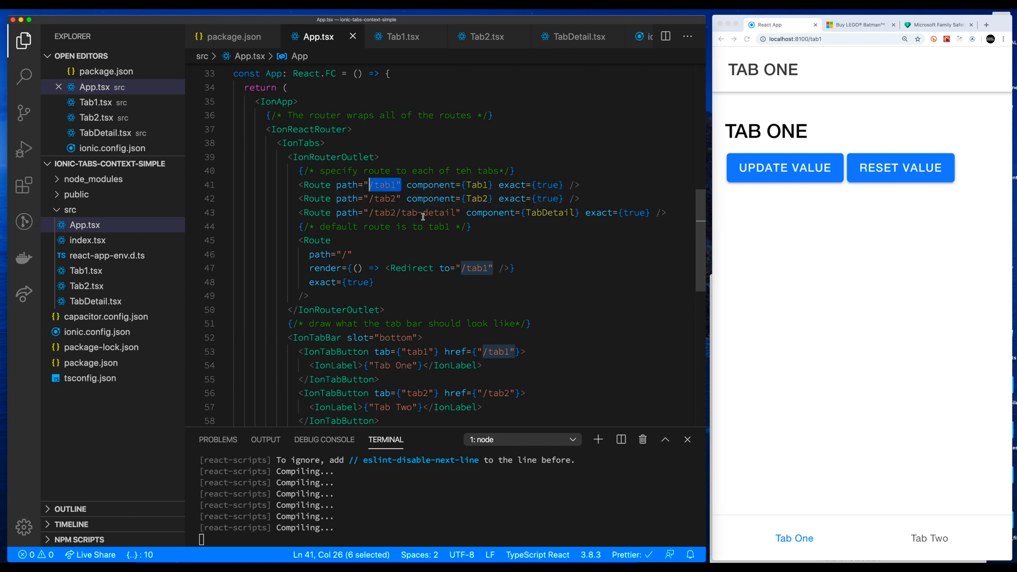
{"action": "mouse_move", "coordinate": [409, 201]}
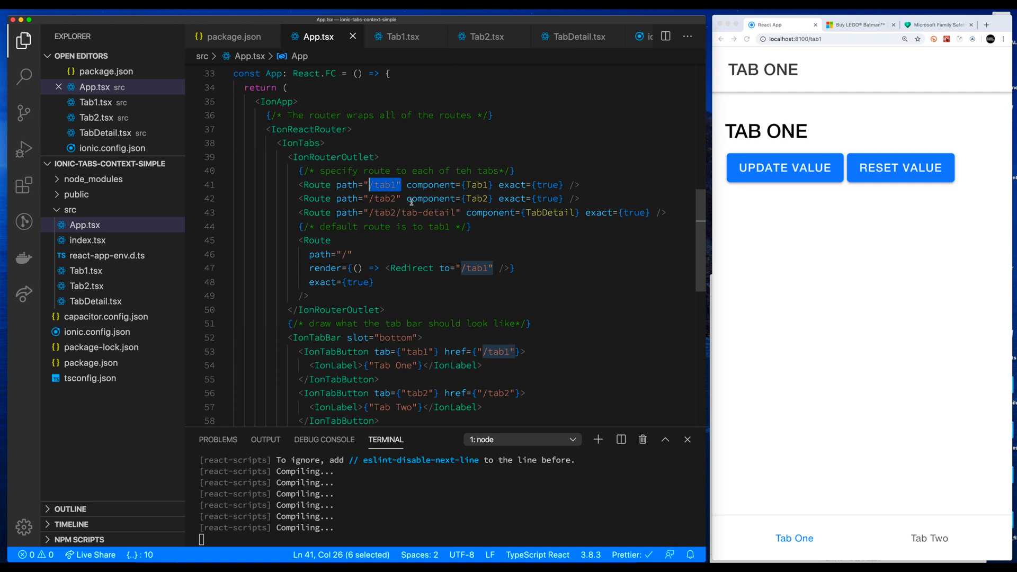
{"action": "mouse_move", "coordinate": [381, 217]}
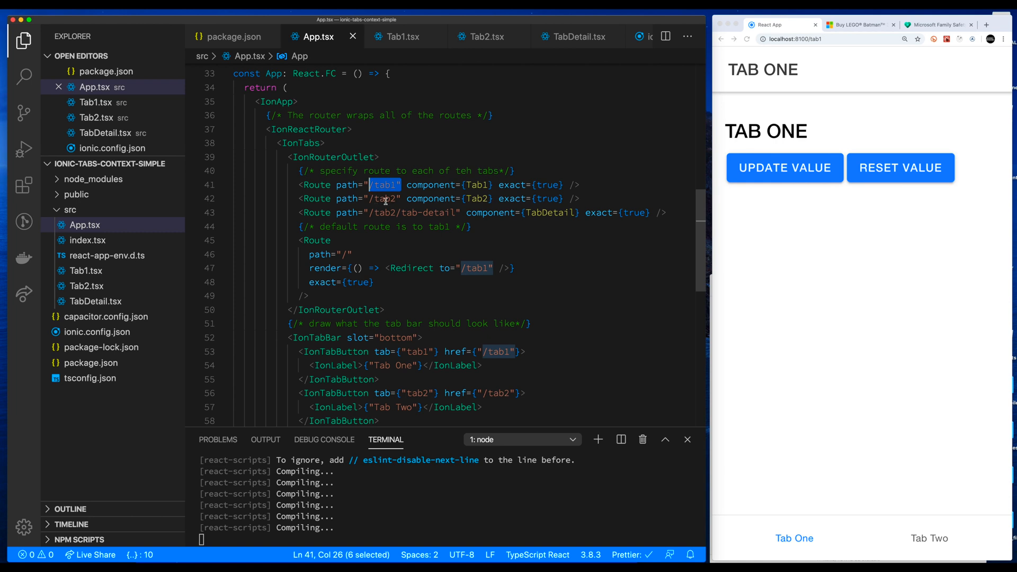
{"action": "mouse_move", "coordinate": [372, 214]}
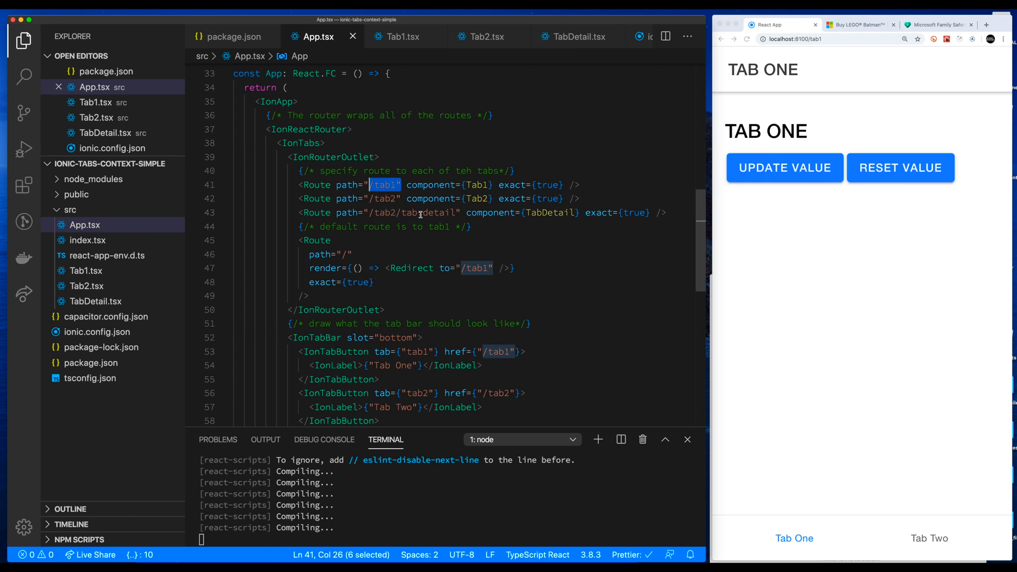
{"action": "double_click", "coordinate": [550, 212]}
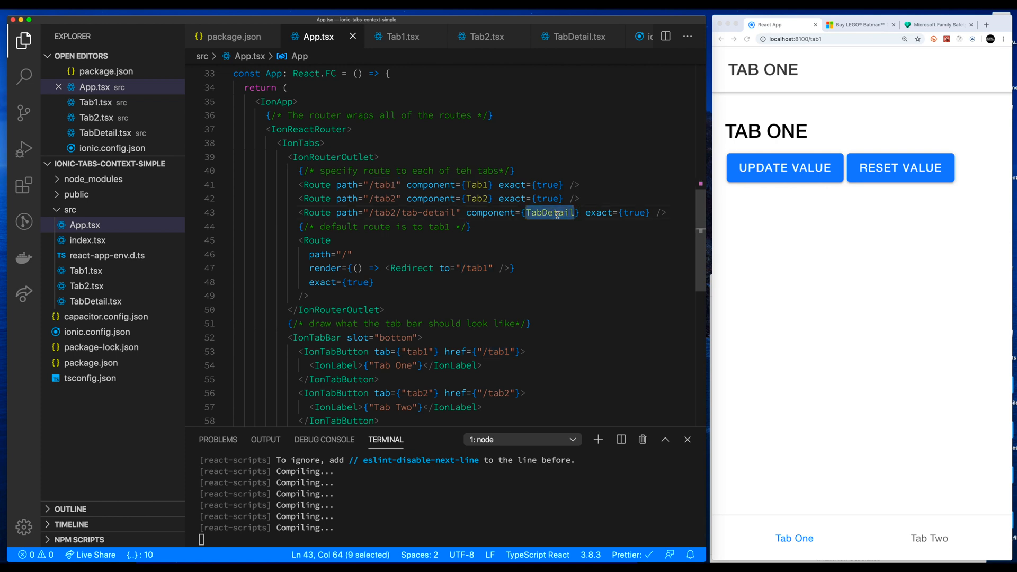
{"action": "mouse_move", "coordinate": [564, 171]}
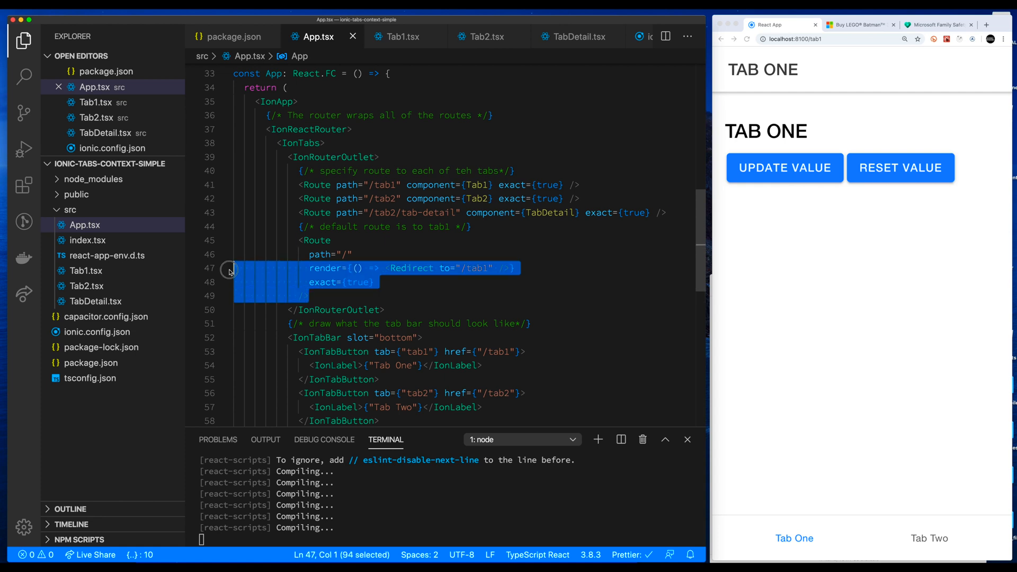
Step: Point the default Redirect in App.tsx at /tab2 instead of /tab1
{"action": "left_click", "coordinate": [310, 240]}
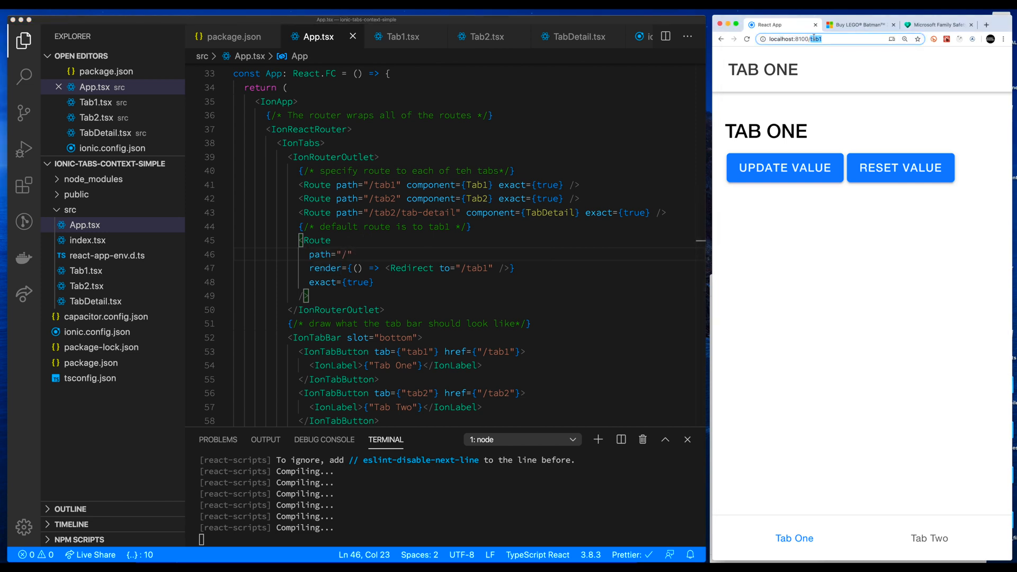
{"action": "left_click", "coordinate": [810, 39]}
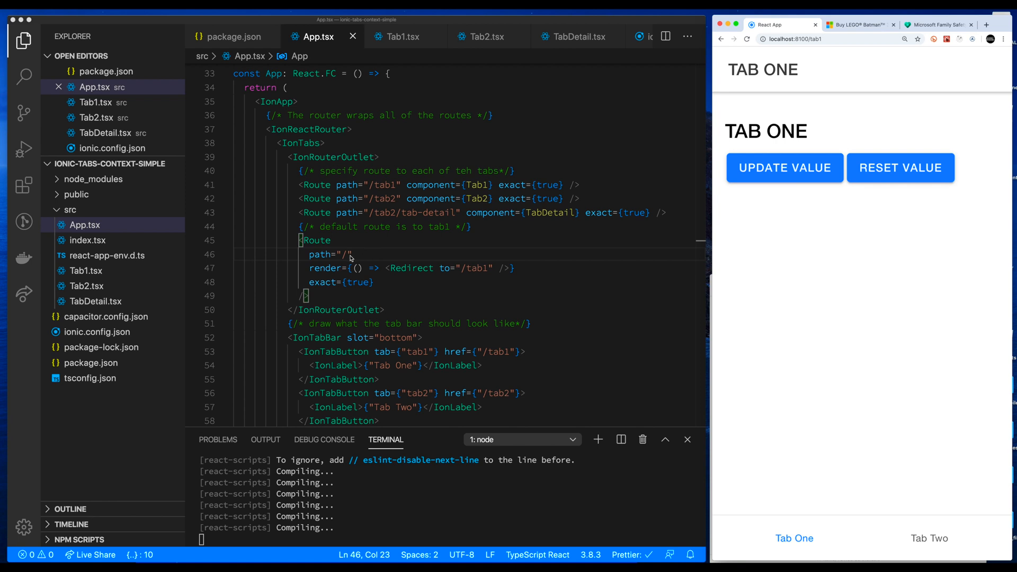
{"action": "mouse_move", "coordinate": [477, 273]}
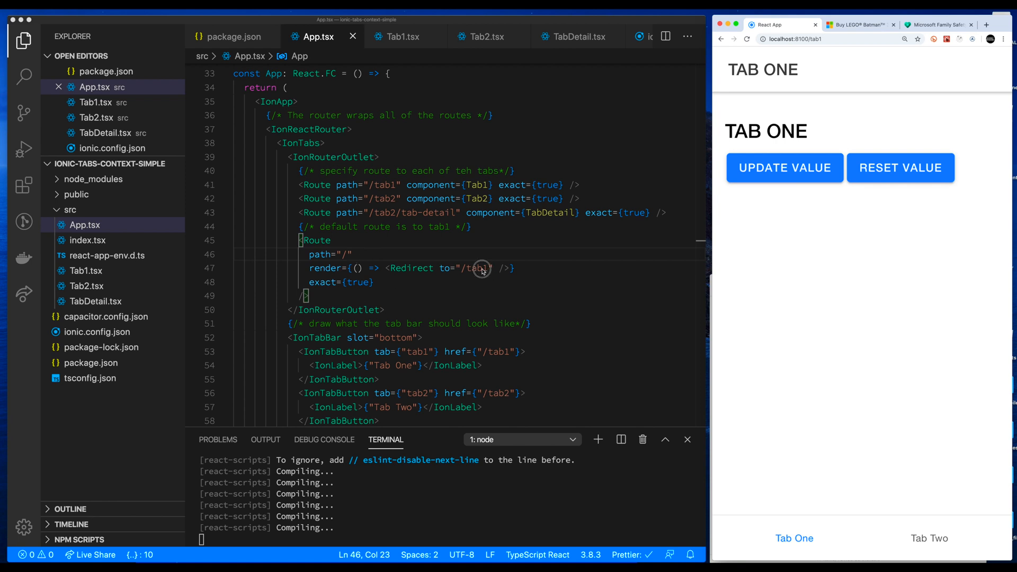
{"action": "double_click", "coordinate": [475, 268]}
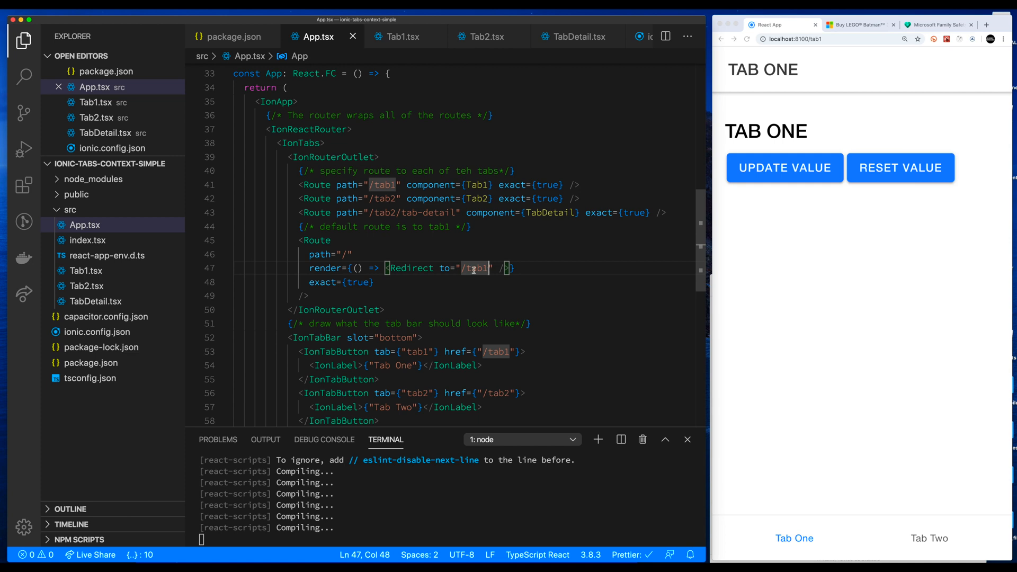
{"action": "type", "text": "/tab2"}
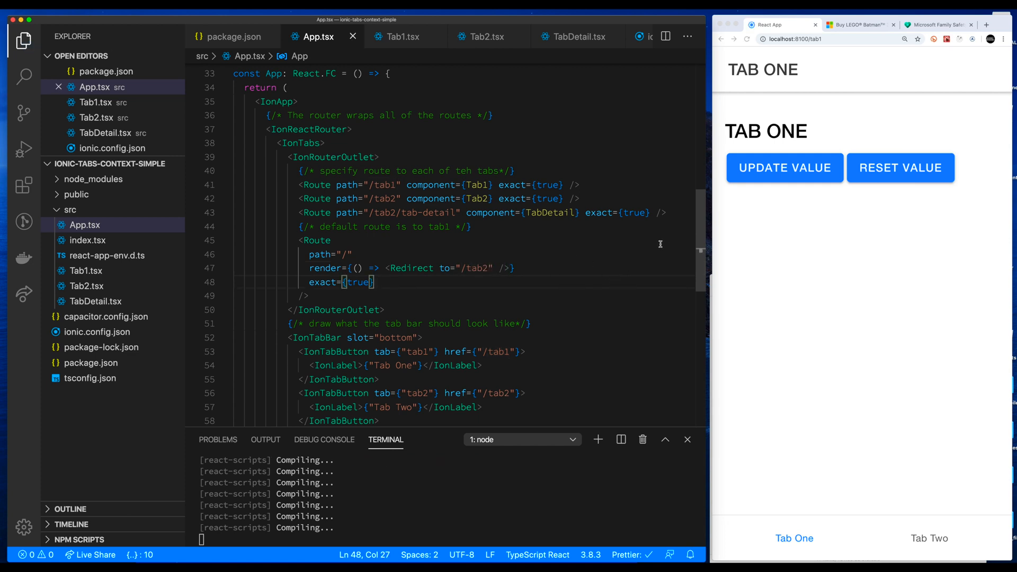
Step: Load the app root in the browser to confirm it opens Tab Two, then select the redirect to revert to /tab1
{"action": "left_click", "coordinate": [797, 40]}
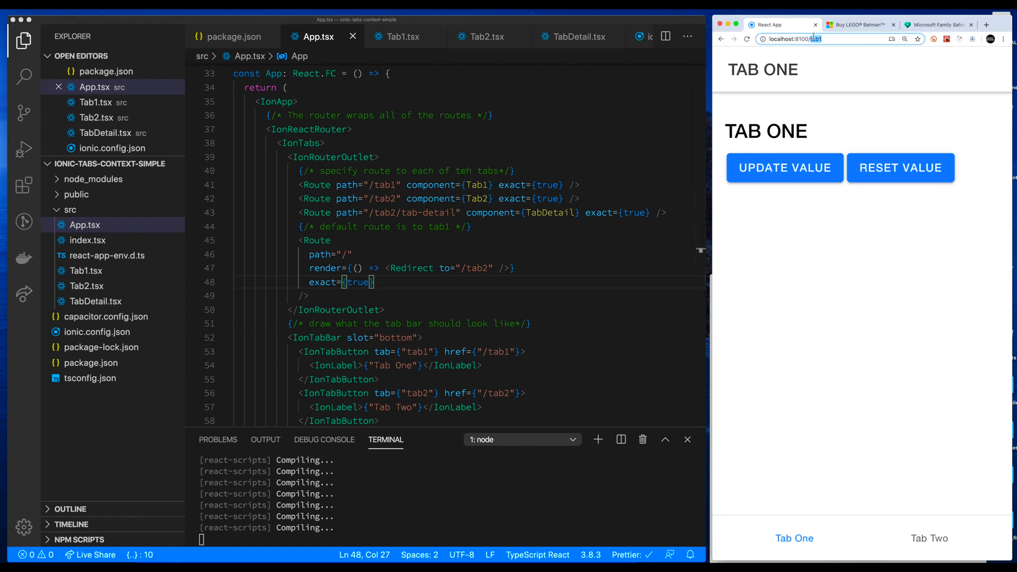
{"action": "left_click", "coordinate": [810, 40]}
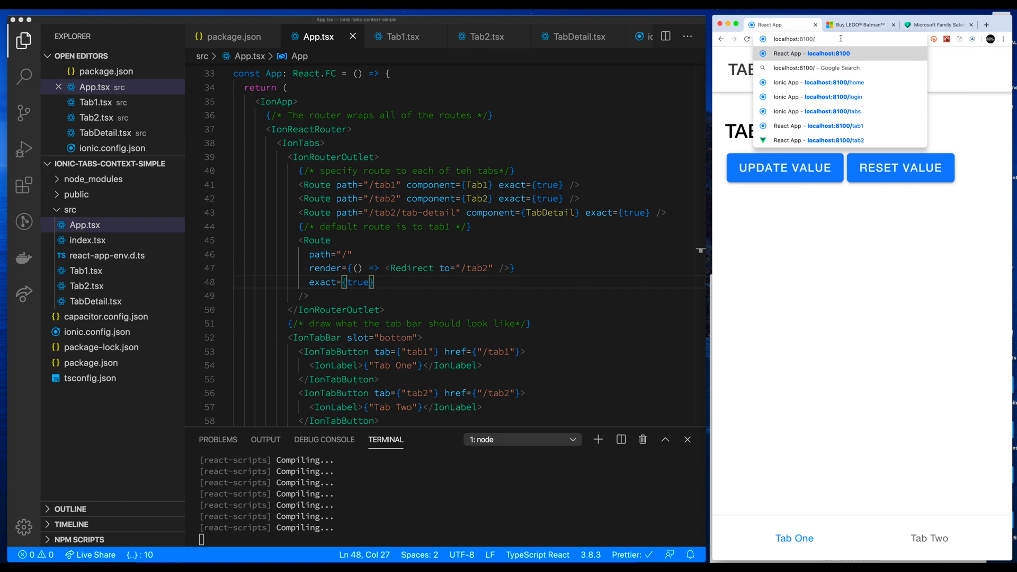
{"action": "left_click", "coordinate": [837, 140]}
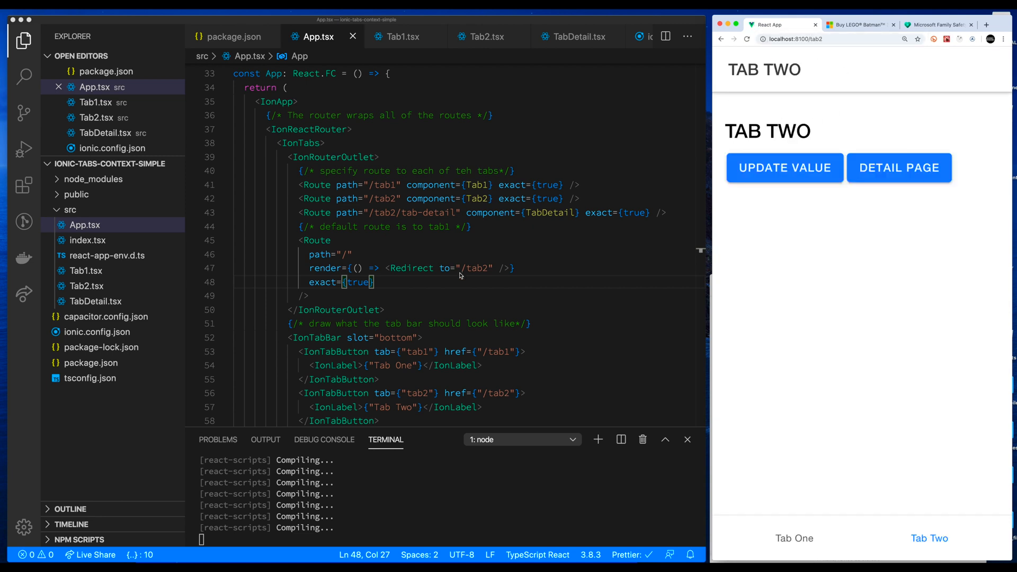
{"action": "double_click", "coordinate": [473, 268]}
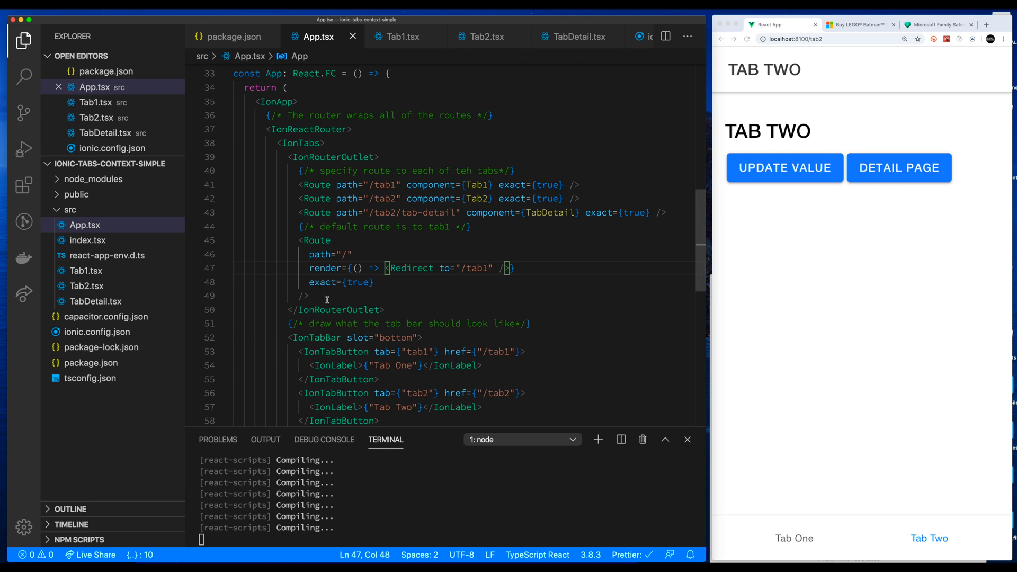
Step: Review the tab1 tab and href attributes of IonTabButton, then switch the app to Tab One
{"action": "scroll", "scroll_direction": "down", "scroll_amount": 3}
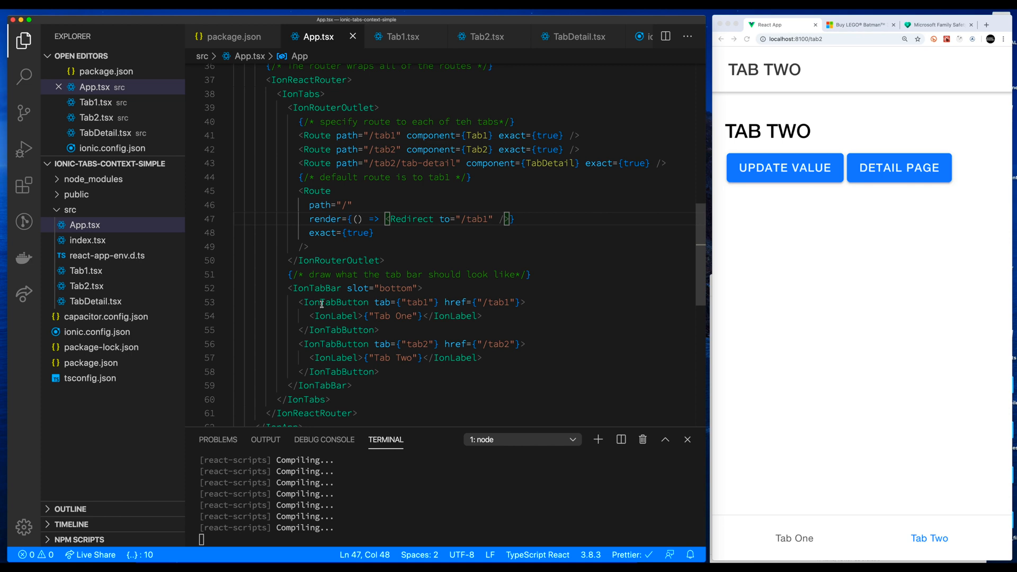
{"action": "mouse_move", "coordinate": [437, 321]}
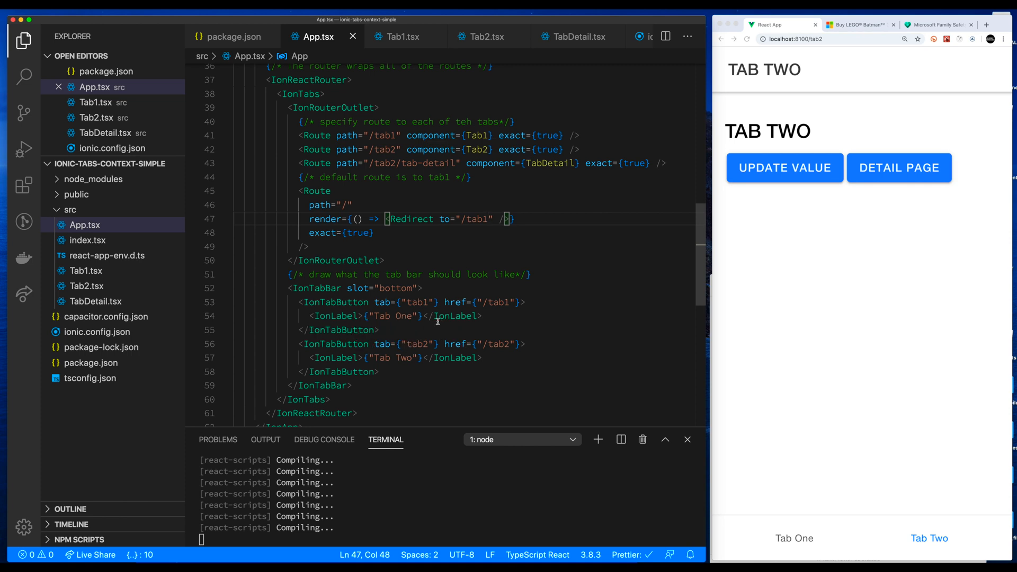
{"action": "double_click", "coordinate": [407, 302]}
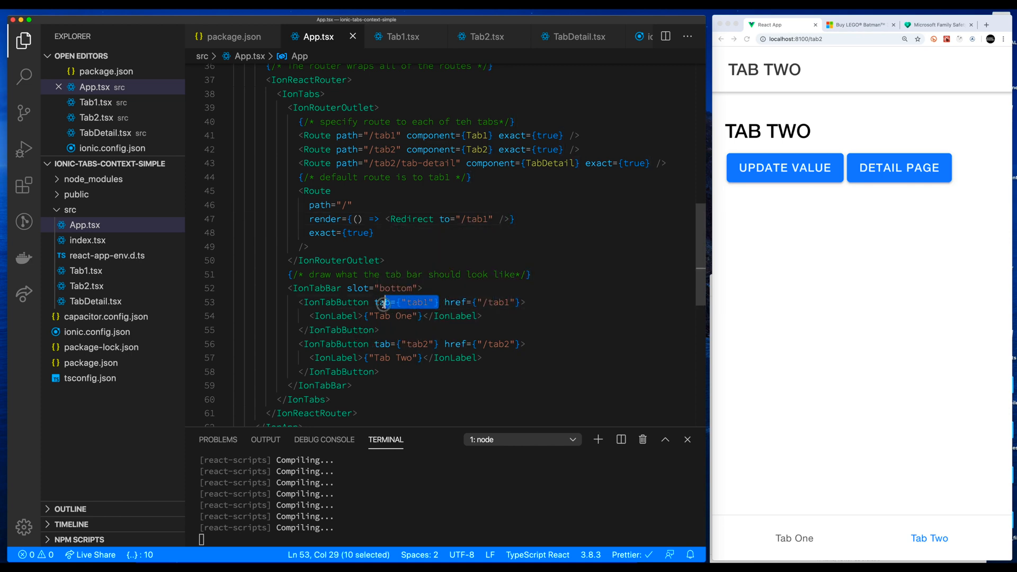
{"action": "left_click", "coordinate": [379, 302]}
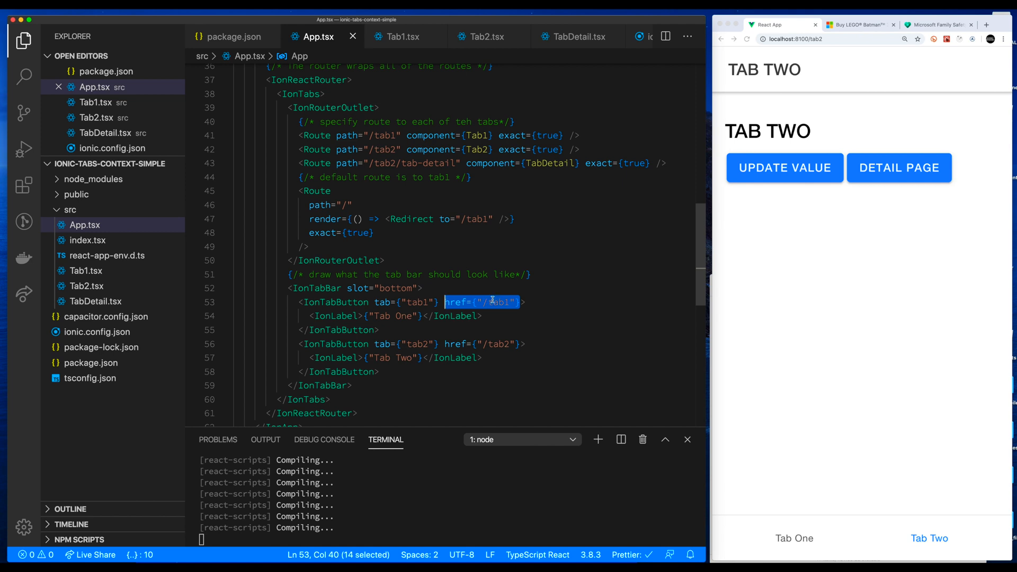
{"action": "mouse_move", "coordinate": [419, 347]}
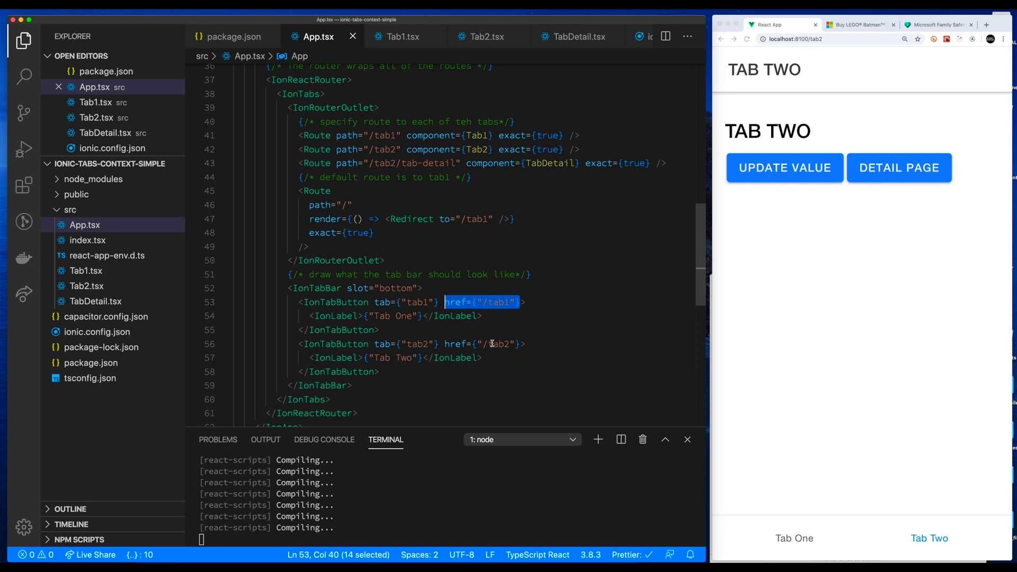
{"action": "mouse_move", "coordinate": [436, 370]}
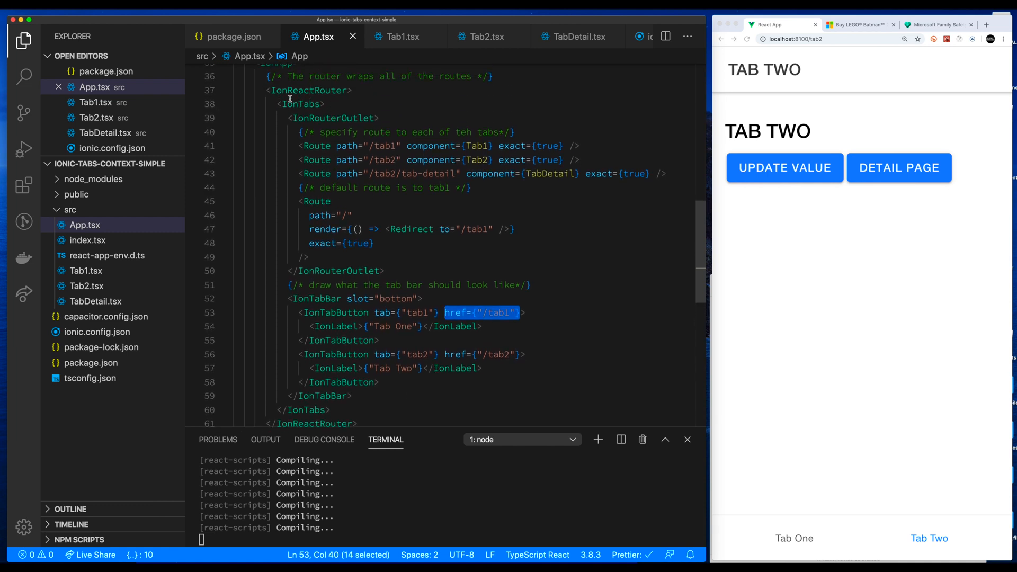
{"action": "mouse_move", "coordinate": [315, 146]}
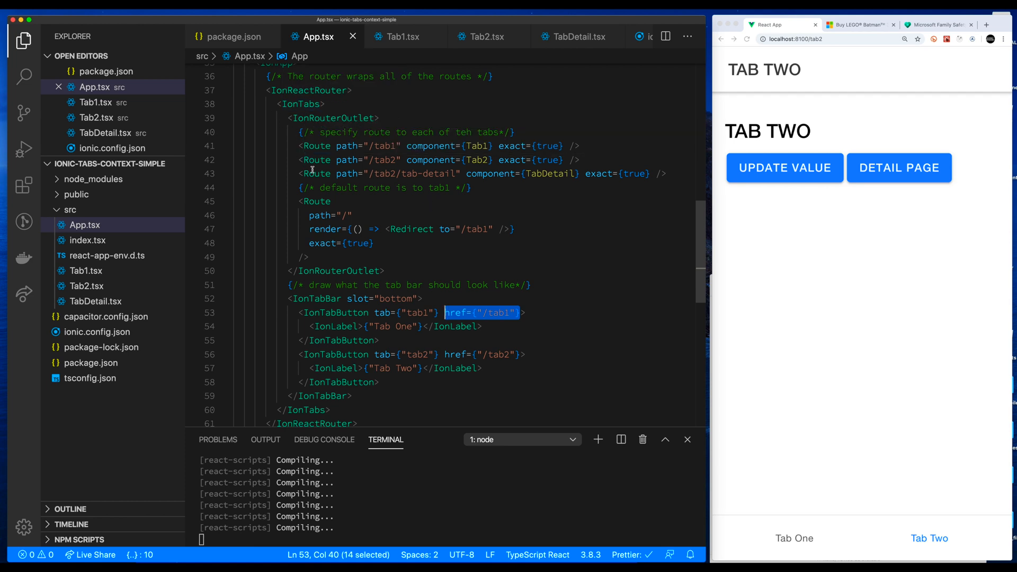
{"action": "mouse_move", "coordinate": [376, 255]}
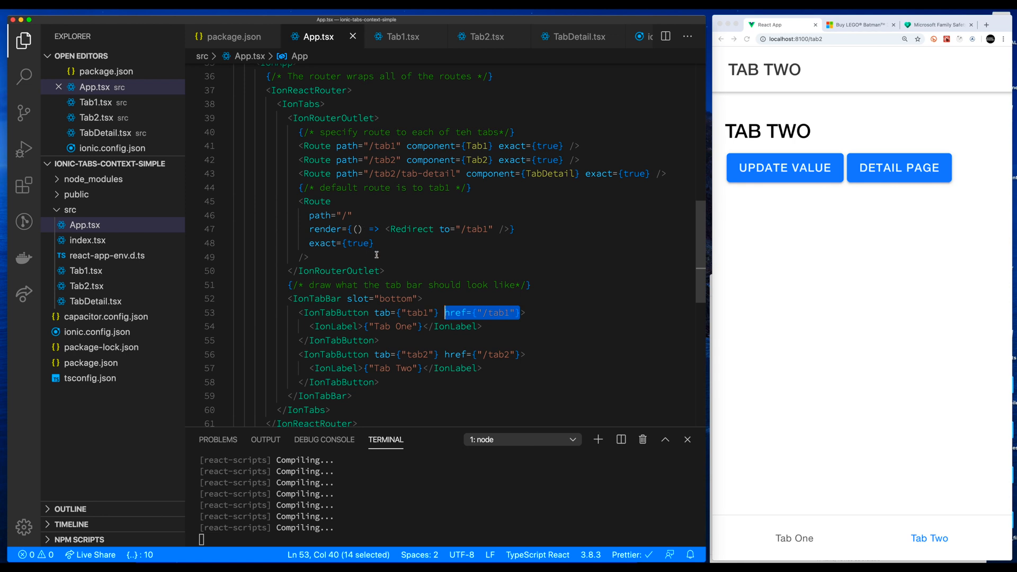
{"action": "mouse_move", "coordinate": [475, 224]}
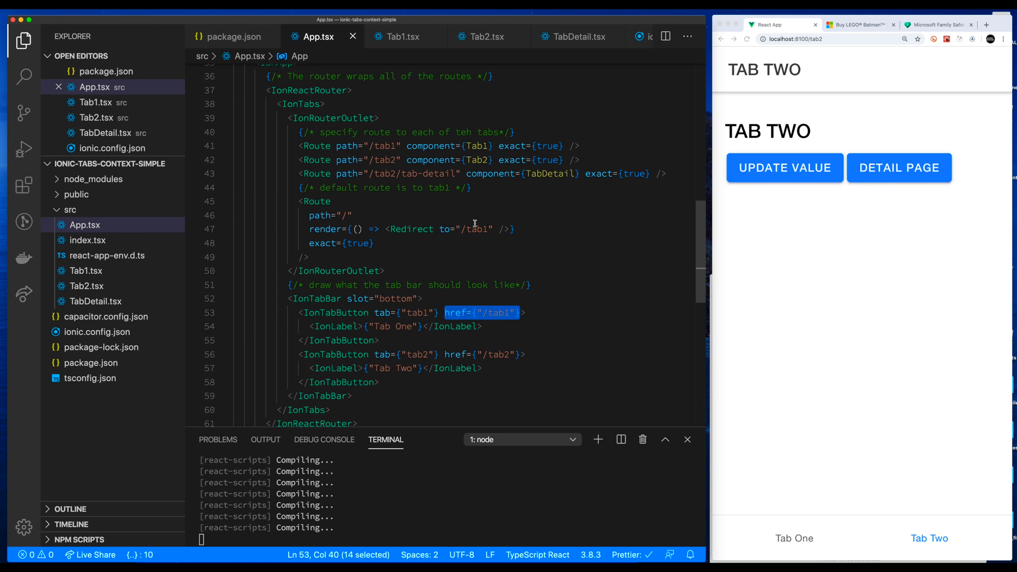
{"action": "mouse_move", "coordinate": [561, 201]}
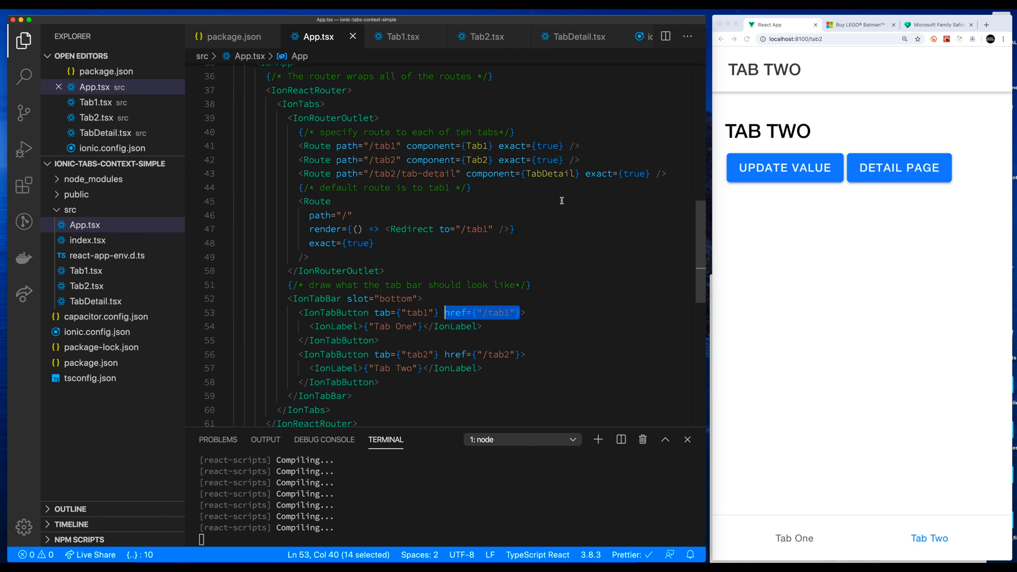
{"action": "mouse_move", "coordinate": [544, 238]}
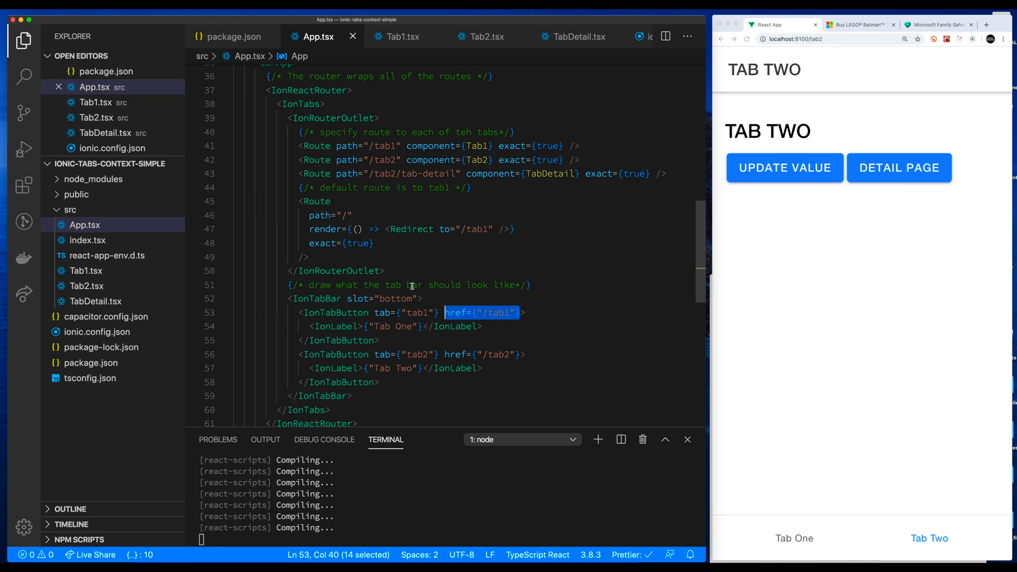
{"action": "mouse_move", "coordinate": [565, 262]}
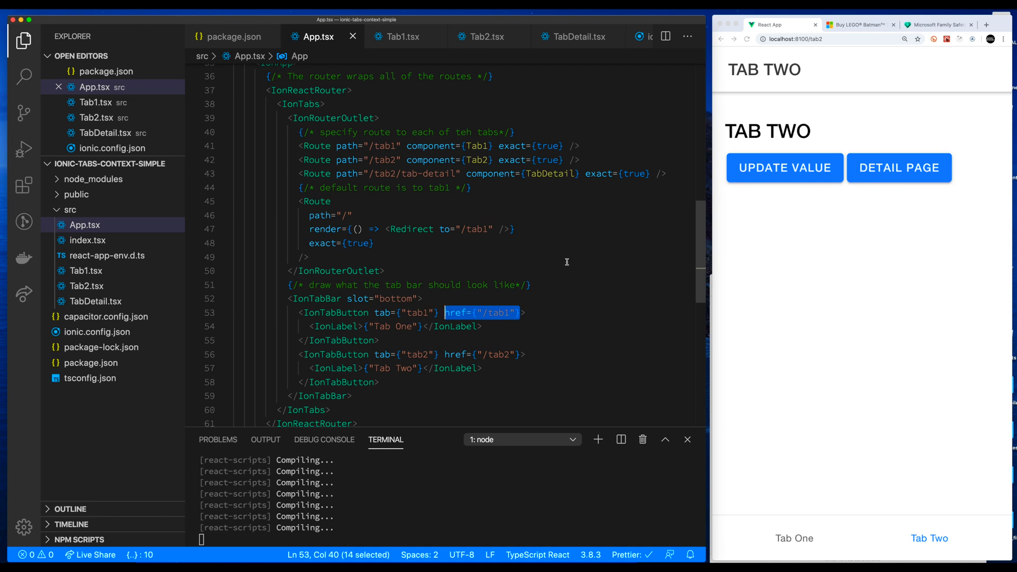
{"action": "mouse_move", "coordinate": [581, 268]}
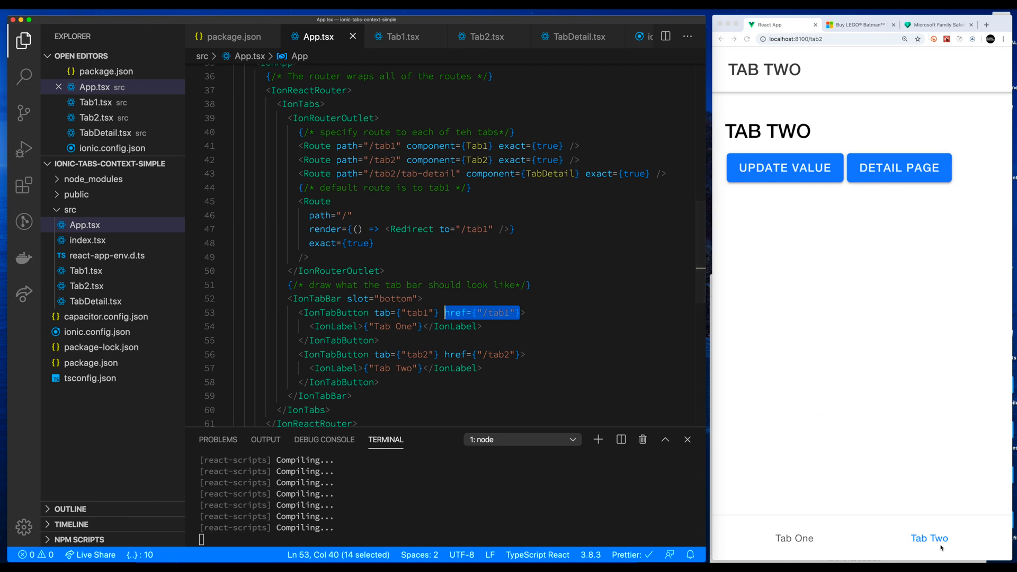
{"action": "left_click", "coordinate": [793, 538]}
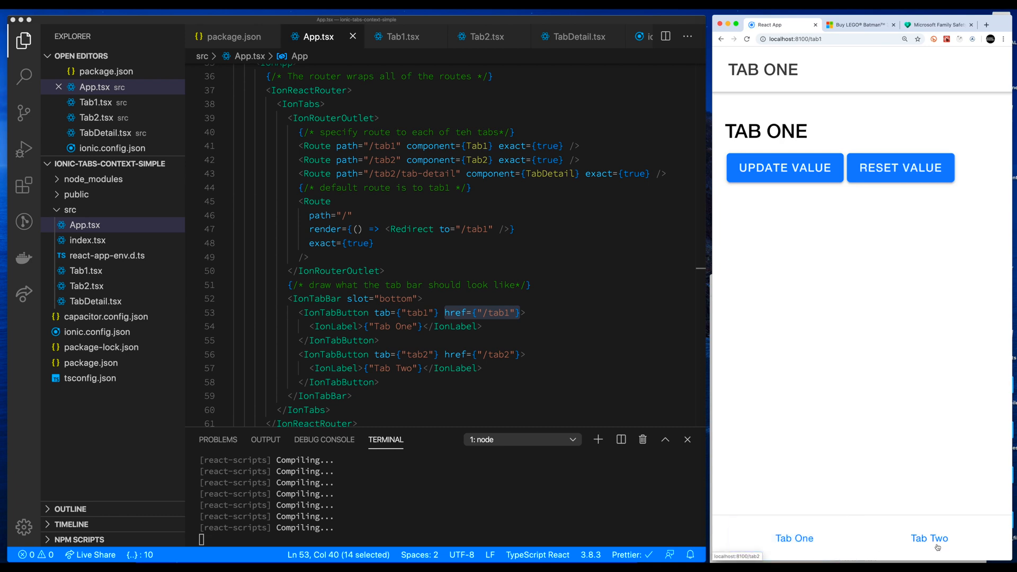
{"action": "left_click", "coordinate": [793, 538]}
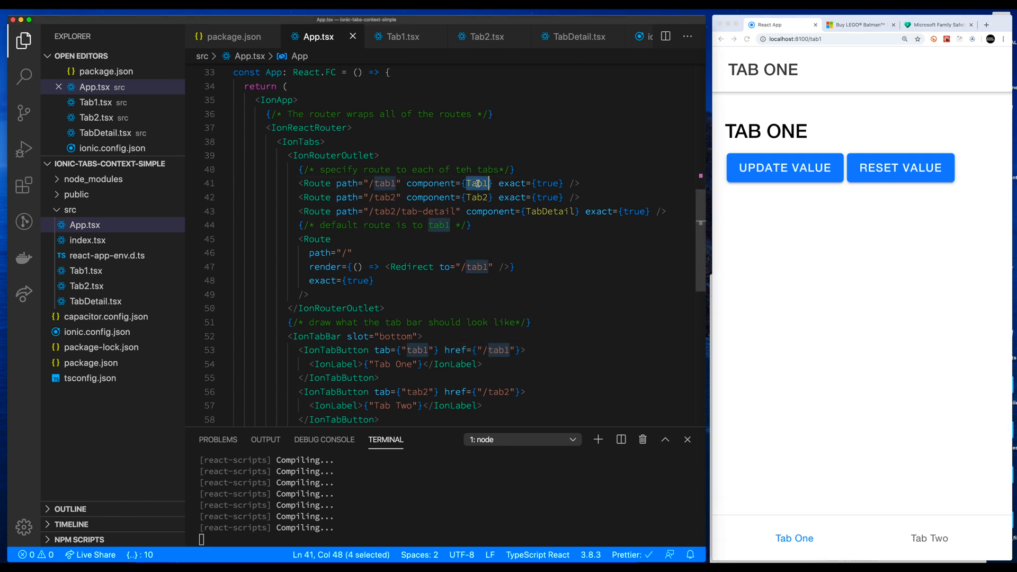
{"action": "mouse_move", "coordinate": [187, 252]}
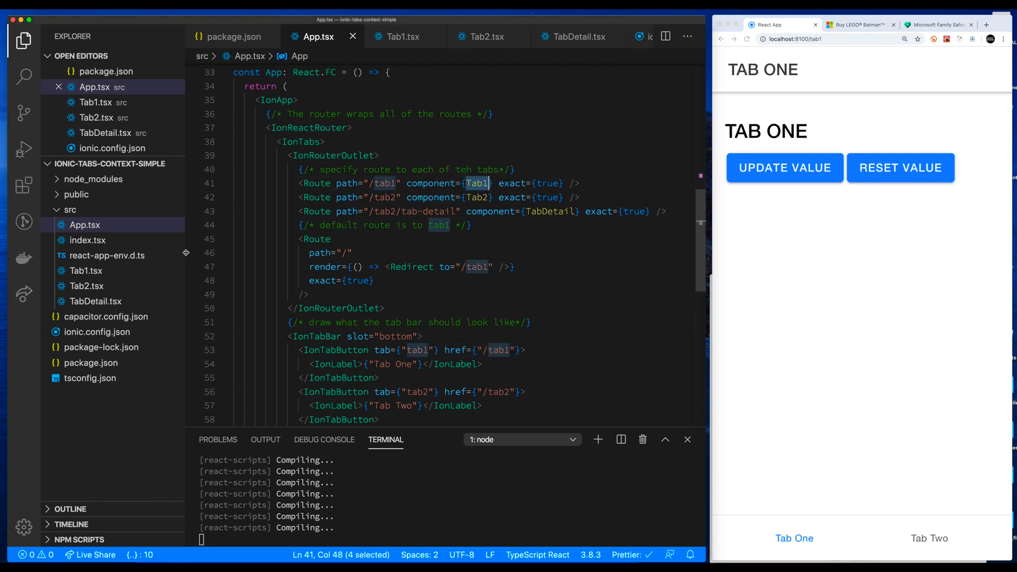
Step: Open Tab1.tsx and review its IonHeader and the Update Value / Reset Value button lines
{"action": "left_click", "coordinate": [402, 36]}
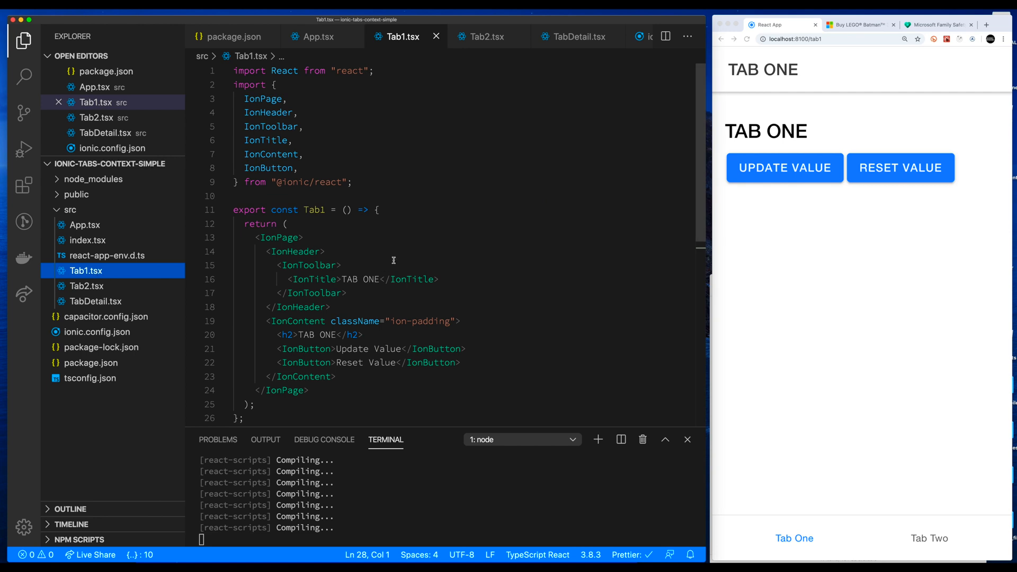
{"action": "scroll", "scroll_direction": "down", "scroll_amount": 3}
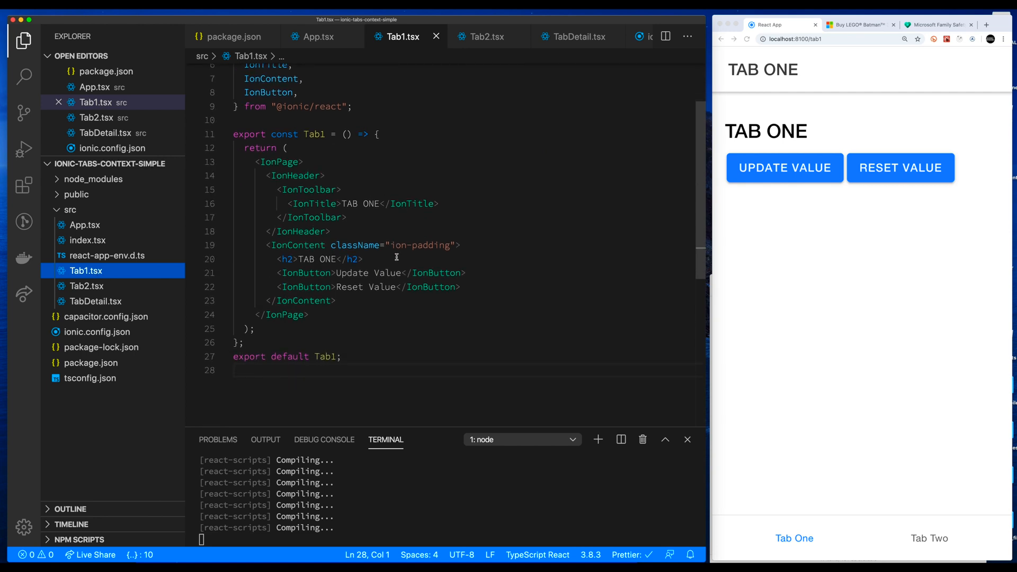
{"action": "mouse_move", "coordinate": [483, 195]}
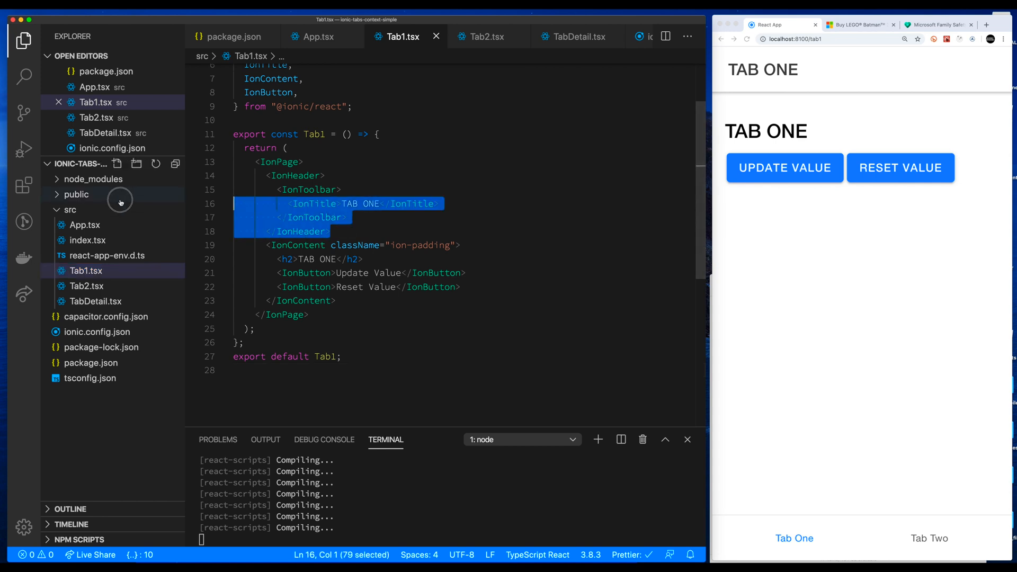
{"action": "left_click", "coordinate": [278, 161]}
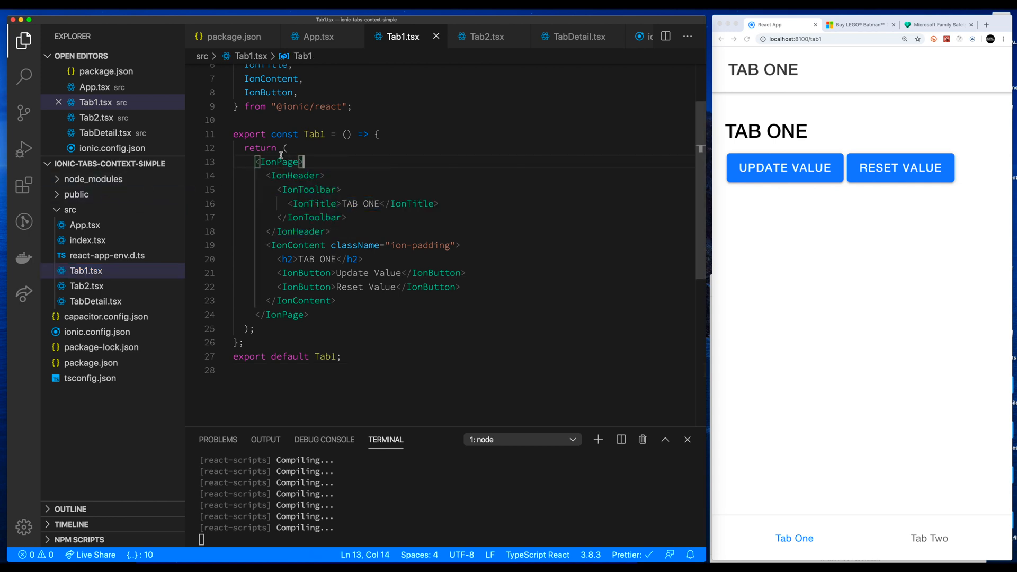
{"action": "mouse_move", "coordinate": [304, 209]}
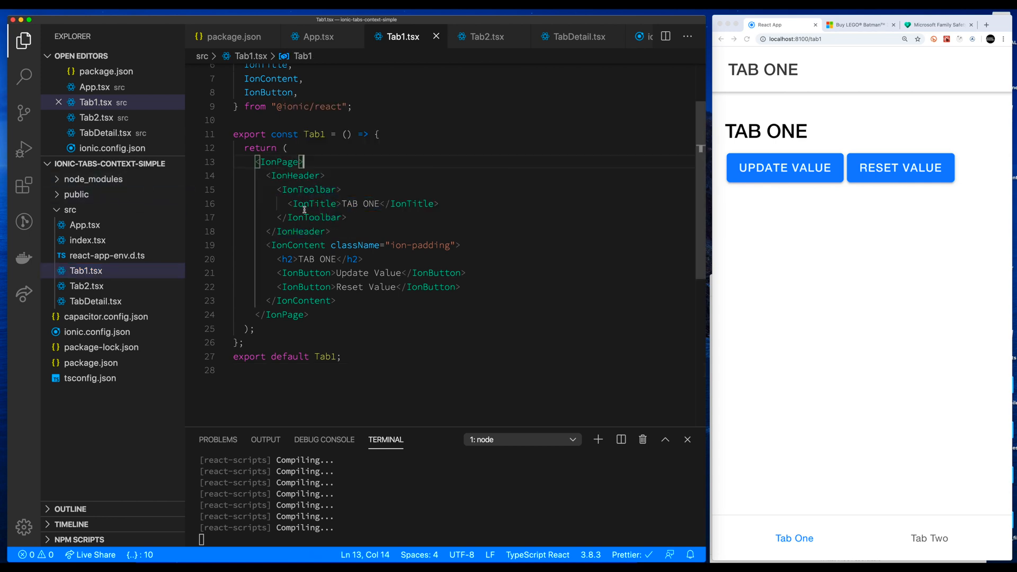
{"action": "mouse_move", "coordinate": [442, 267]}
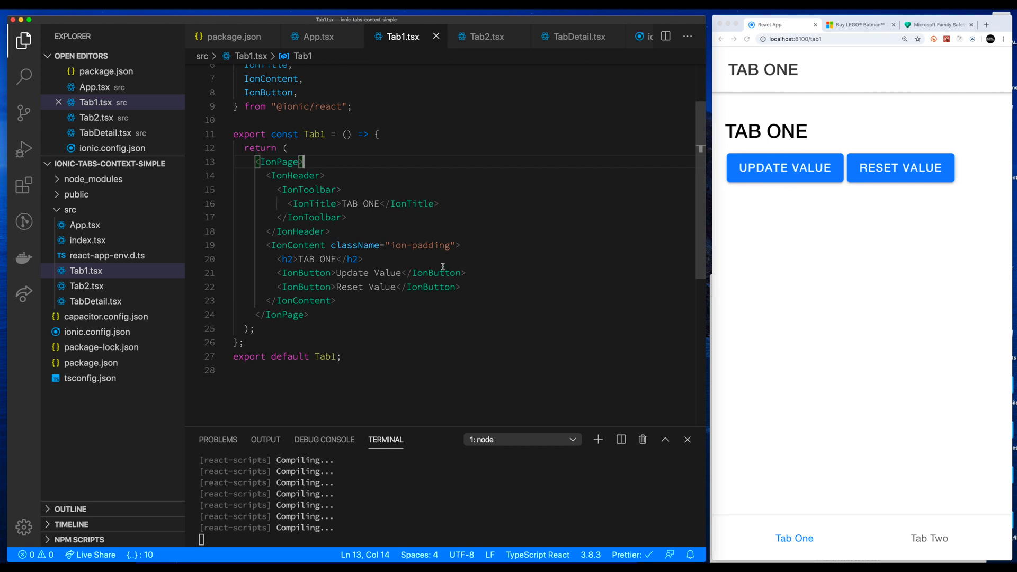
{"action": "mouse_move", "coordinate": [342, 244]}
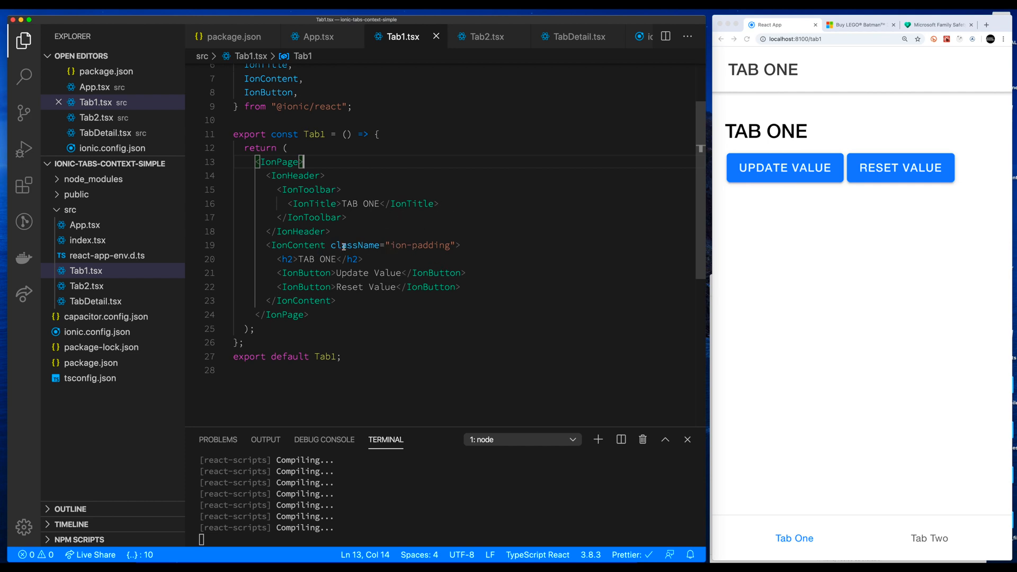
{"action": "mouse_move", "coordinate": [755, 113]}
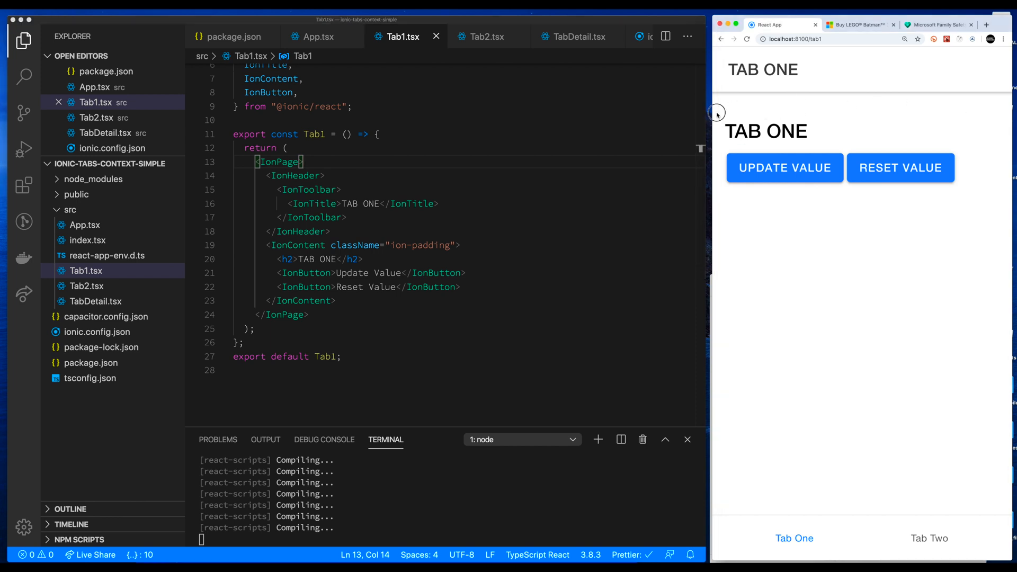
{"action": "mouse_move", "coordinate": [389, 253]}
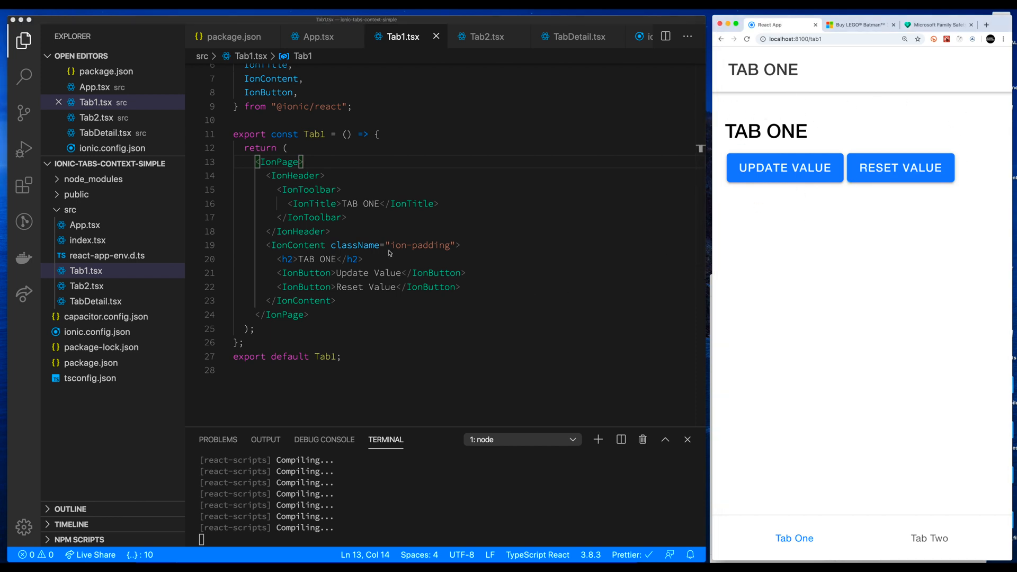
{"action": "left_click", "coordinate": [402, 272]}
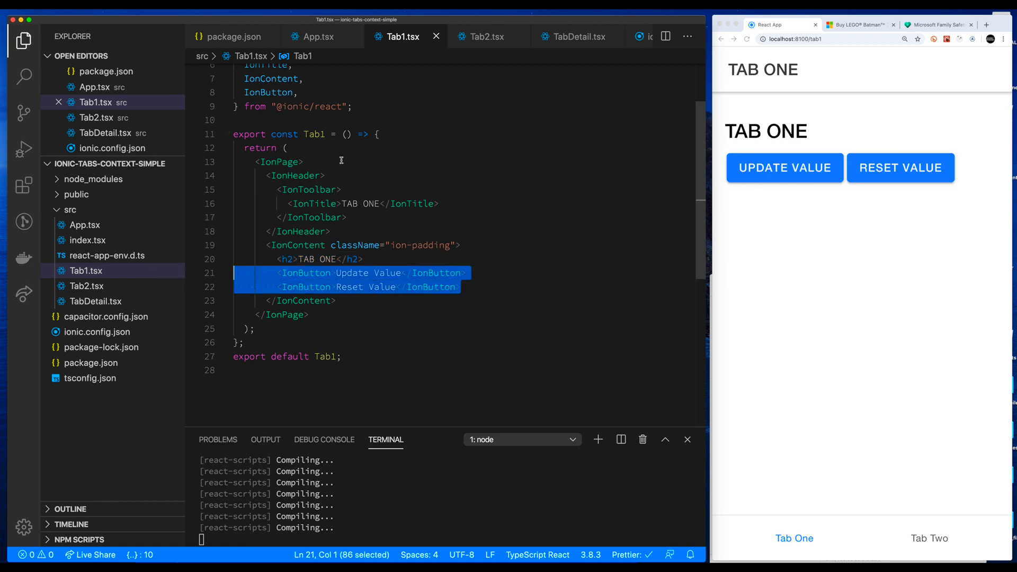
Step: Open Tab2.tsx, go to Tab Two in the app, open its Detail Page and return with the back arrow
{"action": "left_click", "coordinate": [485, 36]}
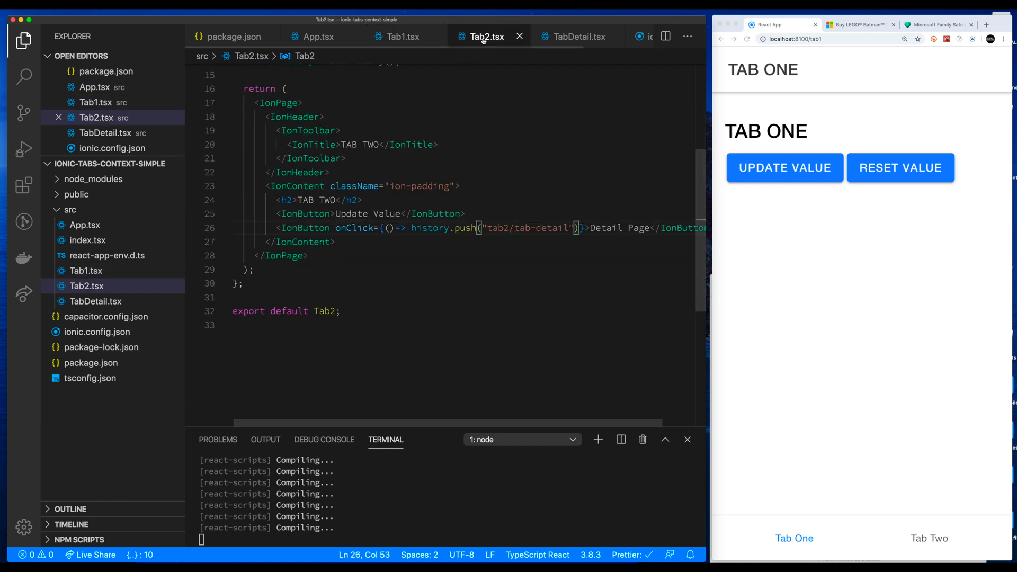
{"action": "mouse_move", "coordinate": [928, 538]}
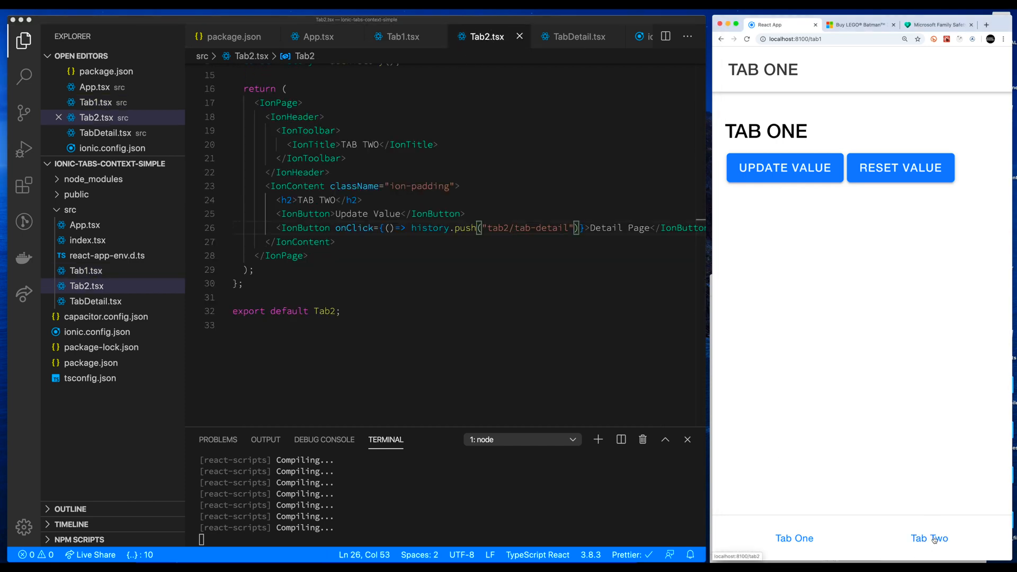
{"action": "left_click", "coordinate": [929, 538]}
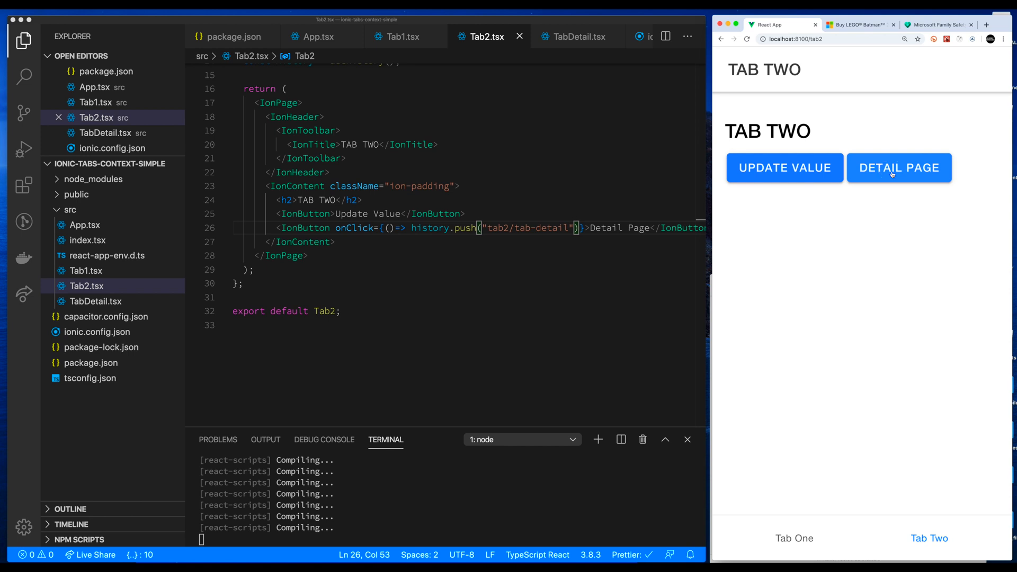
{"action": "left_click", "coordinate": [899, 169]}
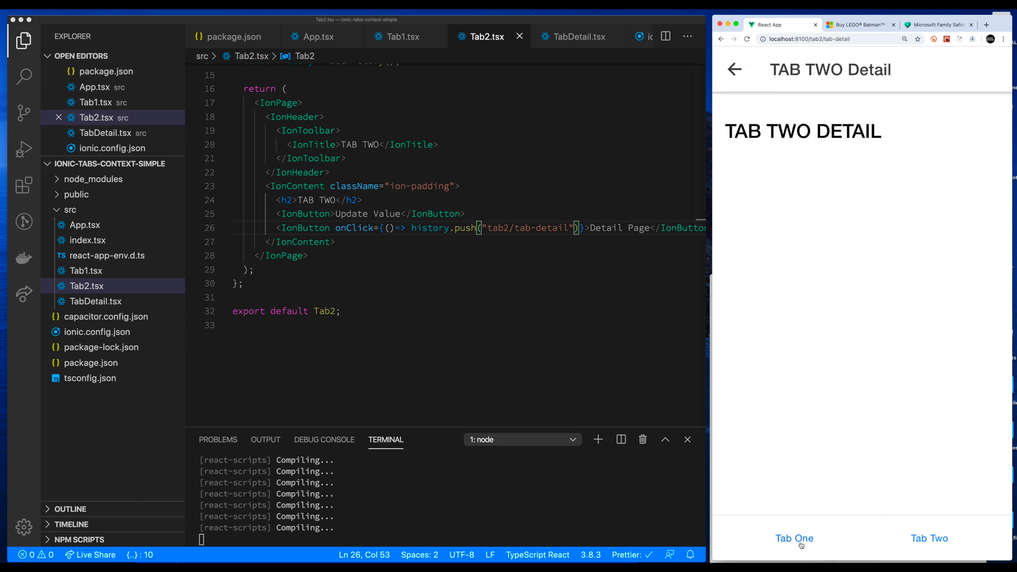
{"action": "left_click", "coordinate": [794, 538]}
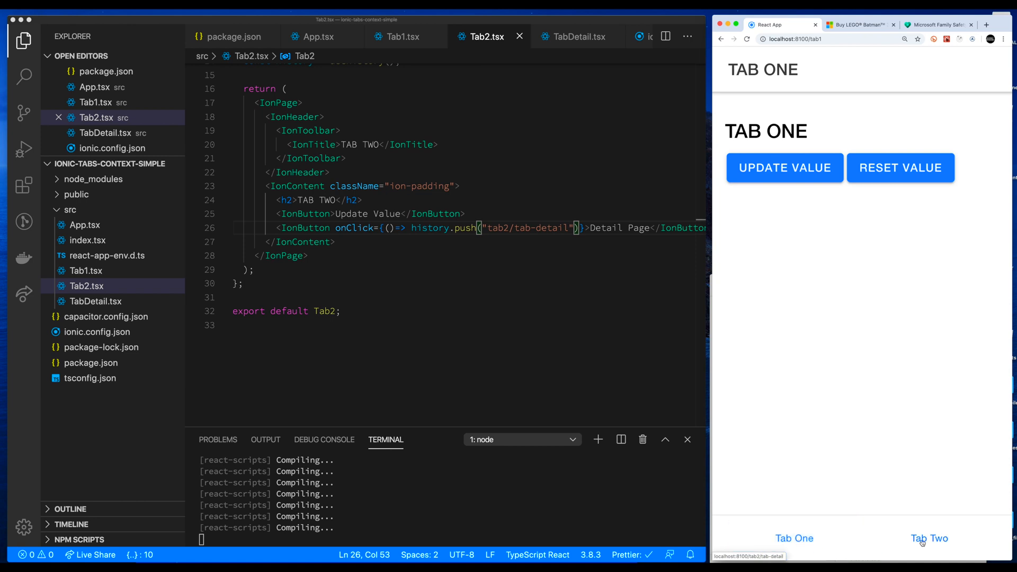
{"action": "left_click", "coordinate": [929, 538]}
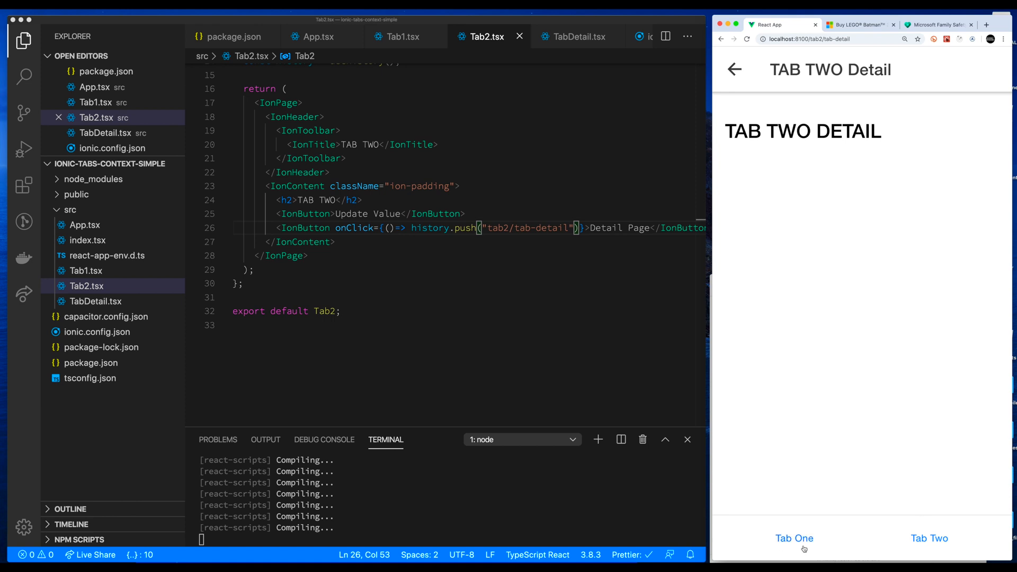
{"action": "mouse_move", "coordinate": [929, 538]}
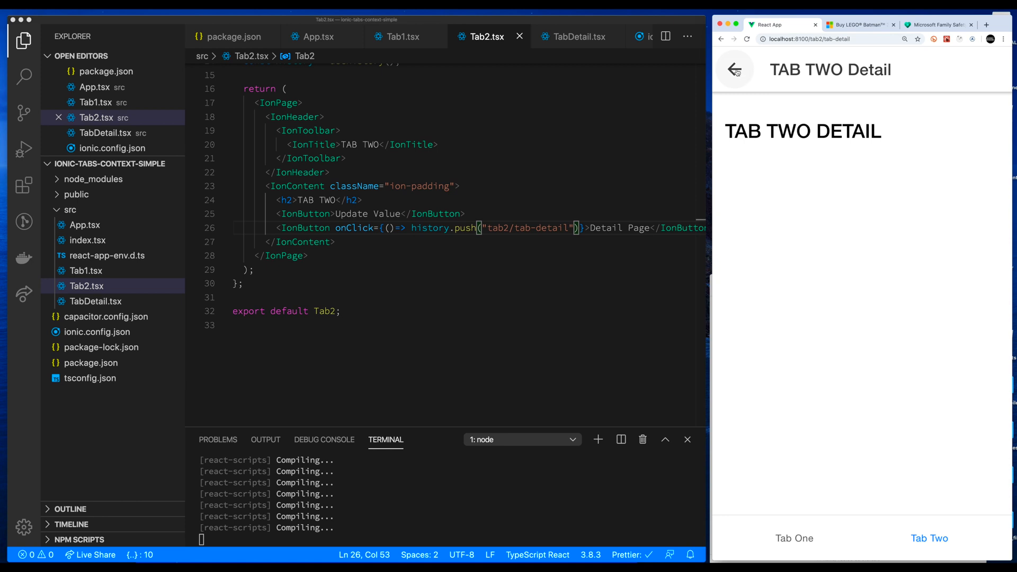
{"action": "left_click", "coordinate": [733, 70]}
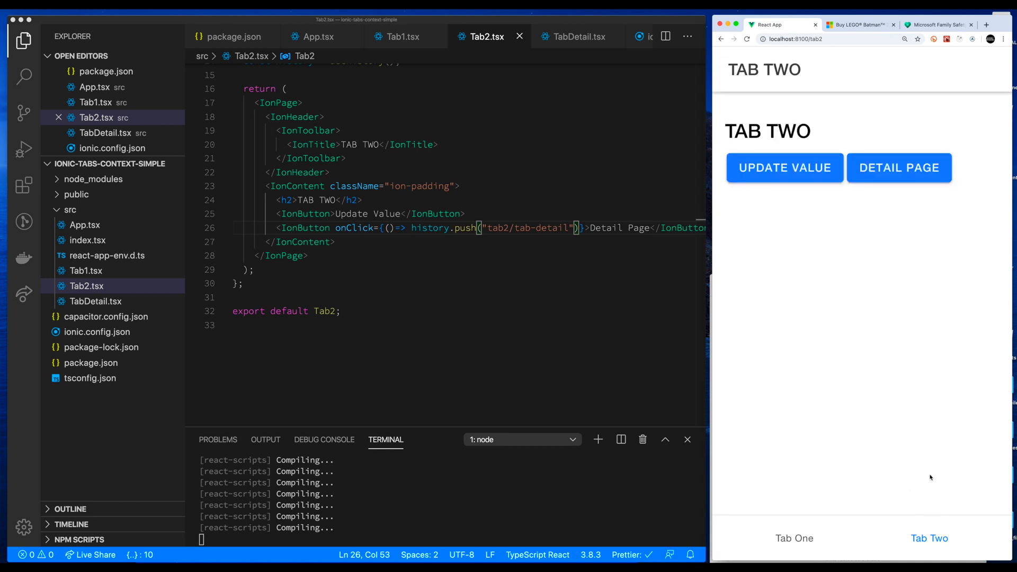
{"action": "mouse_move", "coordinate": [929, 511]}
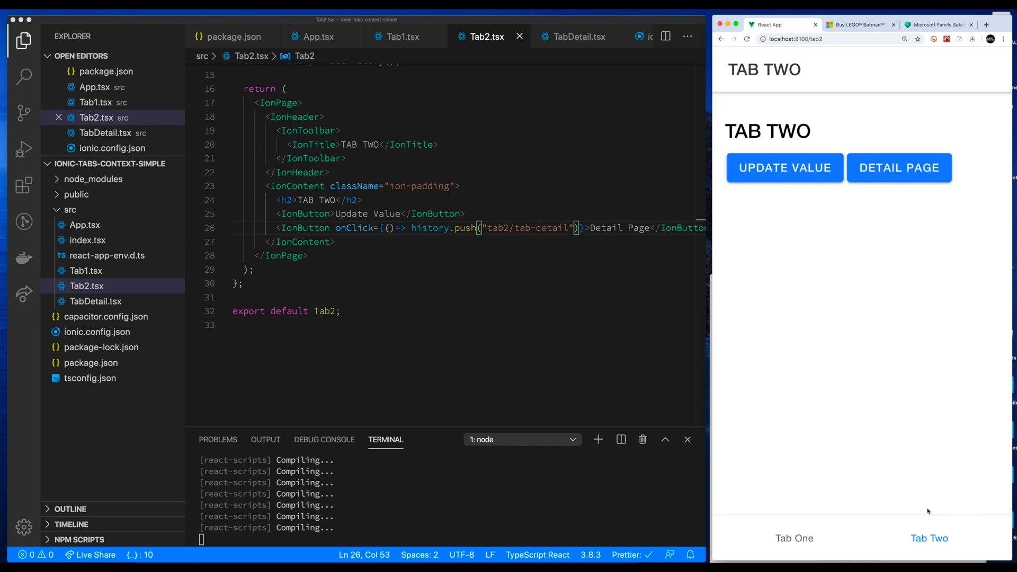
{"action": "mouse_move", "coordinate": [510, 417]}
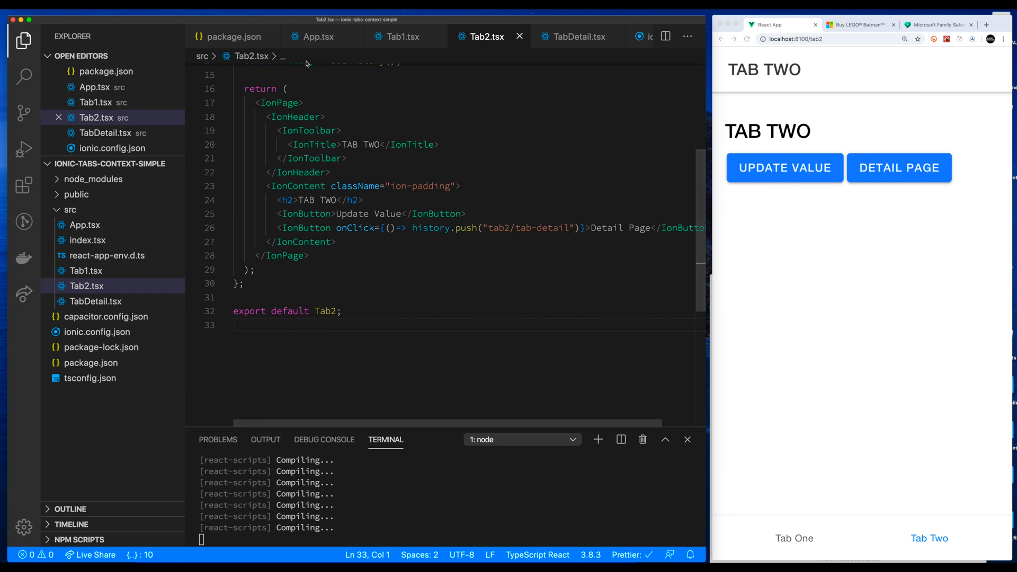
{"action": "mouse_move", "coordinate": [359, 109]}
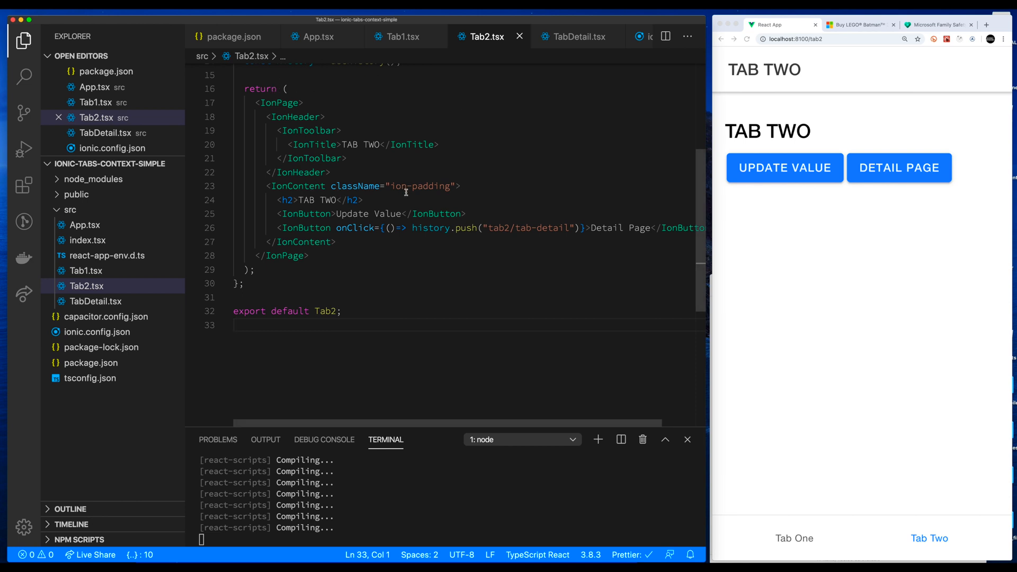
Step: Put the Detail Page label and the closing </IonButton> tag on their own lines in Tab2.tsx
{"action": "left_click", "coordinate": [463, 213]}
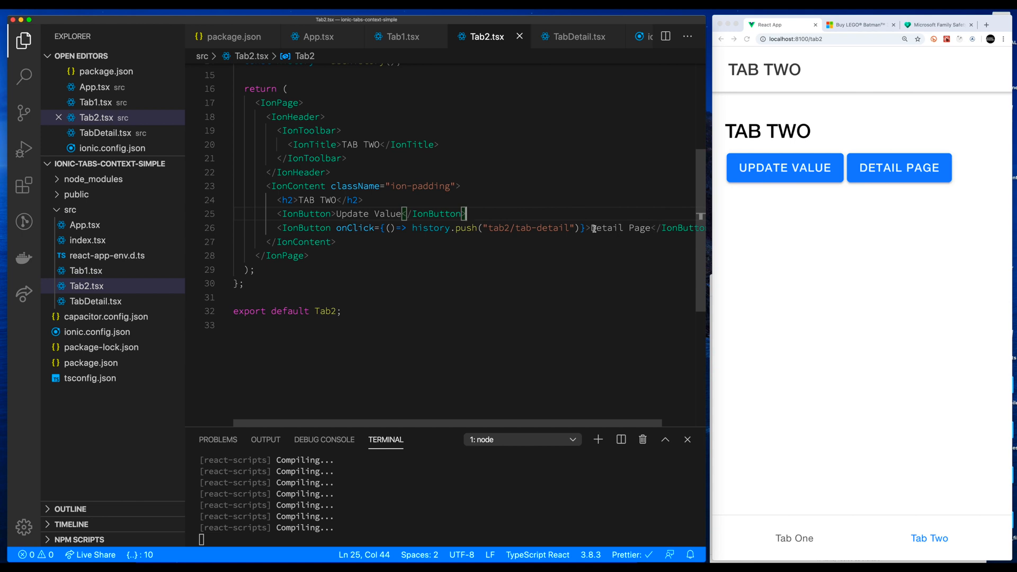
{"action": "left_click", "coordinate": [588, 227]}
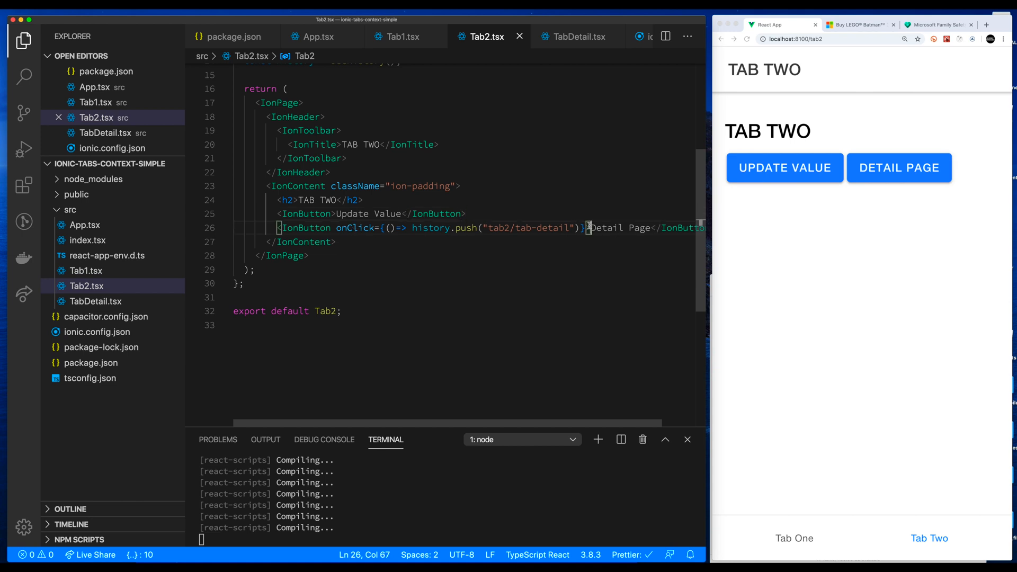
{"action": "key", "text": "Enter"}
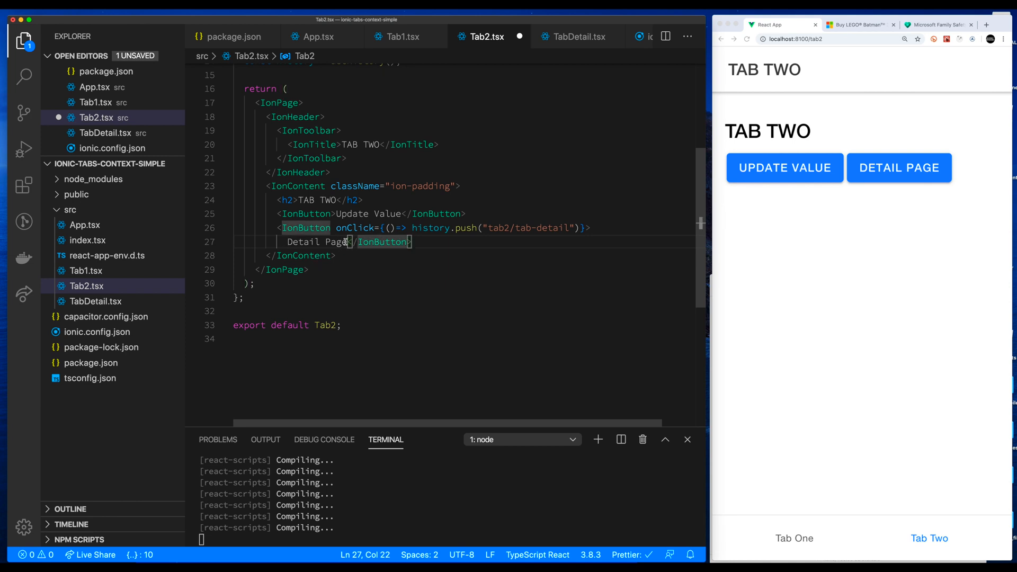
{"action": "key", "text": "Enter"}
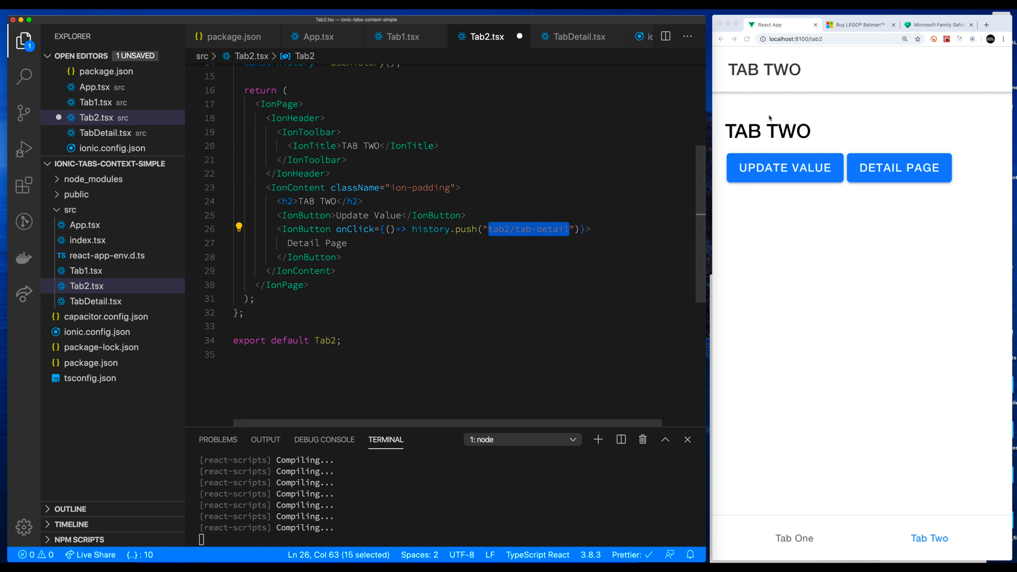
Step: Review the useHistory() hook and the history variable used by the button's click handler
{"action": "left_click", "coordinate": [336, 271]}
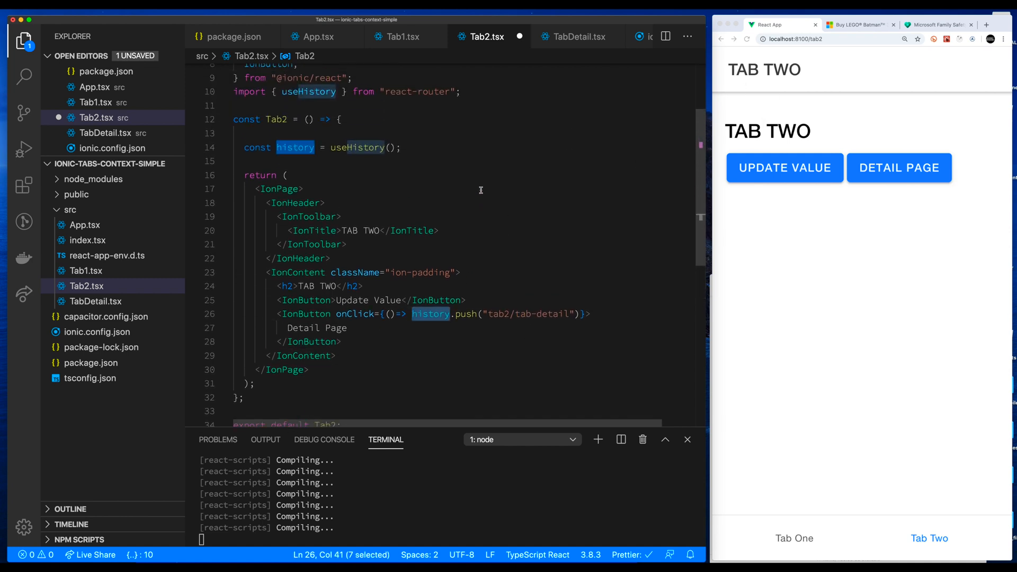
{"action": "scroll", "scroll_direction": "up", "scroll_amount": 3}
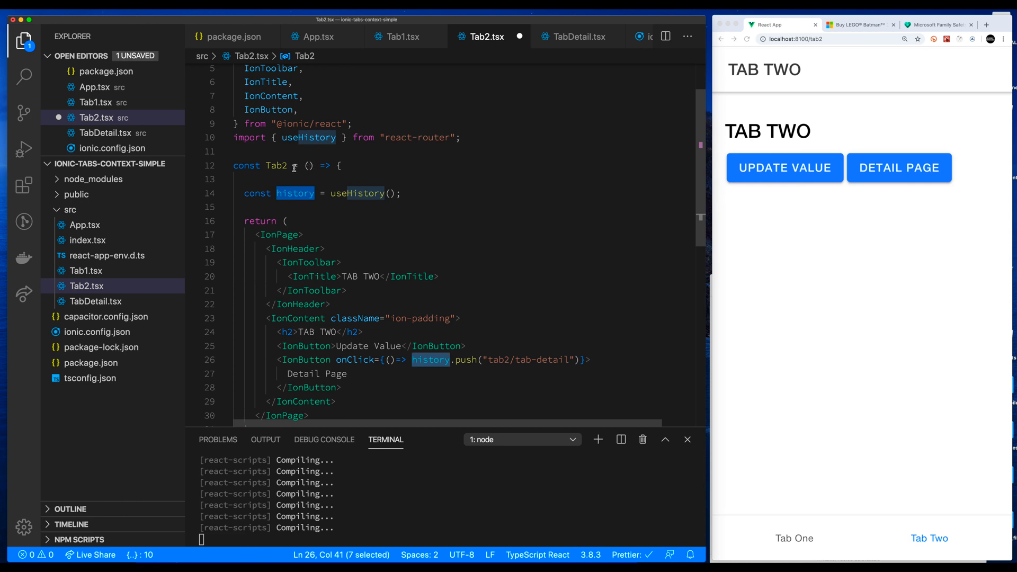
{"action": "left_click", "coordinate": [415, 182]}
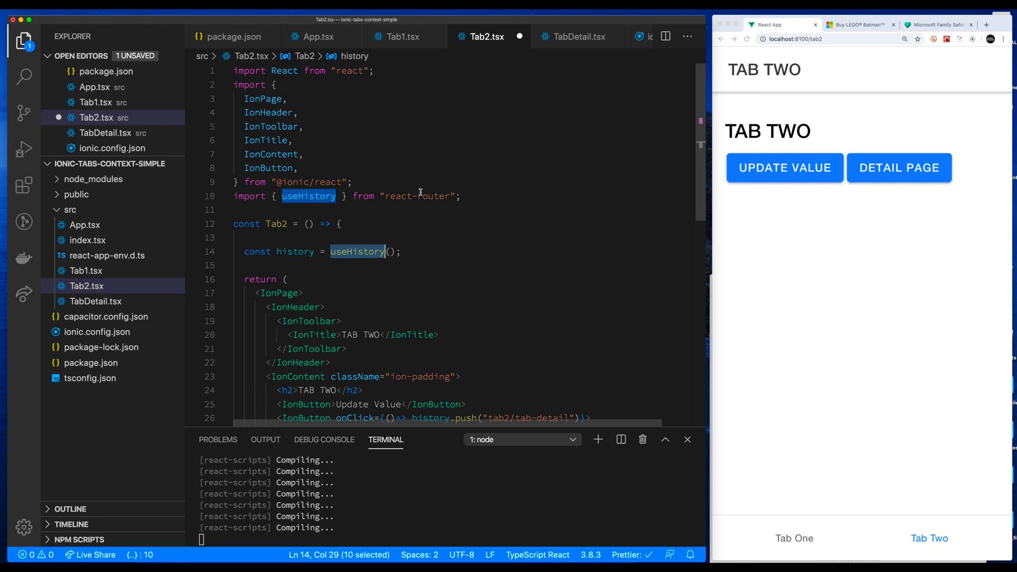
{"action": "double_click", "coordinate": [295, 253]}
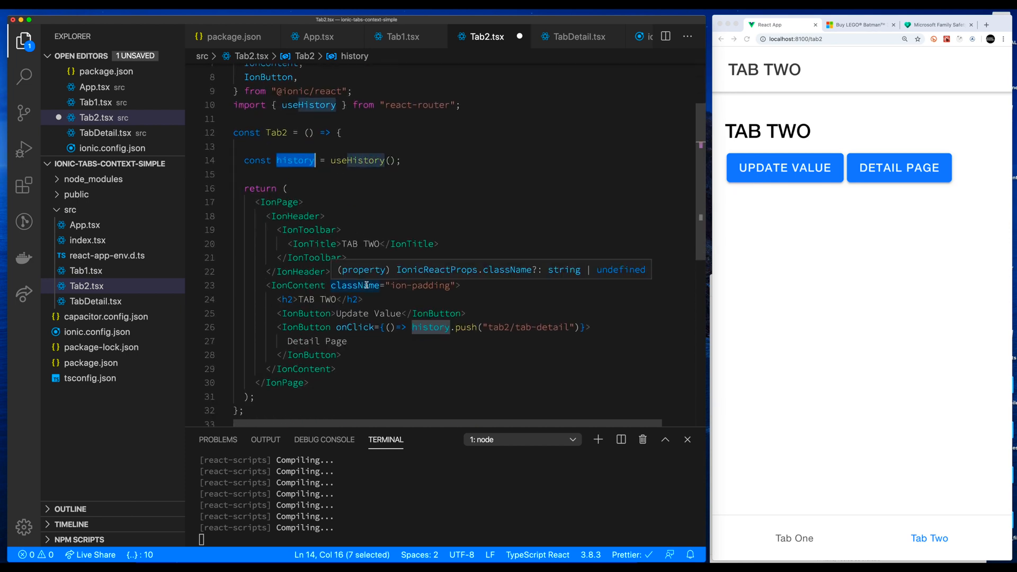
{"action": "mouse_move", "coordinate": [430, 328]}
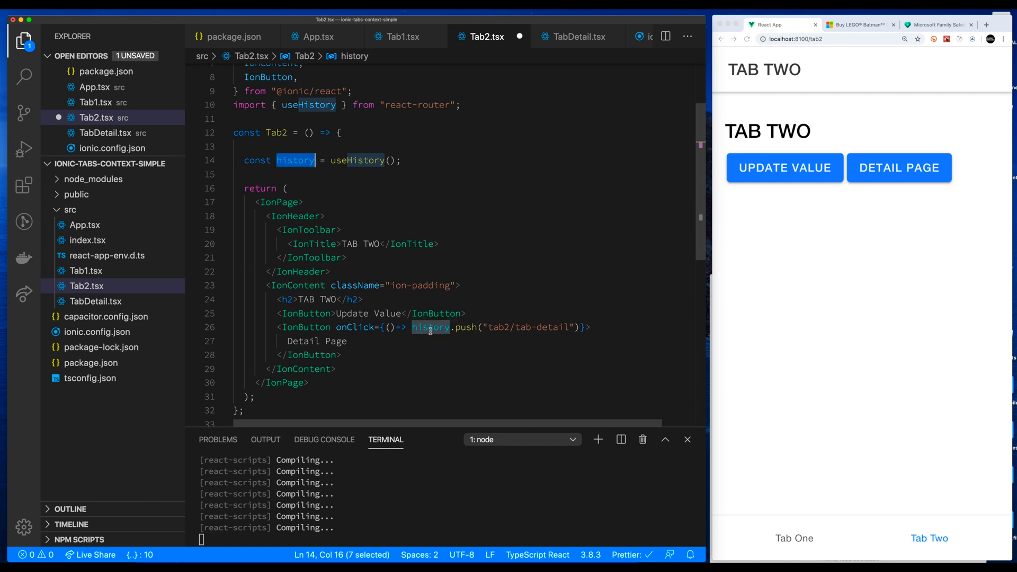
{"action": "left_click_drag", "start_coordinate": [295, 160], "coordinate": [407, 160]}
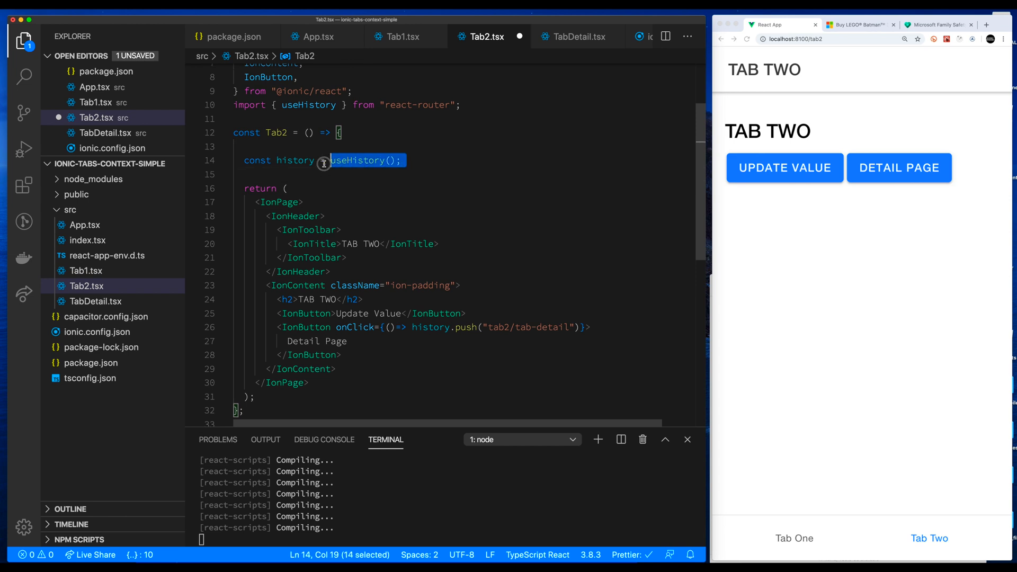
{"action": "left_click", "coordinate": [299, 160]}
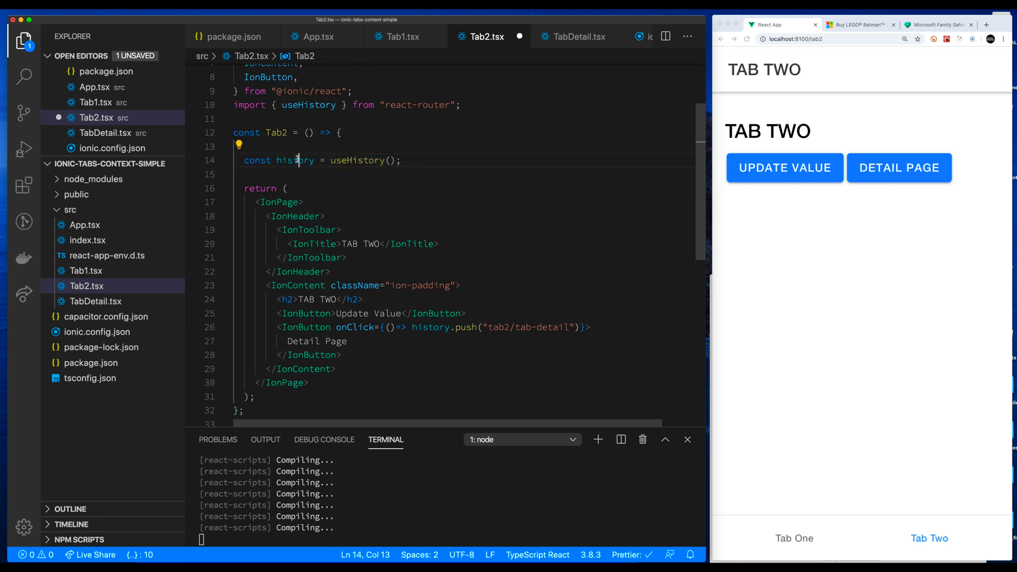
{"action": "double_click", "coordinate": [295, 160]}
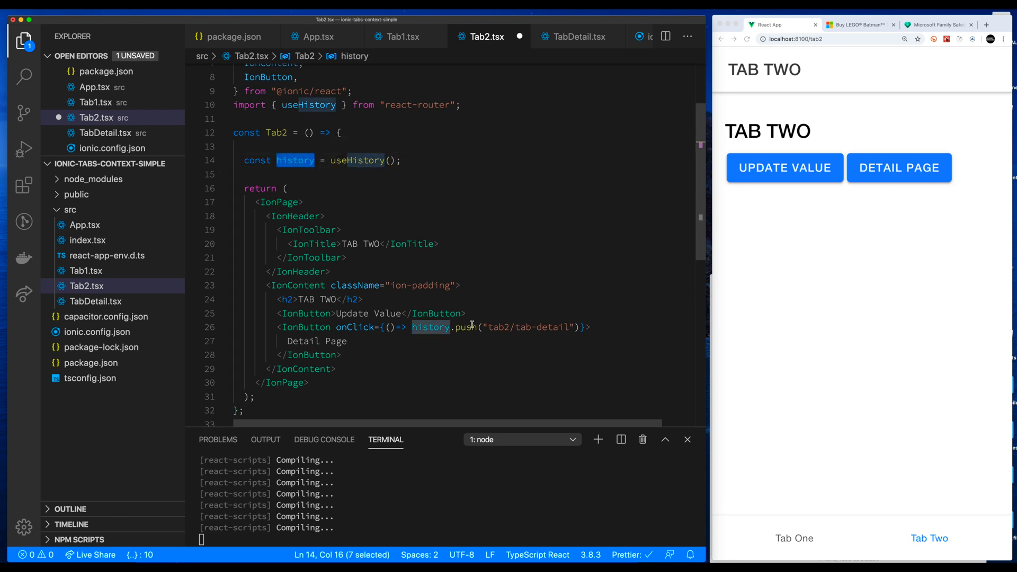
{"action": "mouse_move", "coordinate": [570, 326]}
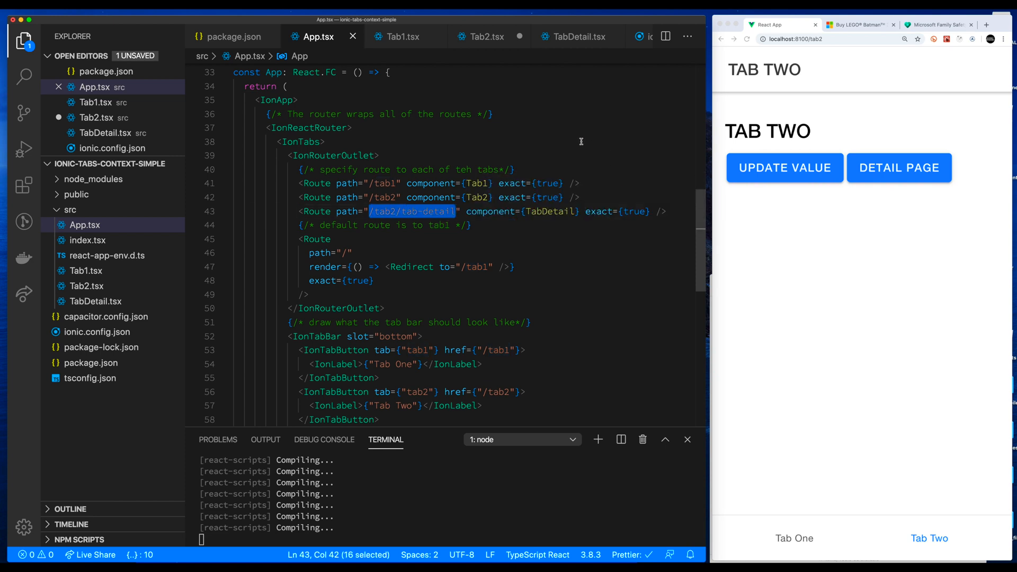
Step: View the tab2/tab-detail Route in App.tsx and open the detail page, selecting its matching URL
{"action": "left_click", "coordinate": [327, 141]}
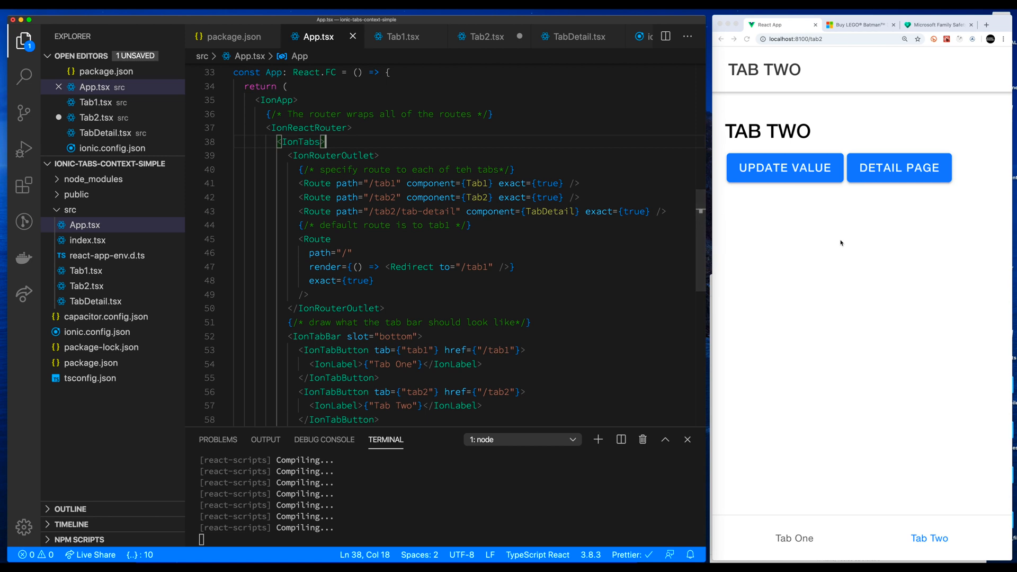
{"action": "mouse_move", "coordinate": [899, 167]}
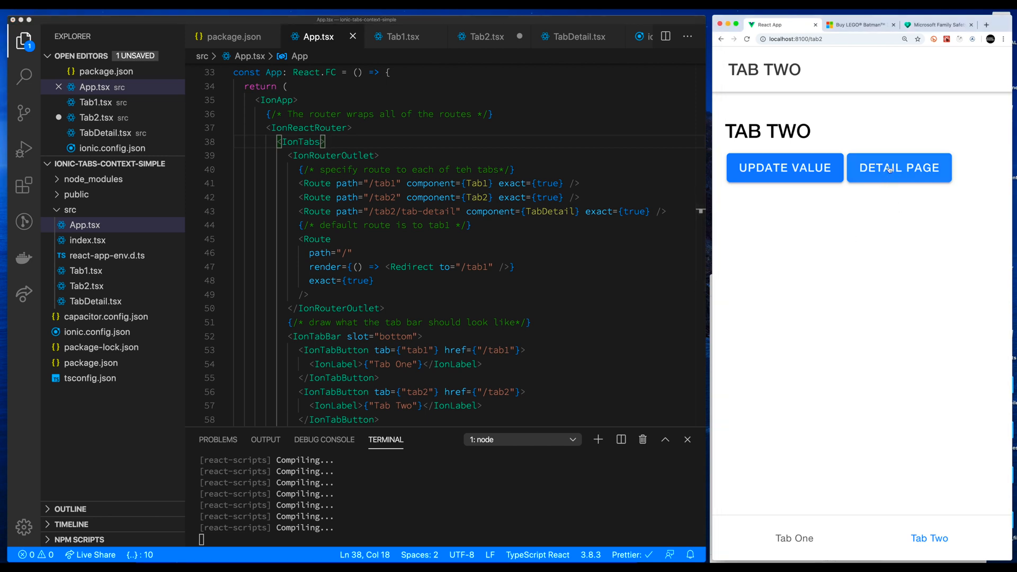
{"action": "left_click", "coordinate": [899, 167]}
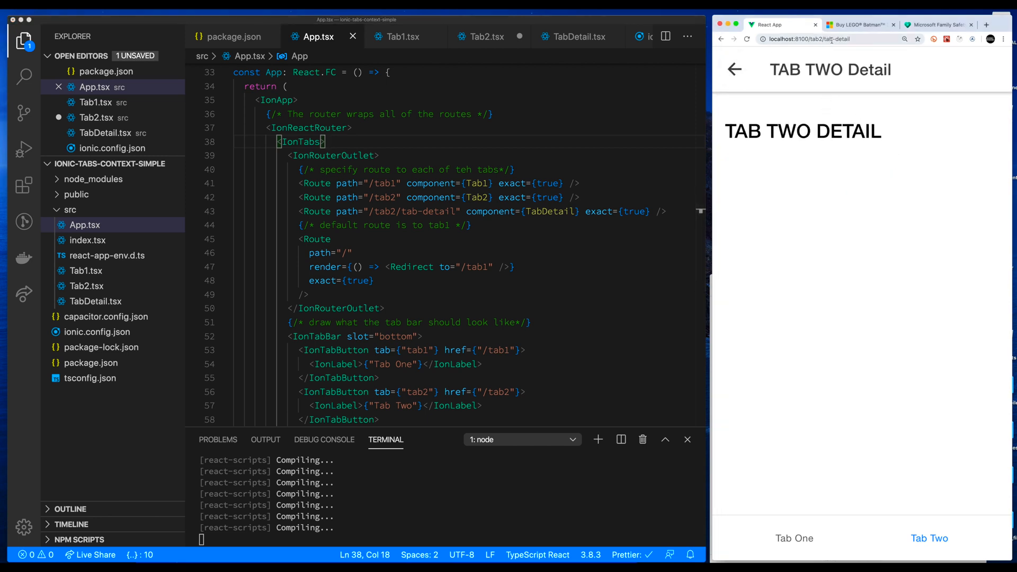
{"action": "left_click", "coordinate": [831, 39]}
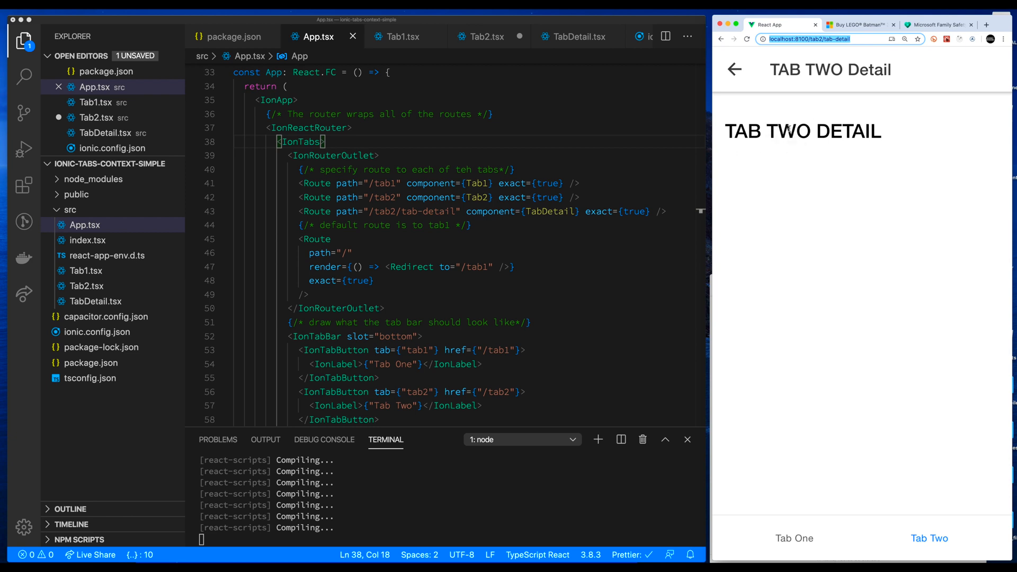
{"action": "scroll", "scroll_direction": "up", "scroll_amount": 3}
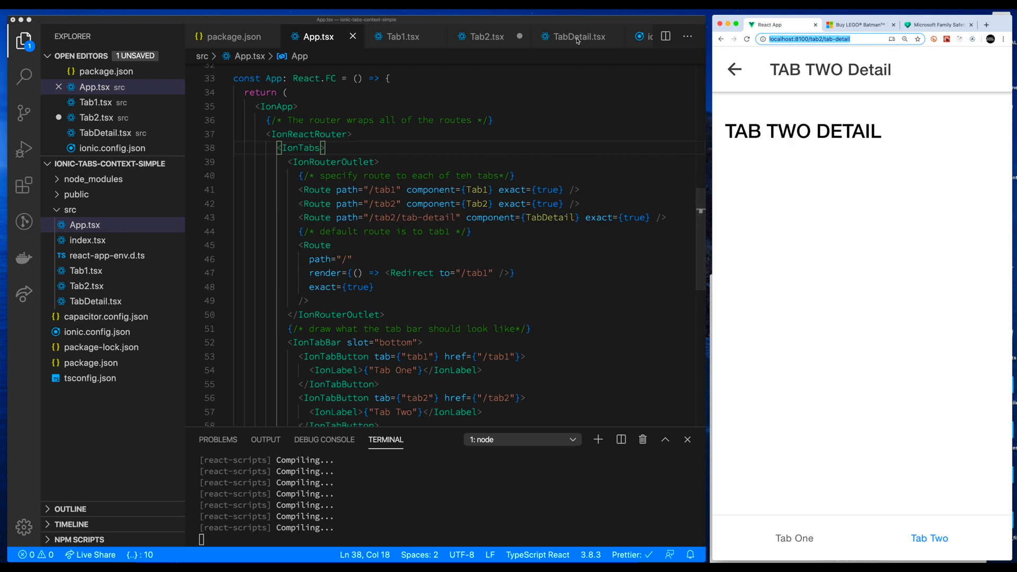
Step: Open TabDetail.tsx and review the IonButtons block holding the back button
{"action": "left_click", "coordinate": [577, 36]}
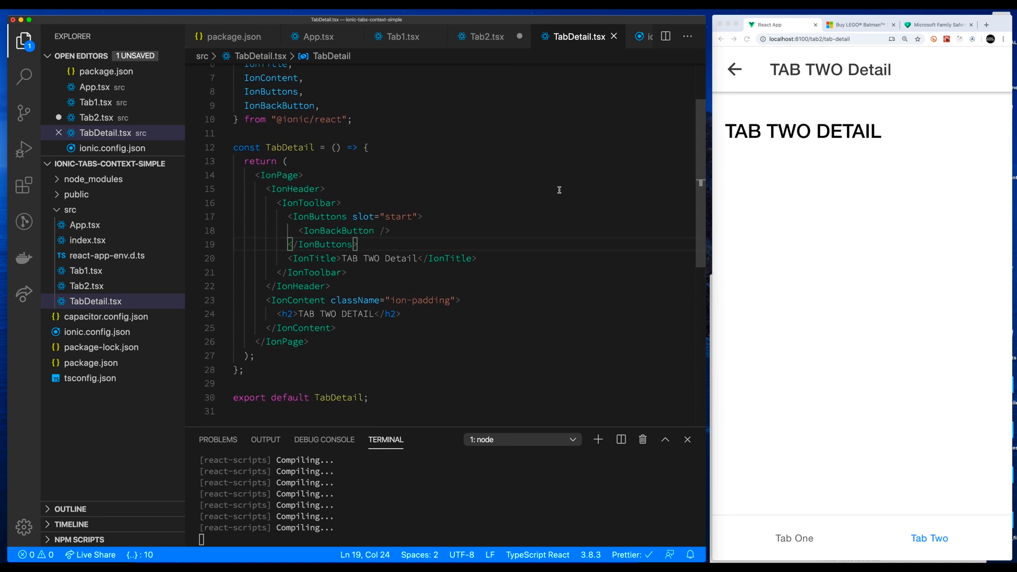
{"action": "scroll", "scroll_direction": "up", "scroll_amount": 3}
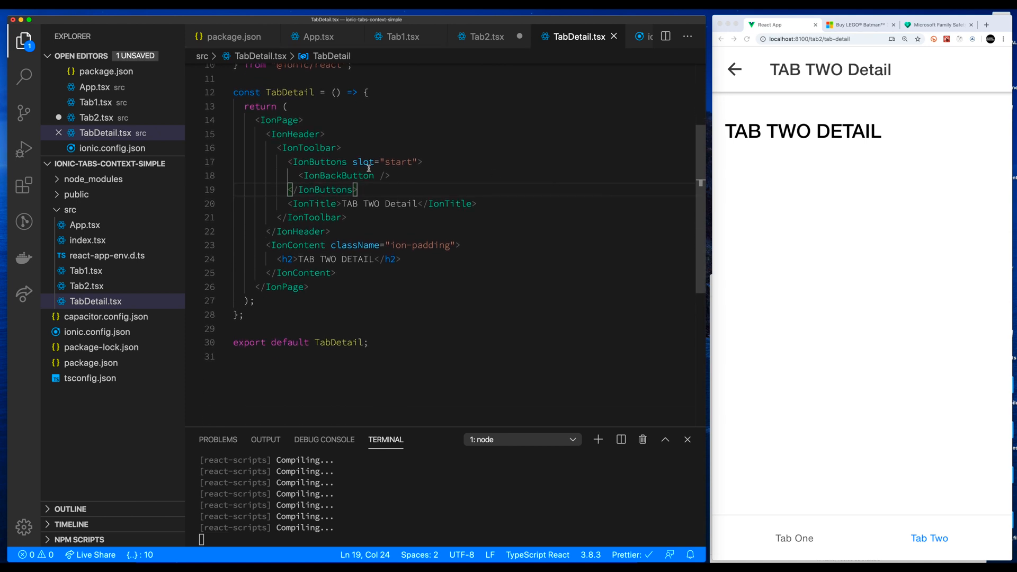
{"action": "left_click", "coordinate": [420, 161]}
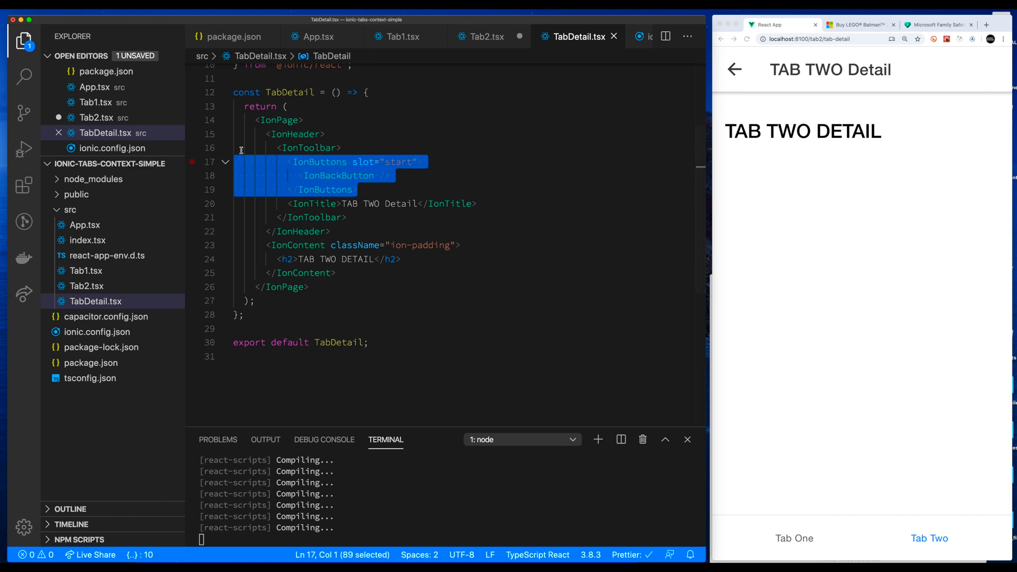
{"action": "double_click", "coordinate": [317, 161]}
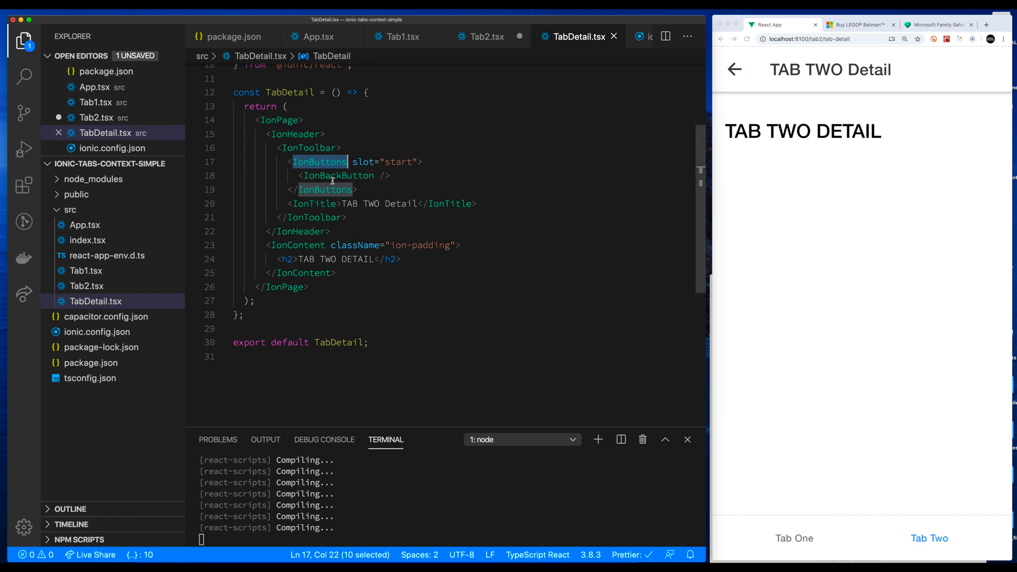
{"action": "mouse_move", "coordinate": [340, 174]}
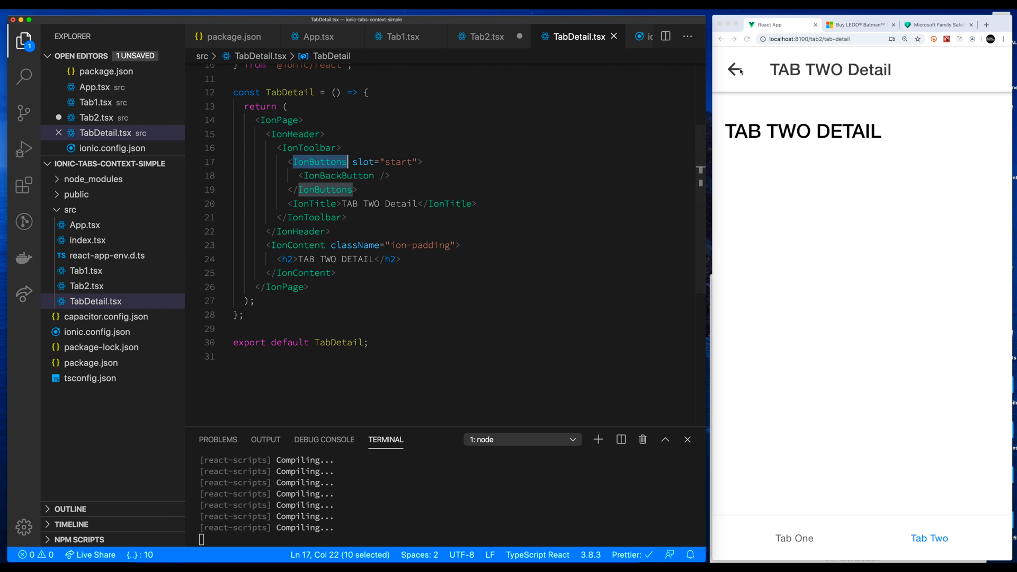
{"action": "mouse_move", "coordinate": [339, 174]}
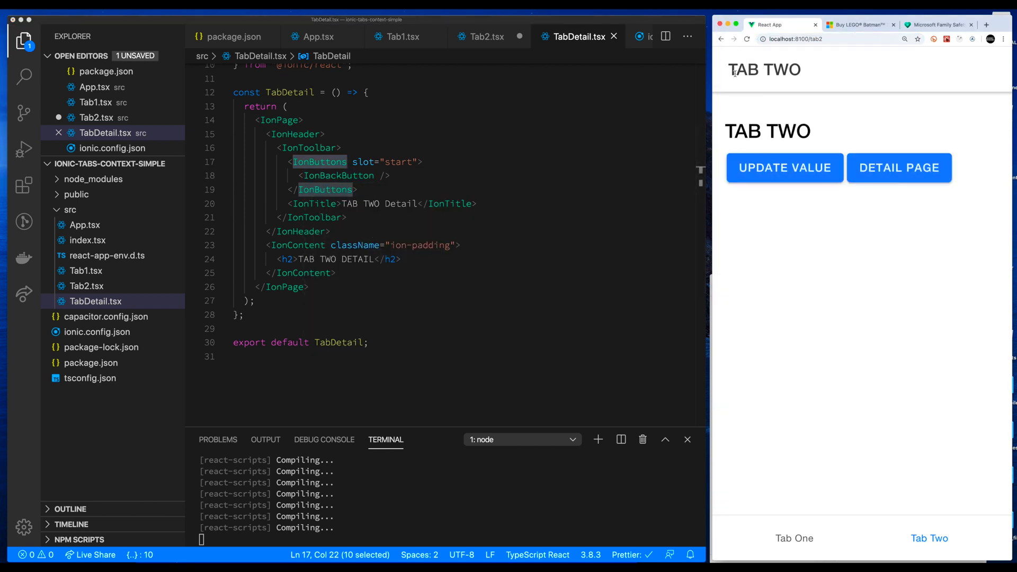
Step: Open the Tab Two detail page in the app and return to Tab Two with the back arrow
{"action": "left_click", "coordinate": [900, 167]}
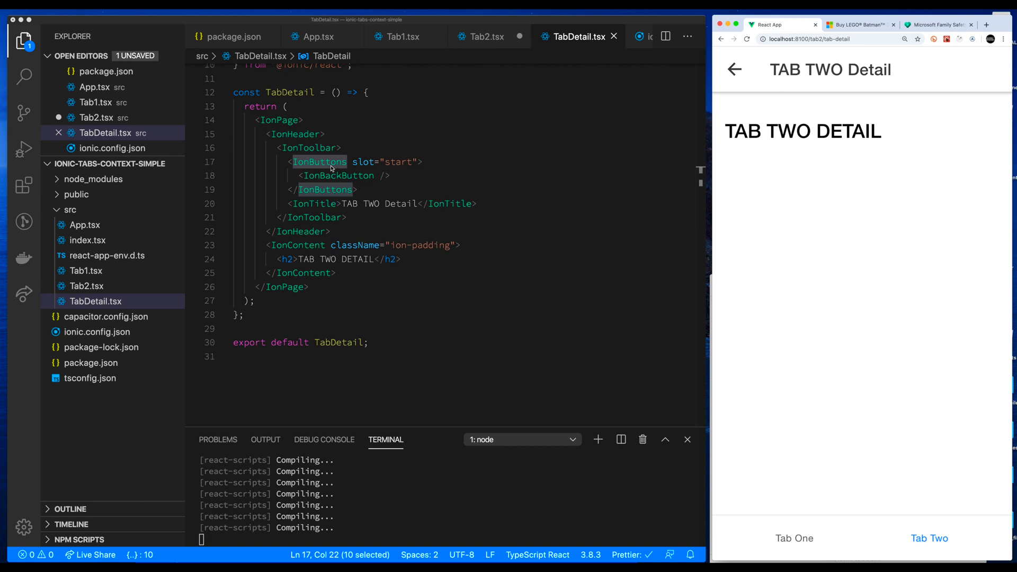
{"action": "mouse_move", "coordinate": [402, 214]}
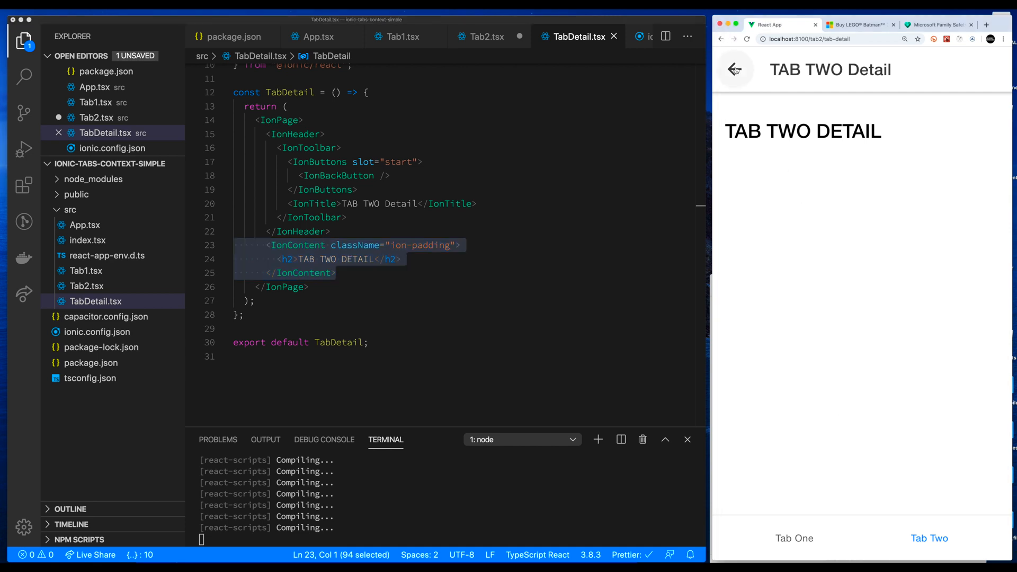
{"action": "left_click", "coordinate": [733, 70]}
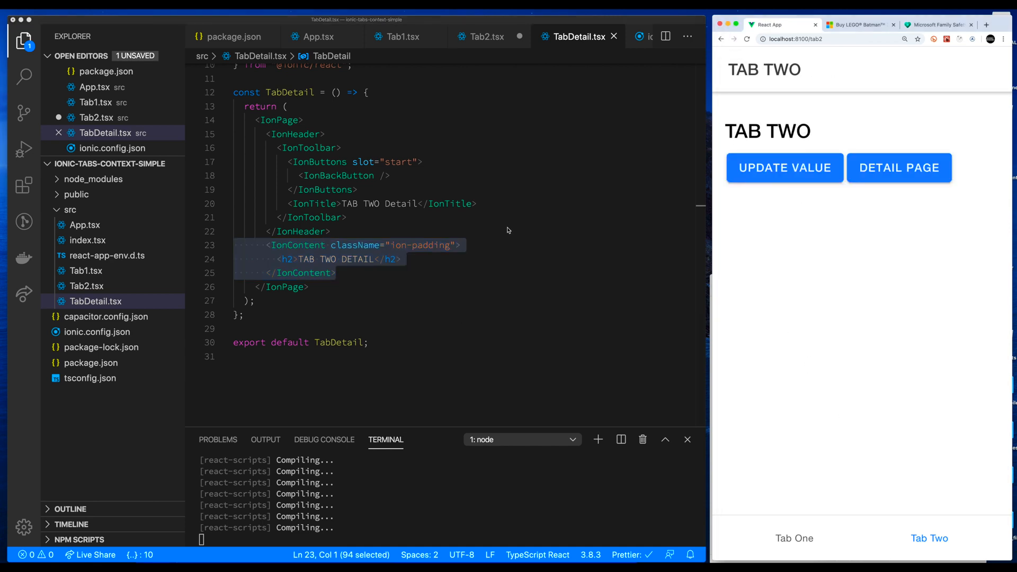
Step: Review App.tsx's routes and the /tab2 tab-bar link, then switch to Tab1.tsx
{"action": "left_click", "coordinate": [316, 36]}
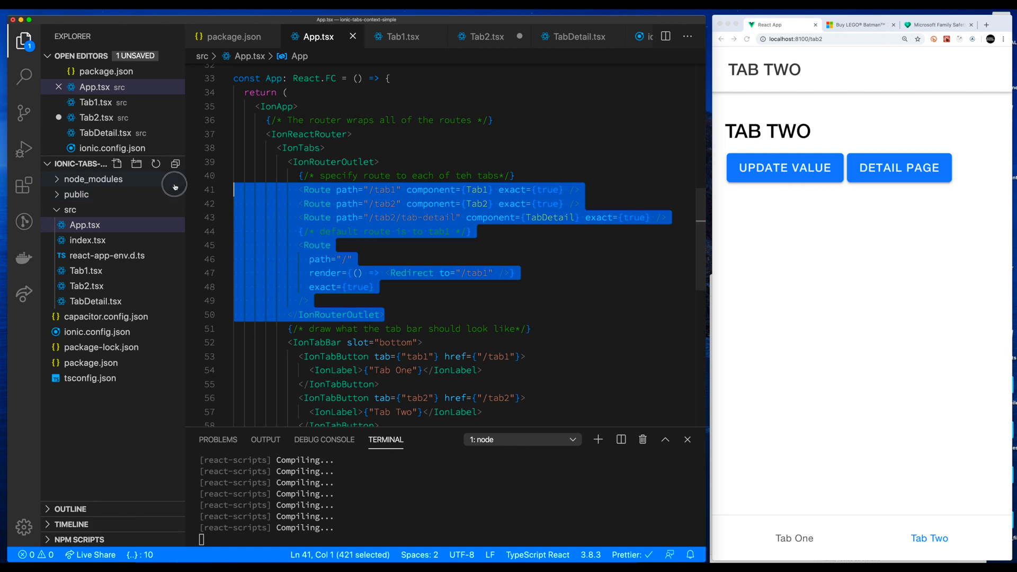
{"action": "scroll", "scroll_direction": "down", "scroll_amount": 3}
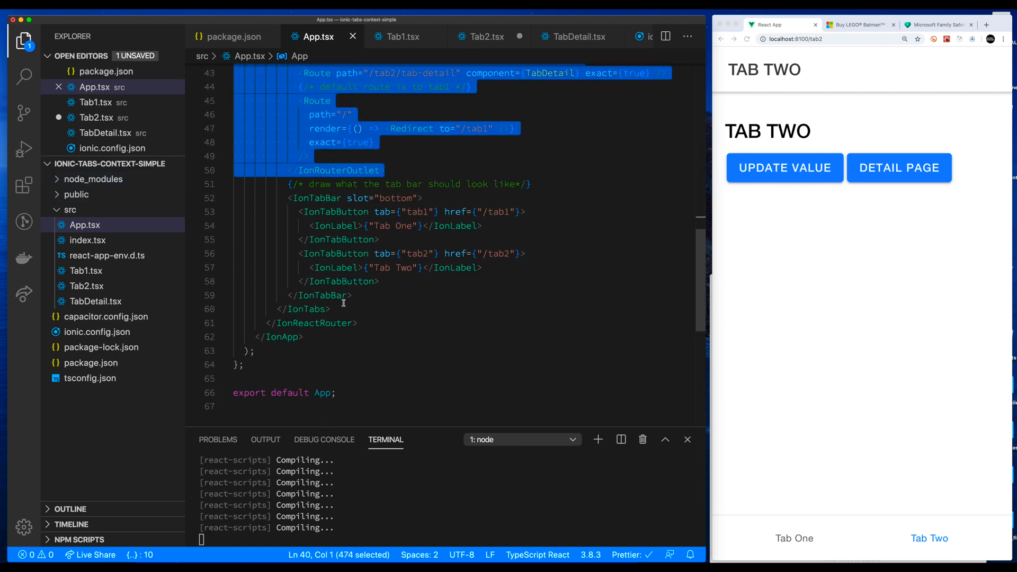
{"action": "mouse_move", "coordinate": [450, 290]}
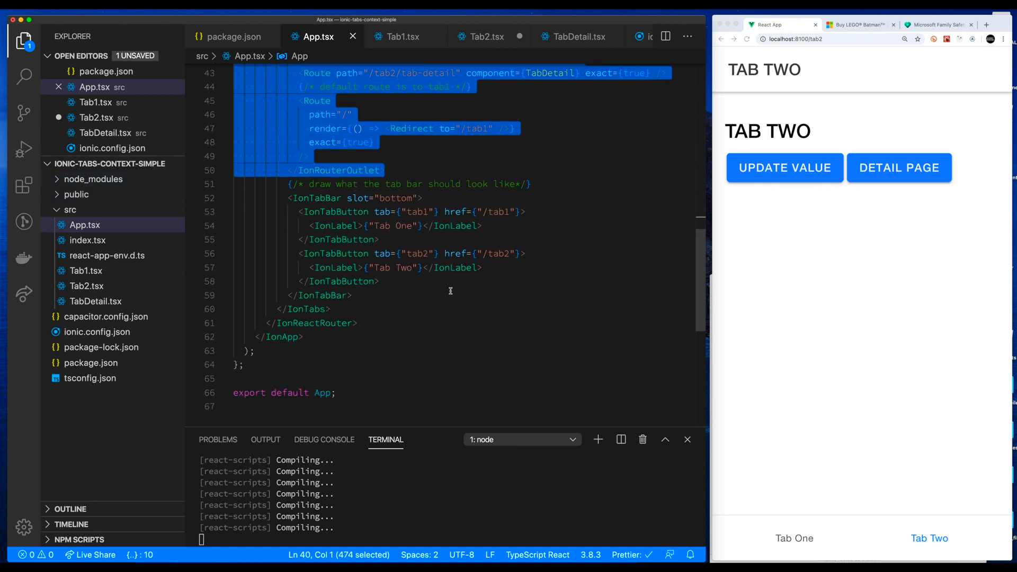
{"action": "left_click", "coordinate": [499, 212]}
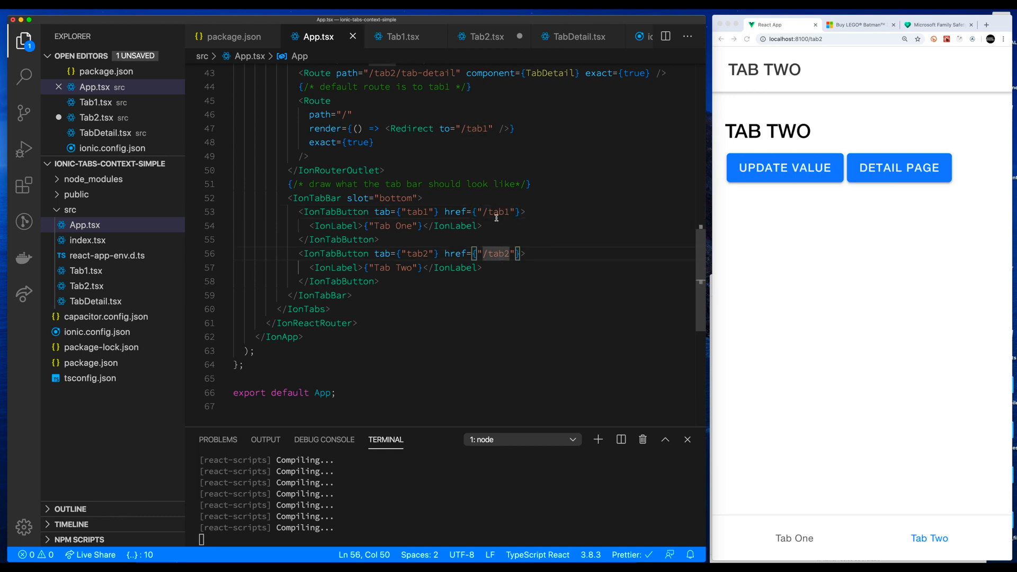
{"action": "scroll", "scroll_direction": "up", "scroll_amount": 3}
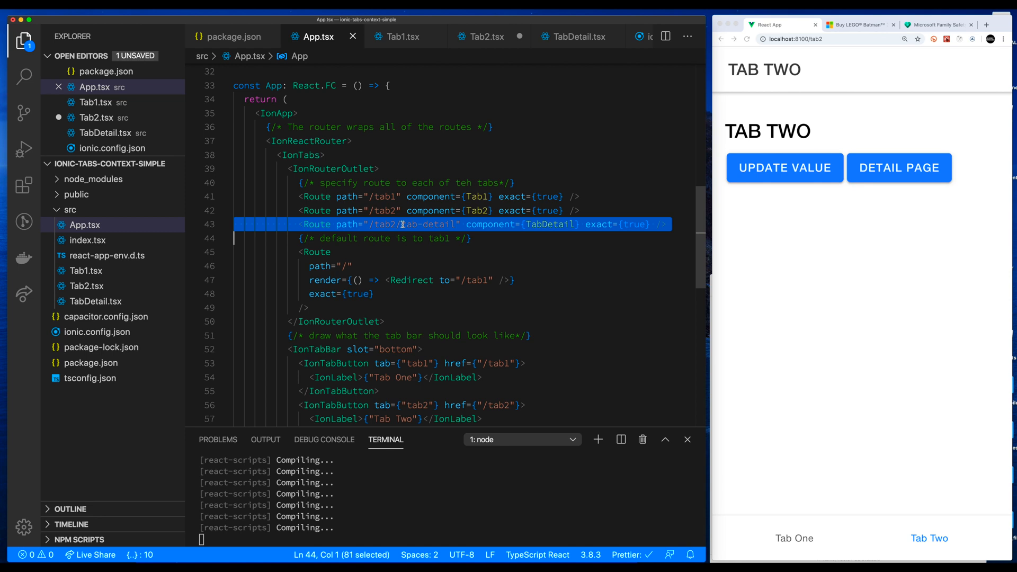
{"action": "mouse_move", "coordinate": [415, 54]}
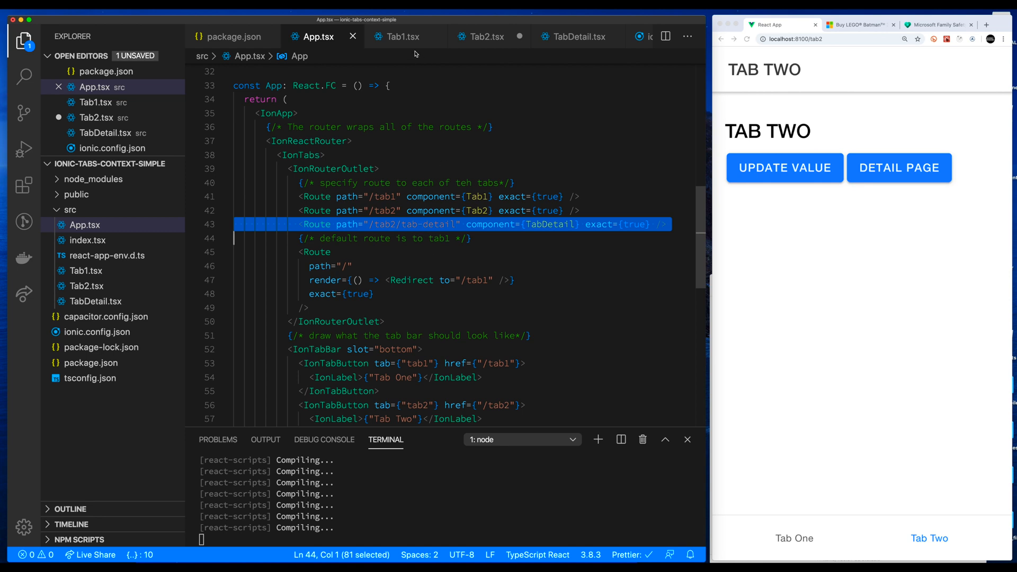
{"action": "left_click", "coordinate": [401, 36]}
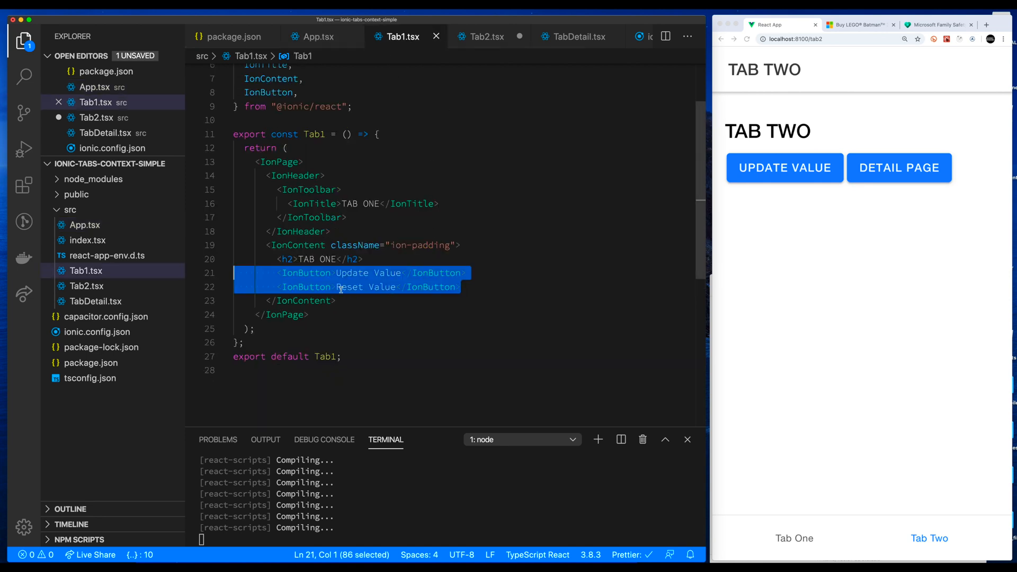
Step: Review the useHistory setup in Tab2.tsx and the back-button start slot in TabDetail.tsx
{"action": "left_click", "coordinate": [485, 36]}
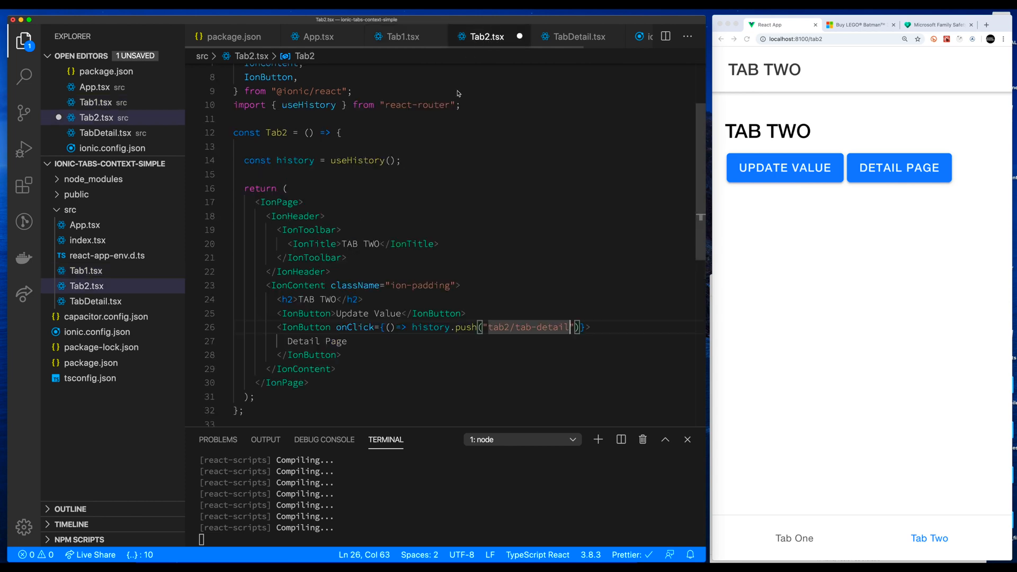
{"action": "left_click", "coordinate": [413, 160]}
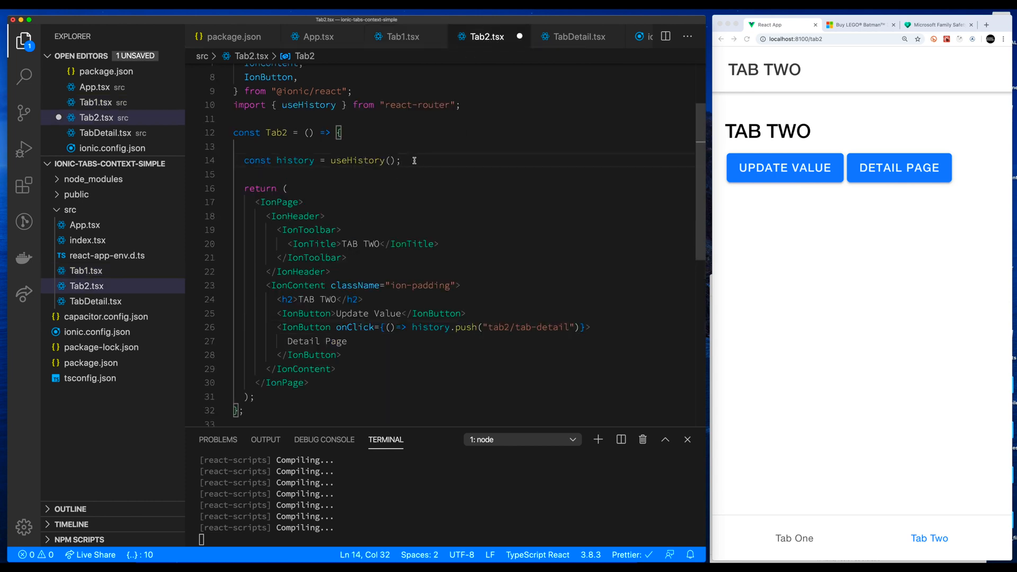
{"action": "mouse_move", "coordinate": [356, 160]}
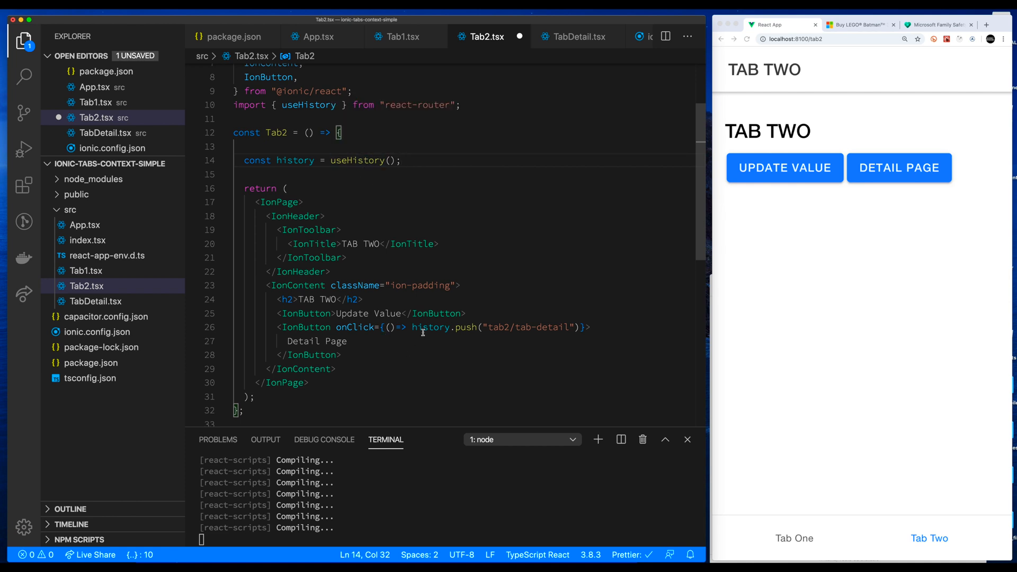
{"action": "mouse_move", "coordinate": [578, 36]}
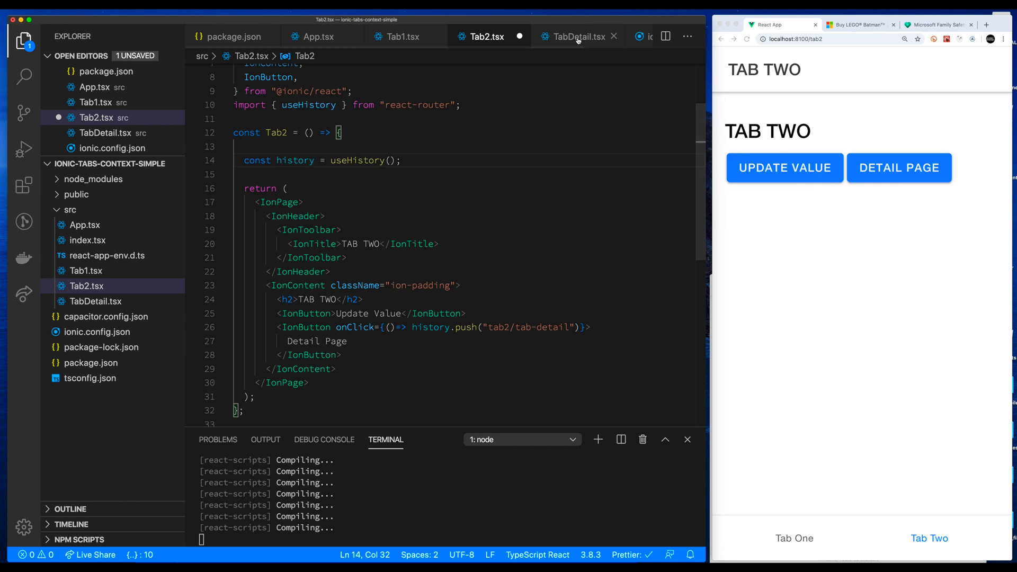
{"action": "left_click", "coordinate": [569, 36]}
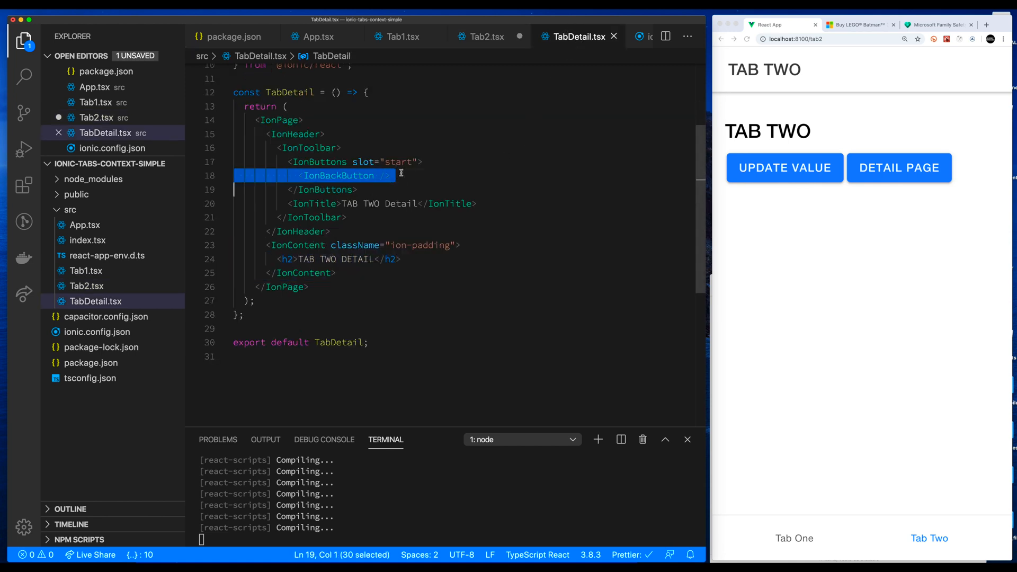
{"action": "left_click", "coordinate": [422, 161]}
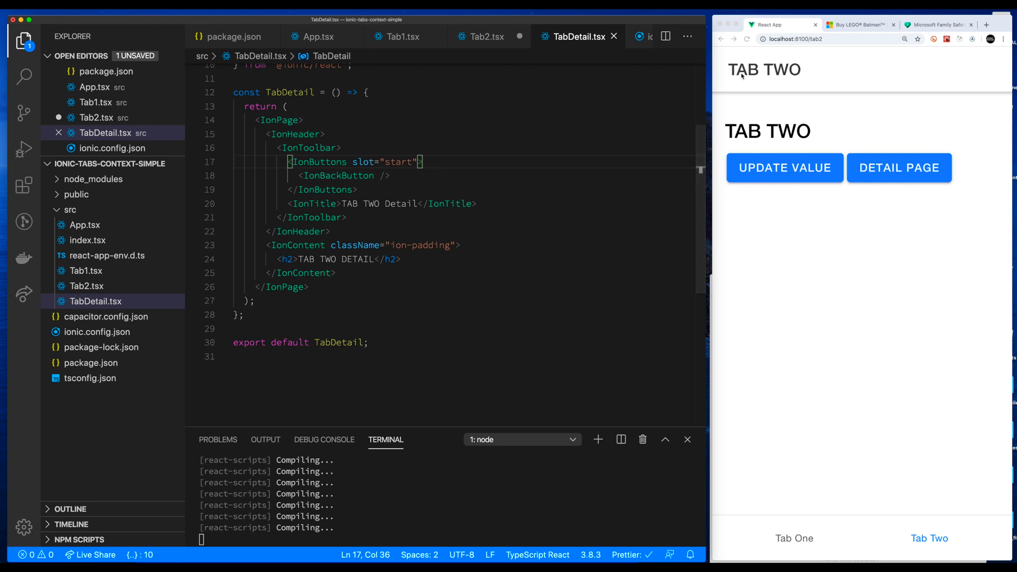
Step: Open the Tab Two detail page in the running app, then return to the TabDetail code
{"action": "left_click", "coordinate": [898, 167]}
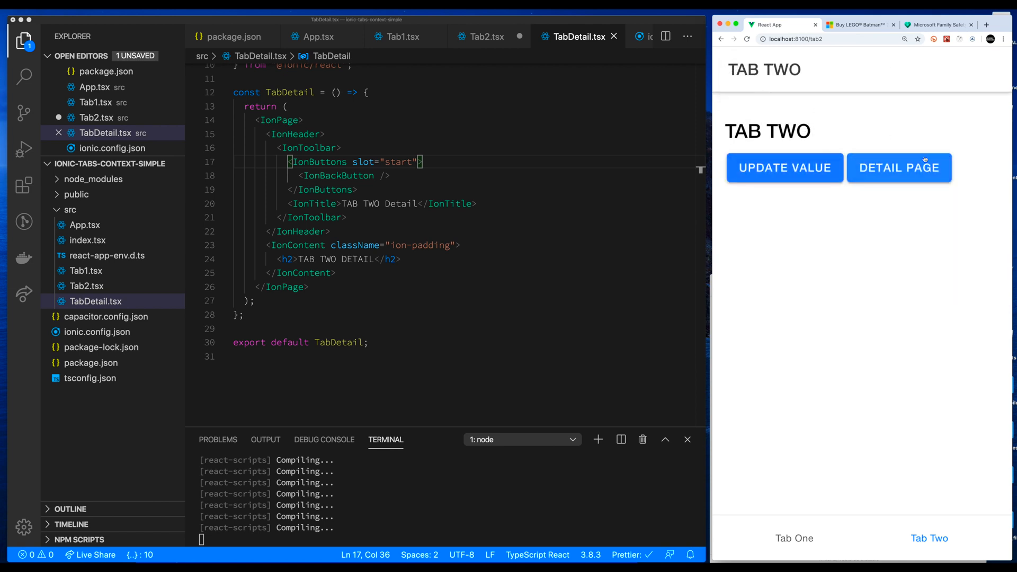
{"action": "left_click", "coordinate": [898, 167]}
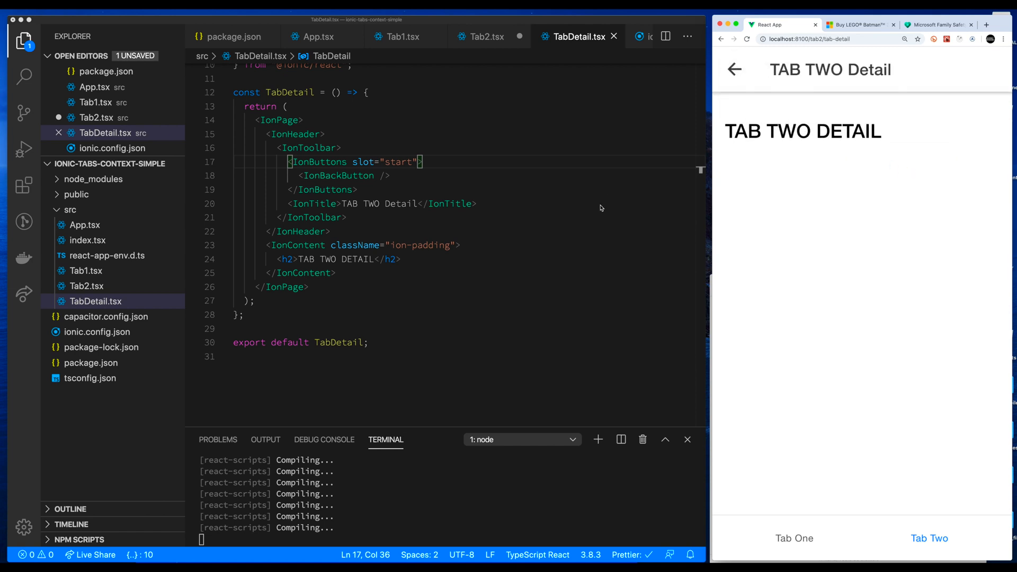
{"action": "left_click", "coordinate": [376, 258]}
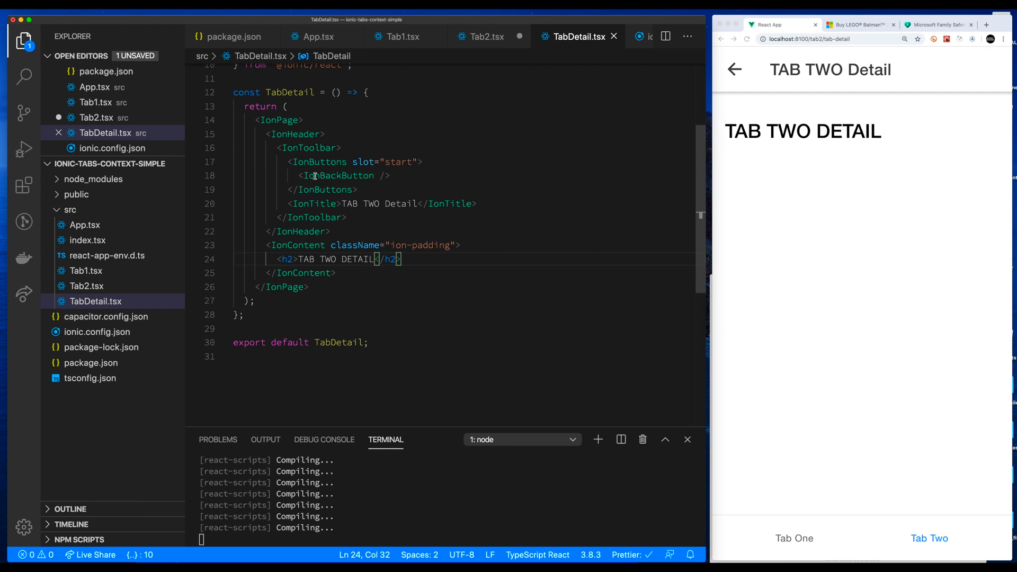
{"action": "mouse_move", "coordinate": [706, 193]}
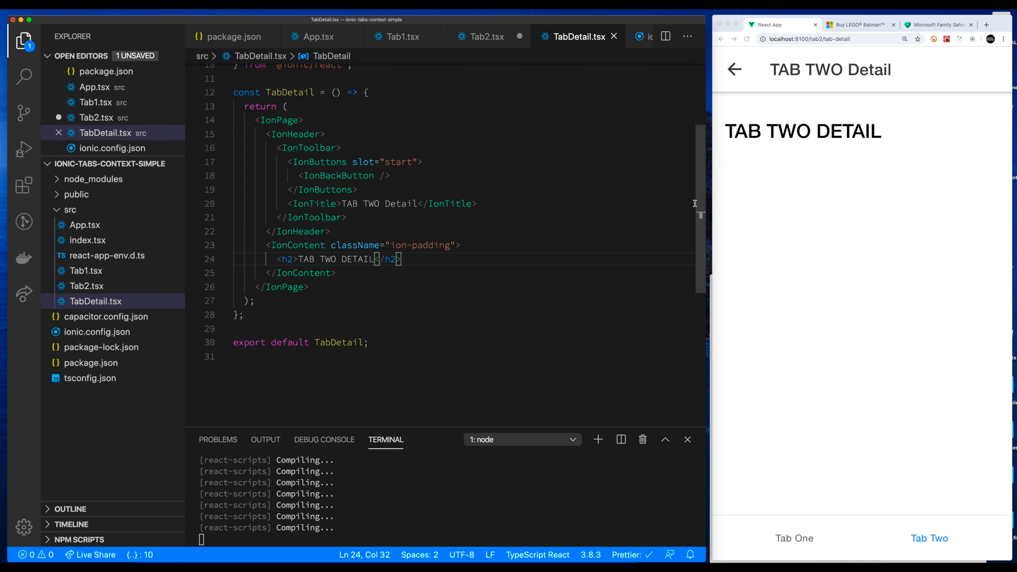
{"action": "mouse_move", "coordinate": [840, 188]}
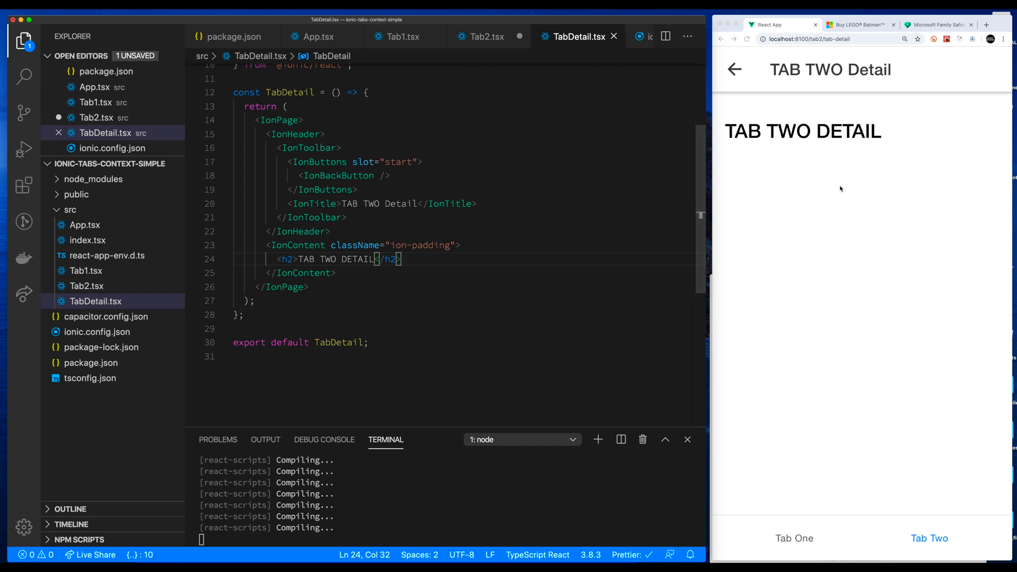
Step: Go back from the detail page to Tab Two, then switch the app to Tab One
{"action": "left_click", "coordinate": [735, 70]}
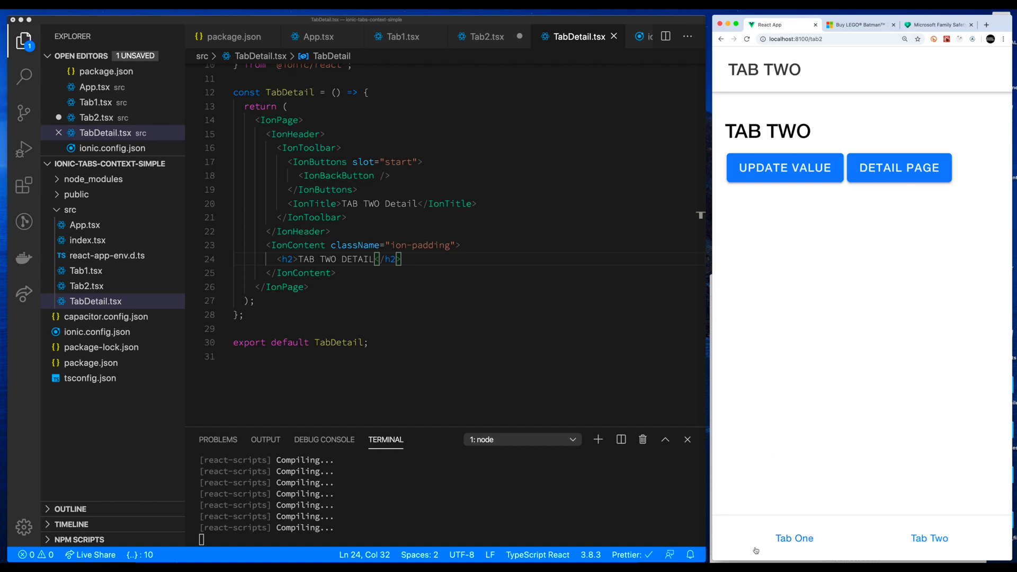
{"action": "left_click", "coordinate": [794, 538]}
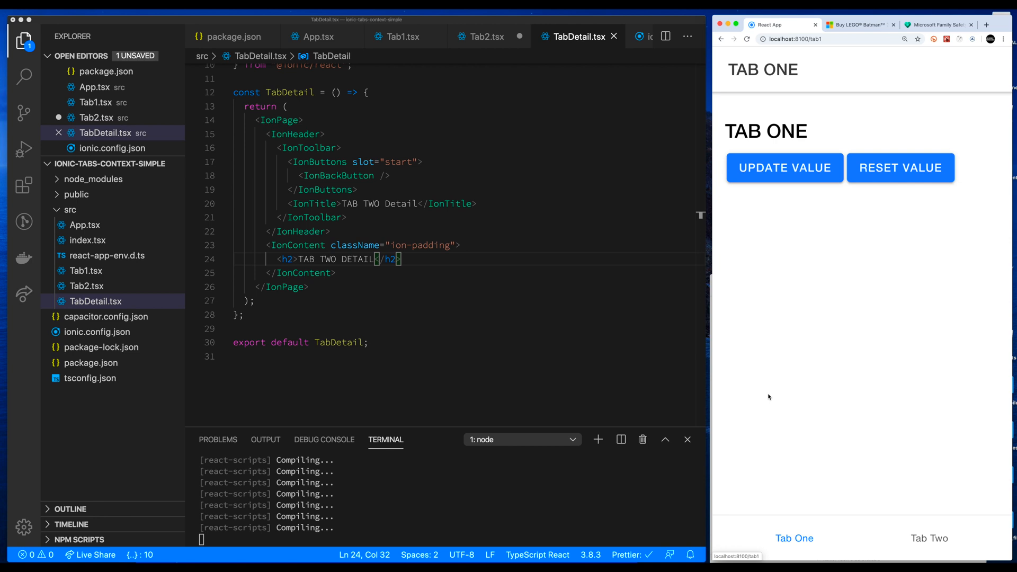
{"action": "mouse_move", "coordinate": [715, 497]}
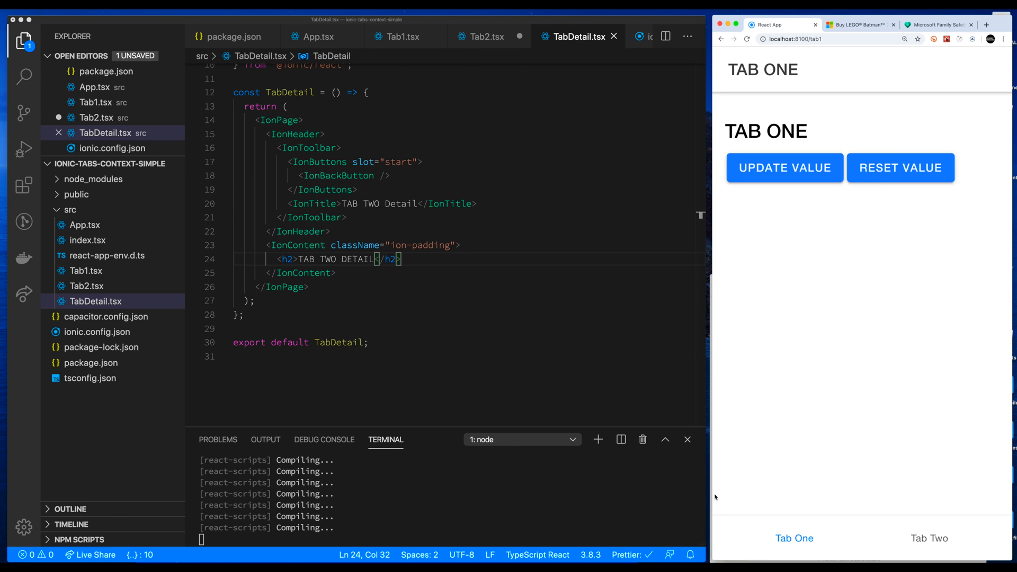